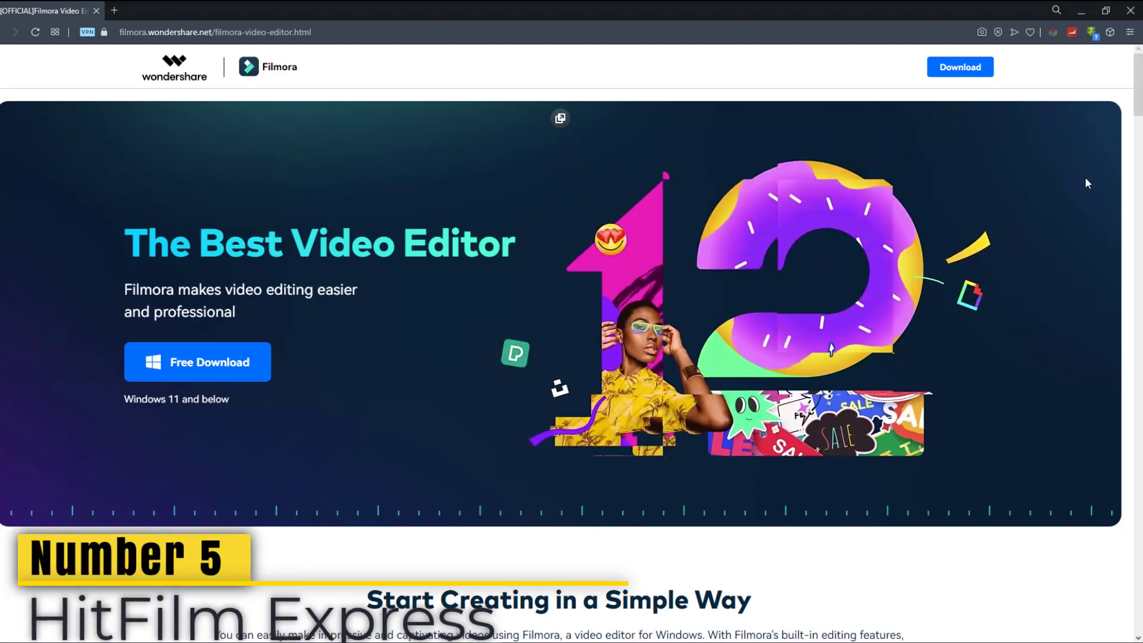
Scroll through Filmora's video editor feature overview and the Video Effects page down to presets, stock media and plugins
{"action": "scroll", "scroll_direction": "down", "scroll_amount": 3}
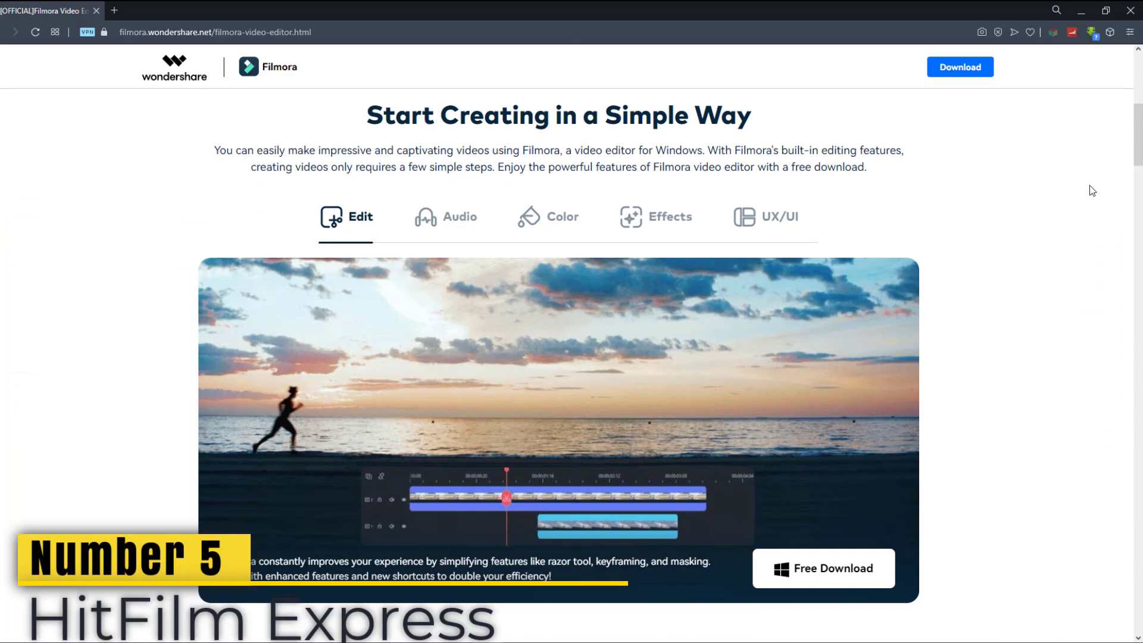
{"action": "scroll", "scroll_direction": "down", "scroll_amount": 3}
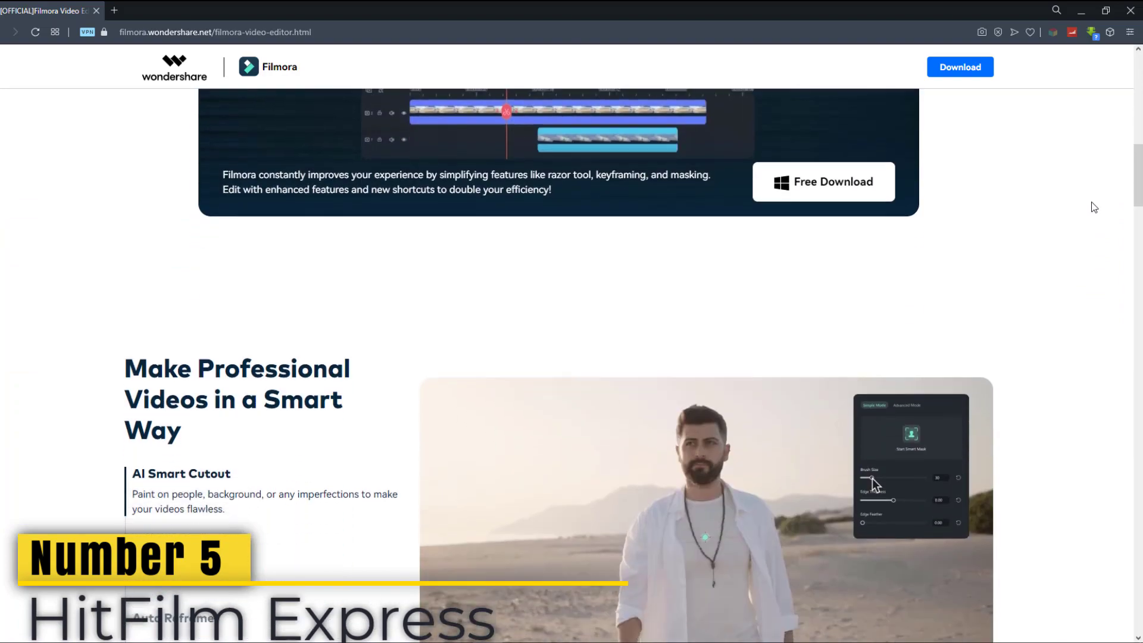
{"action": "scroll", "scroll_direction": "down", "scroll_amount": 3}
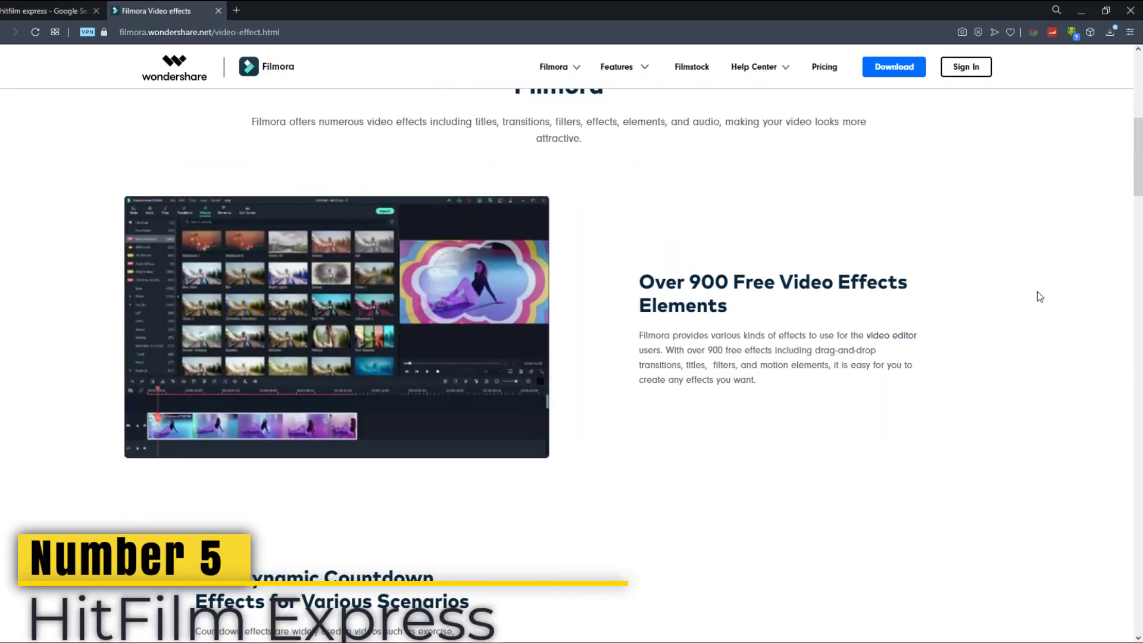
{"action": "scroll", "scroll_direction": "down", "scroll_amount": 3}
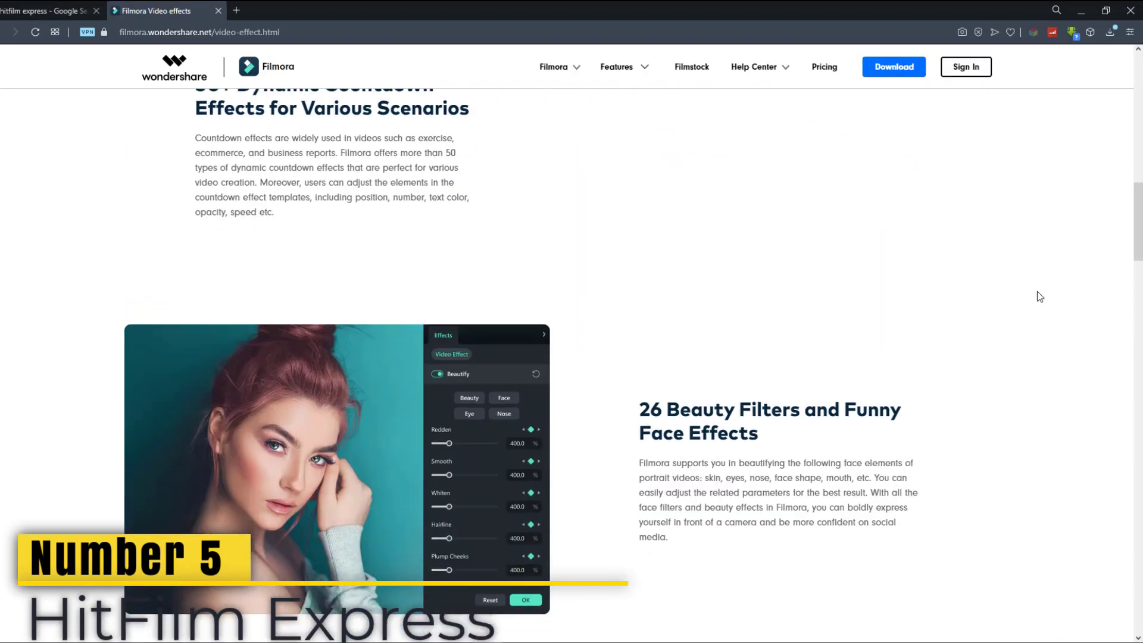
{"action": "scroll", "scroll_direction": "down", "scroll_amount": 3}
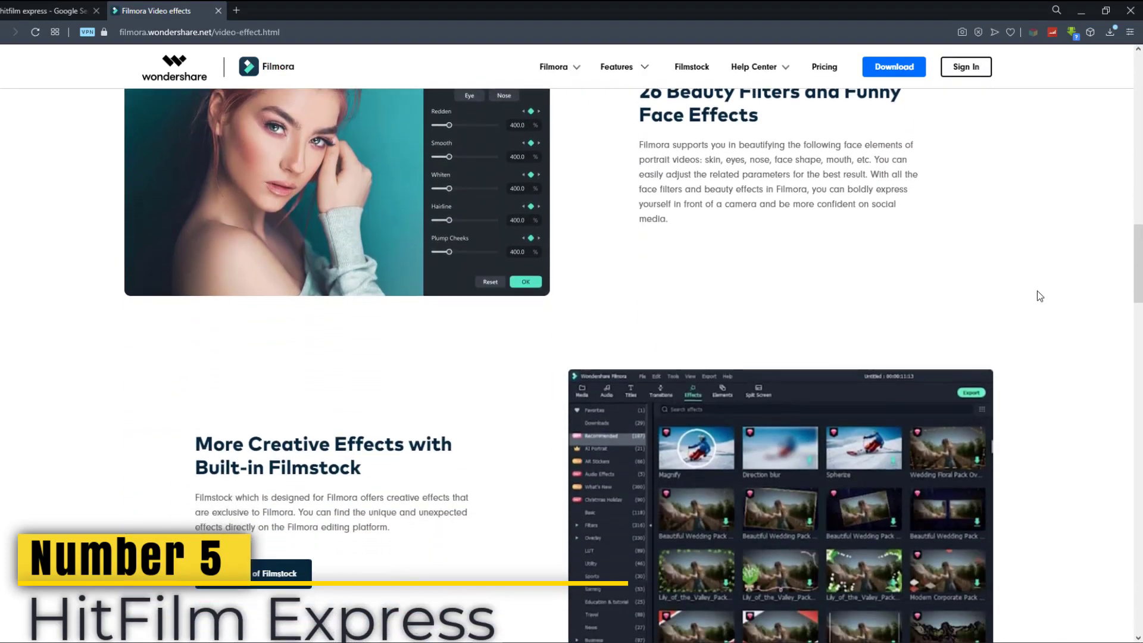
{"action": "scroll", "scroll_direction": "down", "scroll_amount": 3}
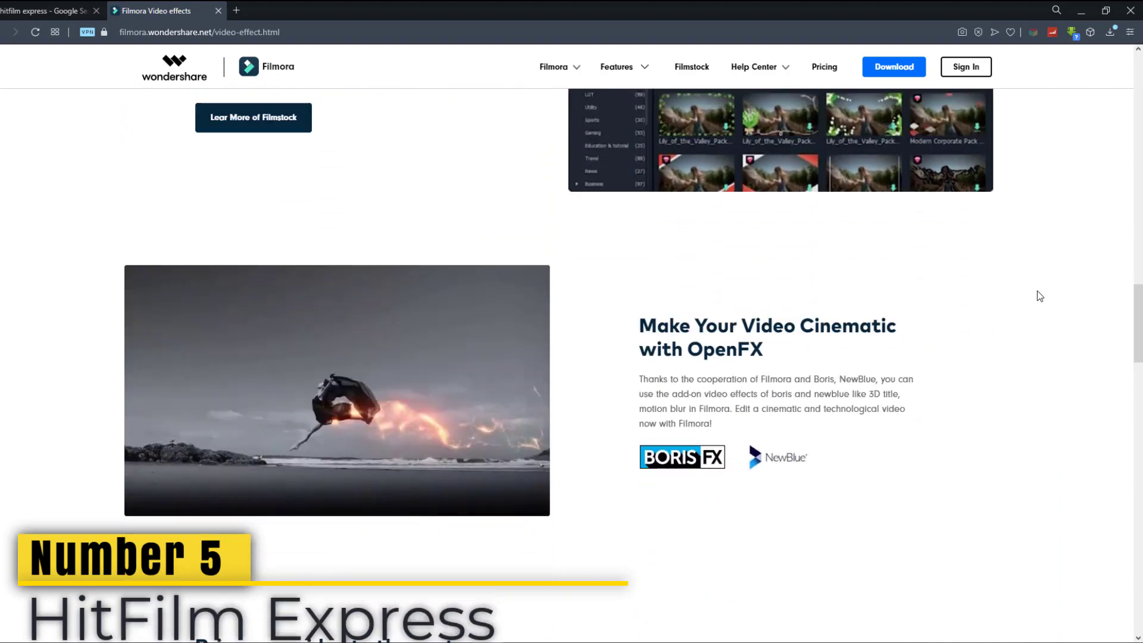
{"action": "scroll", "scroll_direction": "down", "scroll_amount": 3}
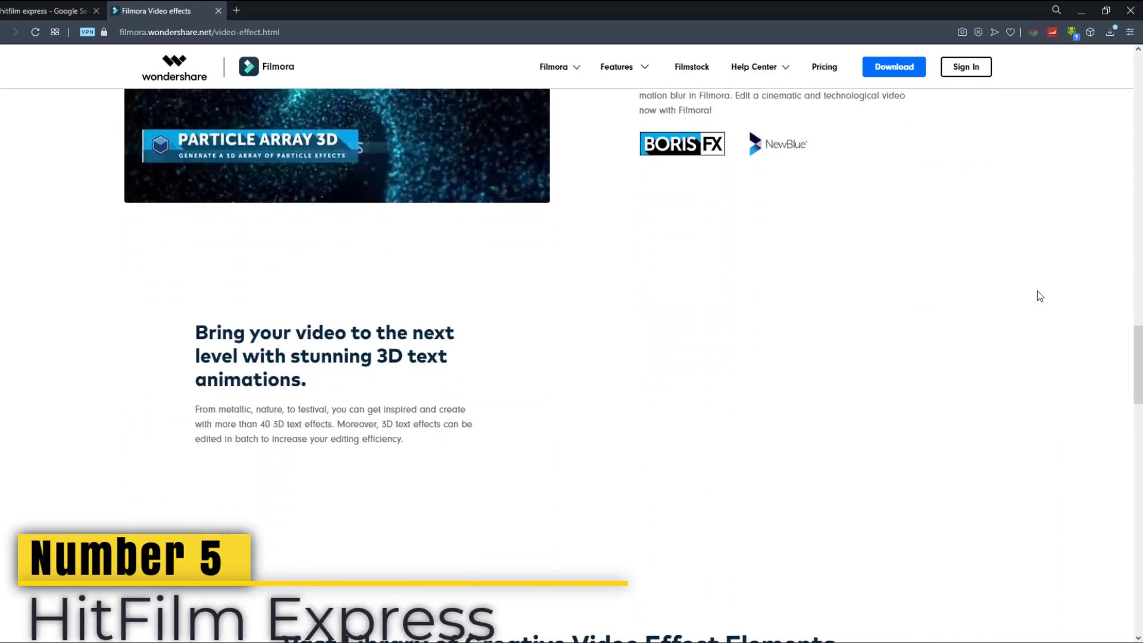
{"action": "scroll", "scroll_direction": "down", "scroll_amount": 3}
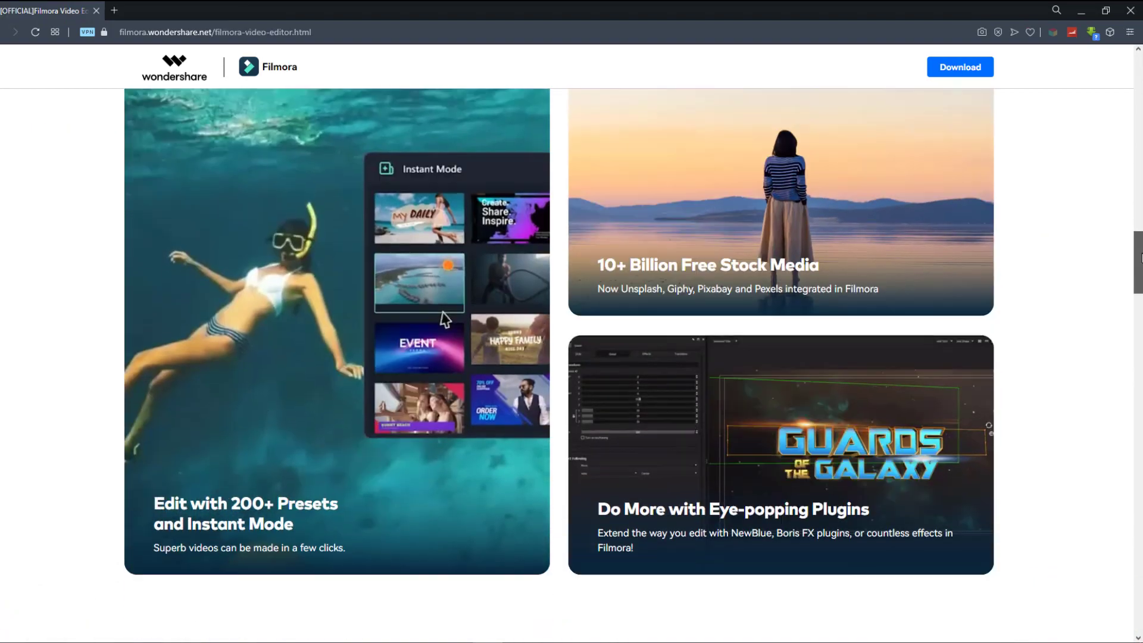
View the Speed Ramping, Split Screen, Green Screen and Draw Mask demos, then start Filmora's Free Download
{"action": "scroll", "scroll_direction": "down", "scroll_amount": 3}
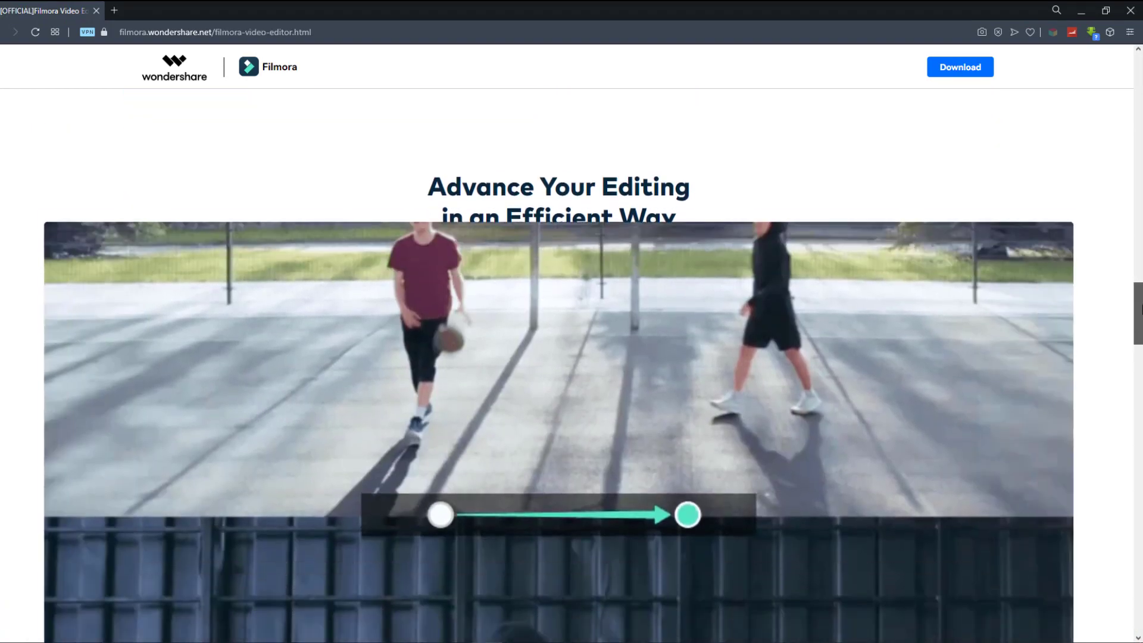
{"action": "scroll", "scroll_direction": "down", "scroll_amount": 3}
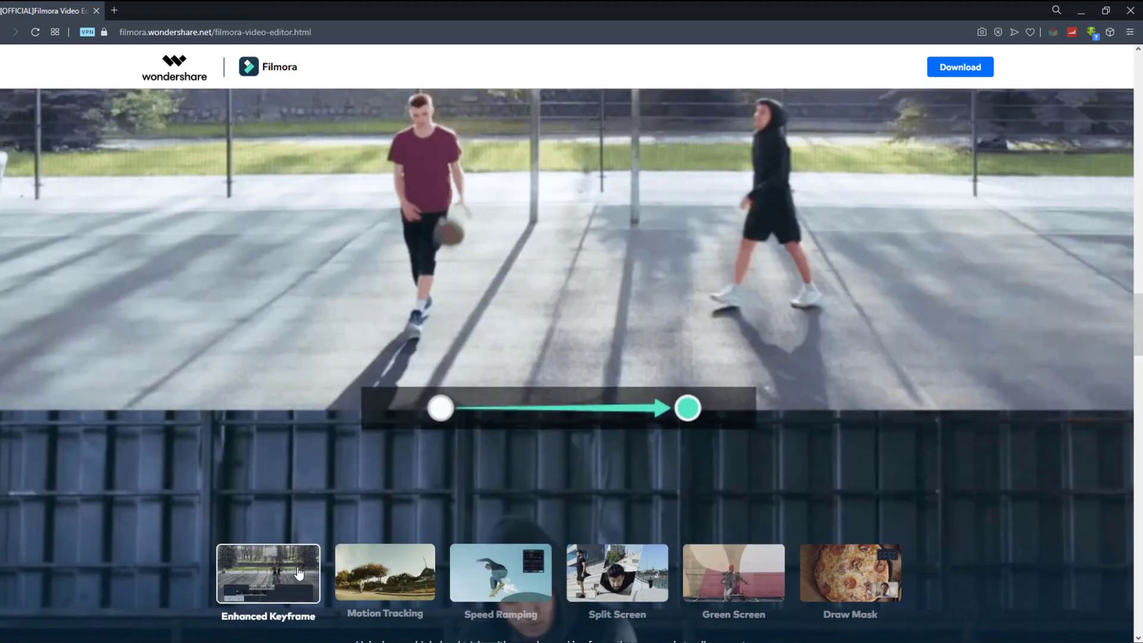
{"action": "left_click", "coordinate": [500, 573]}
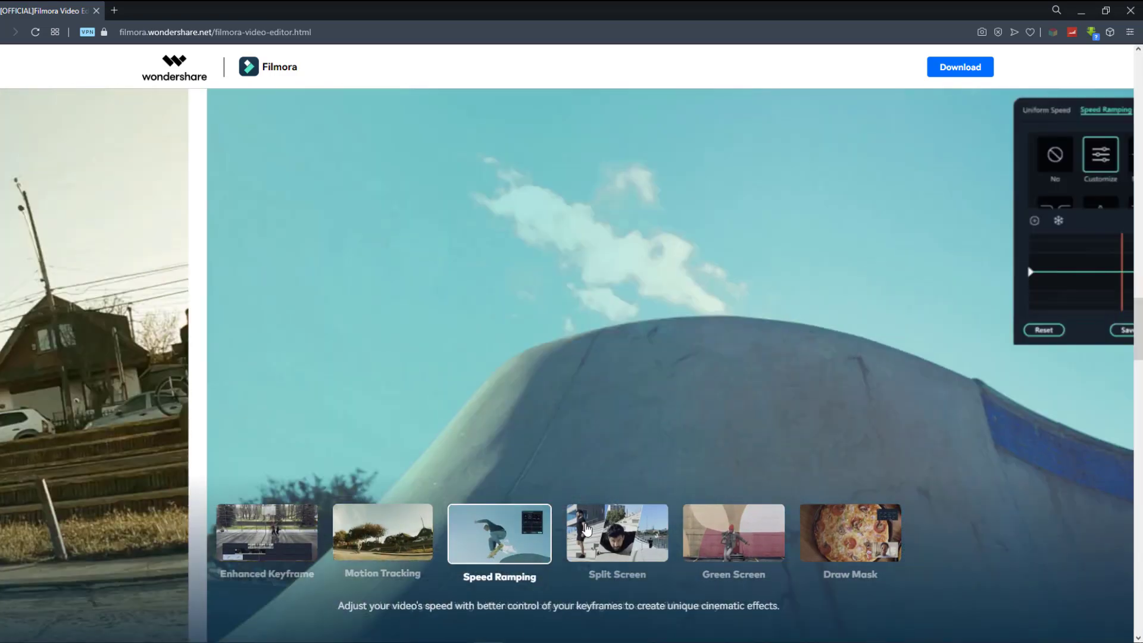
{"action": "left_click", "coordinate": [616, 534]}
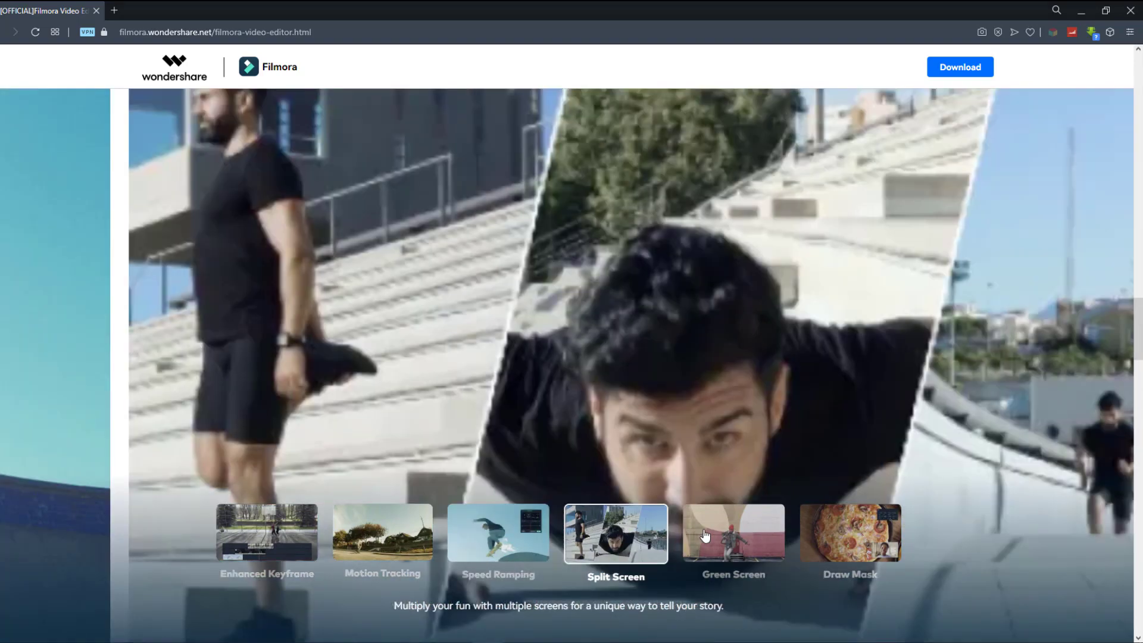
{"action": "left_click", "coordinate": [732, 534]}
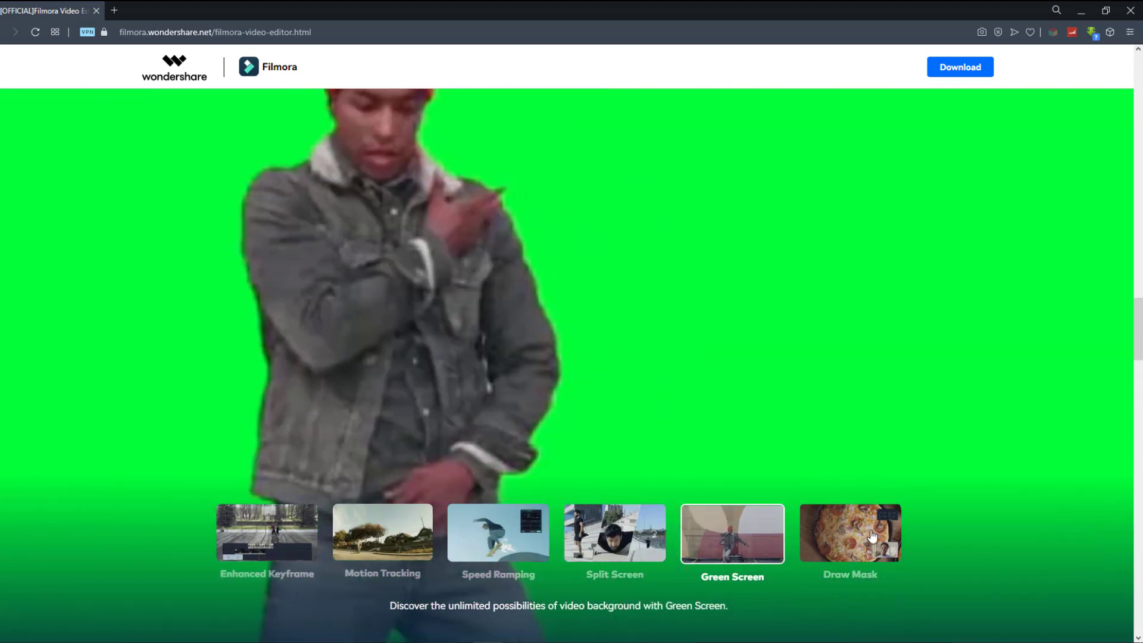
{"action": "left_click", "coordinate": [850, 533]}
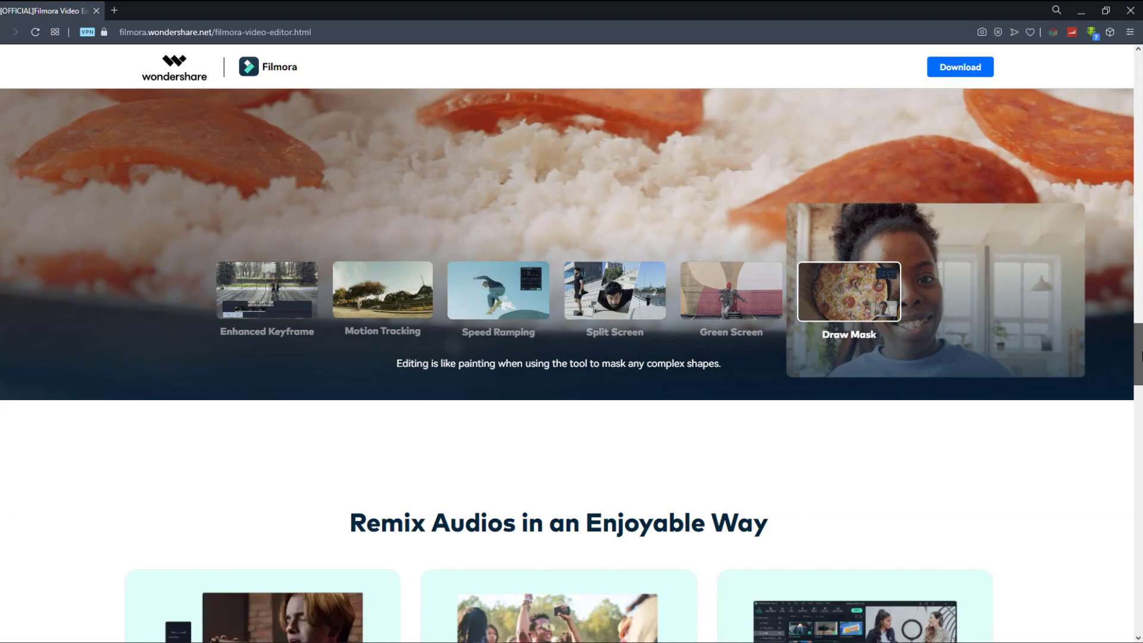
{"action": "scroll", "scroll_direction": "up", "scroll_amount": 3}
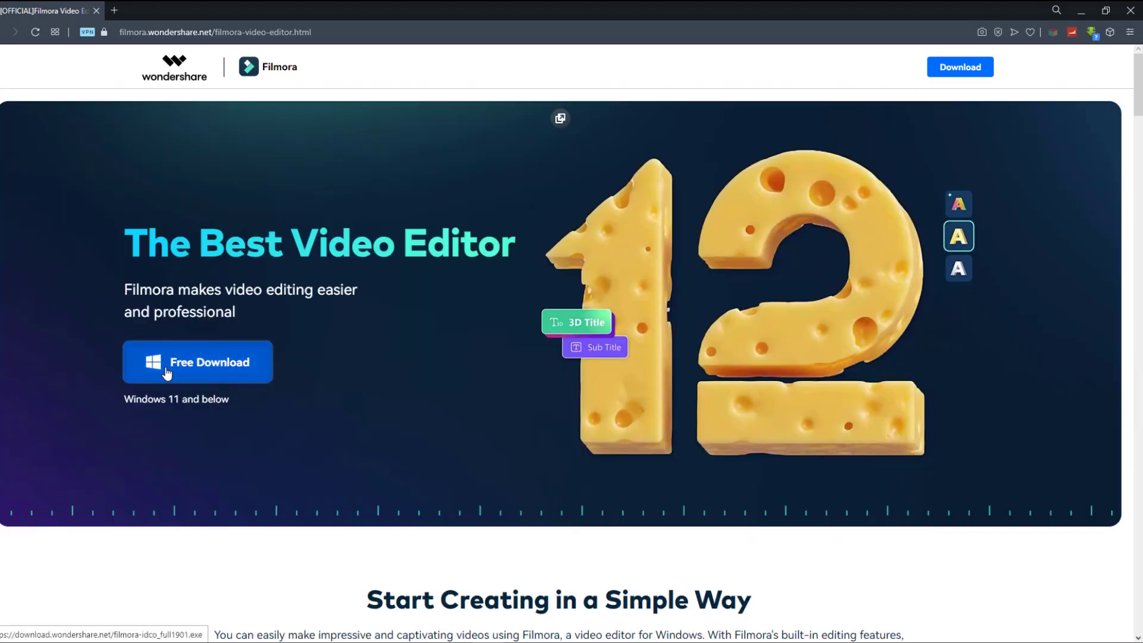
{"action": "left_click", "coordinate": [197, 362]}
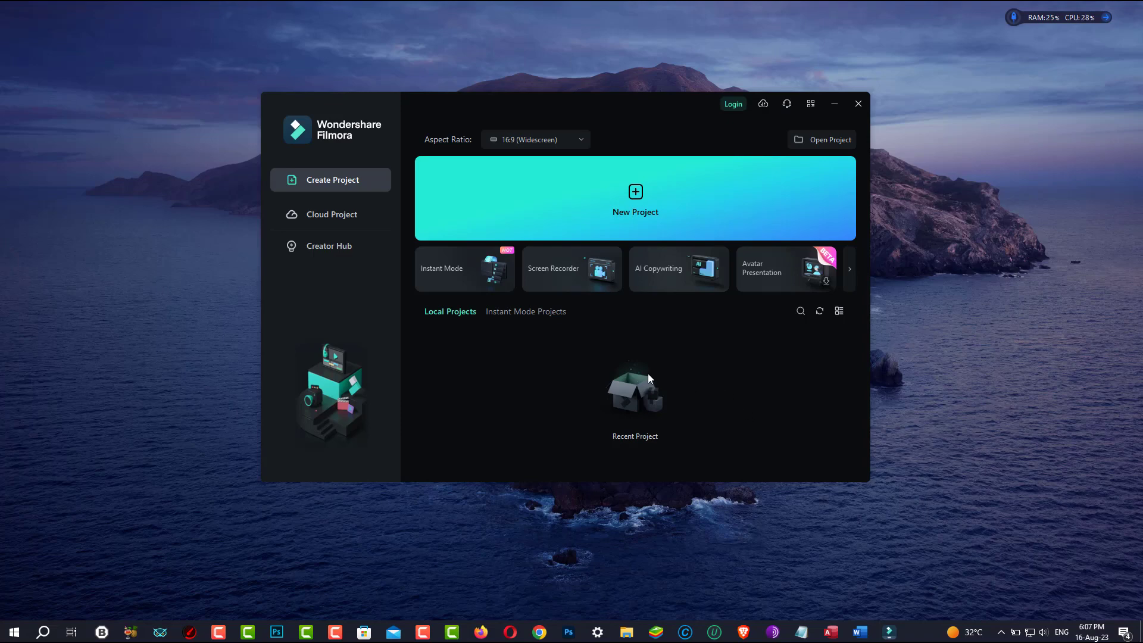
{"action": "mouse_move", "coordinate": [795, 279]}
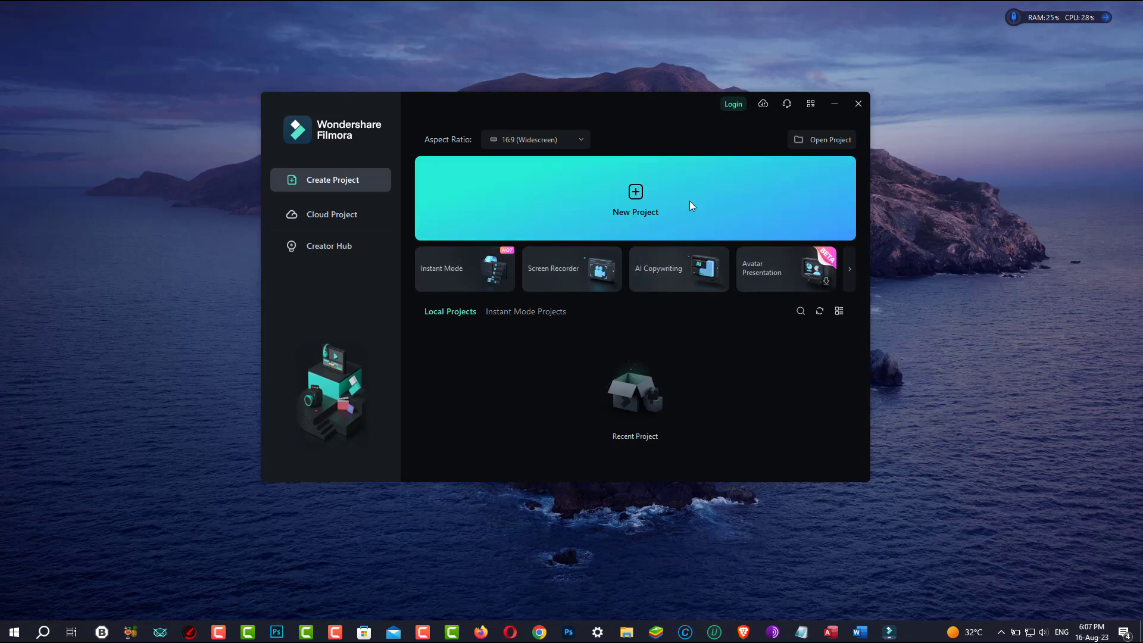
Create a new empty project from the Filmora start screen
{"action": "left_click", "coordinate": [634, 199]}
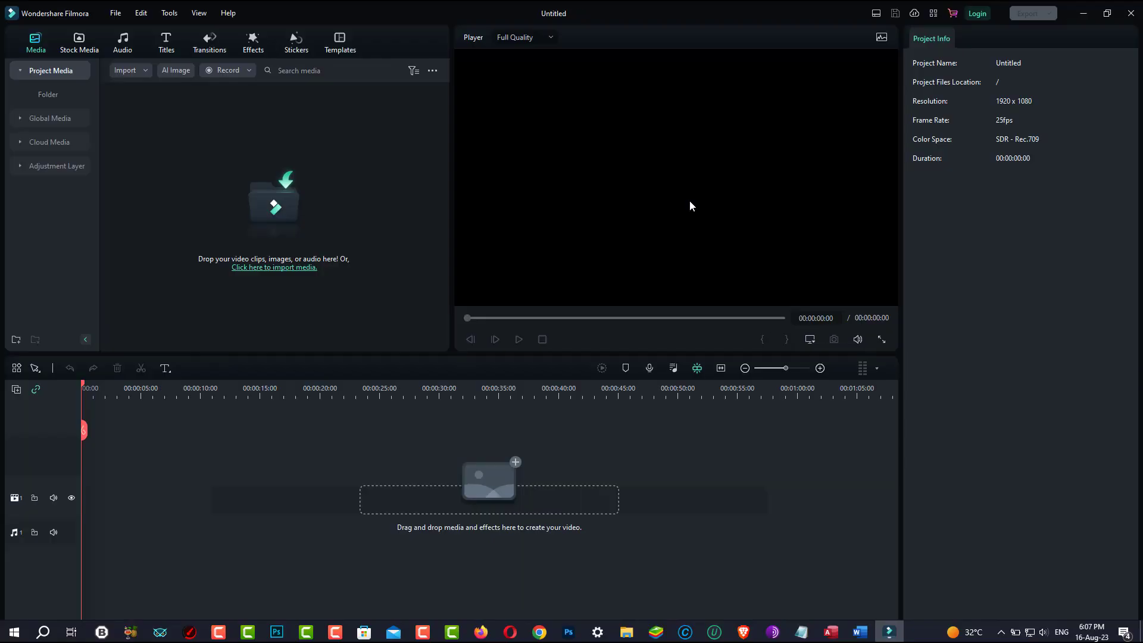
{"action": "mouse_move", "coordinate": [561, 518]}
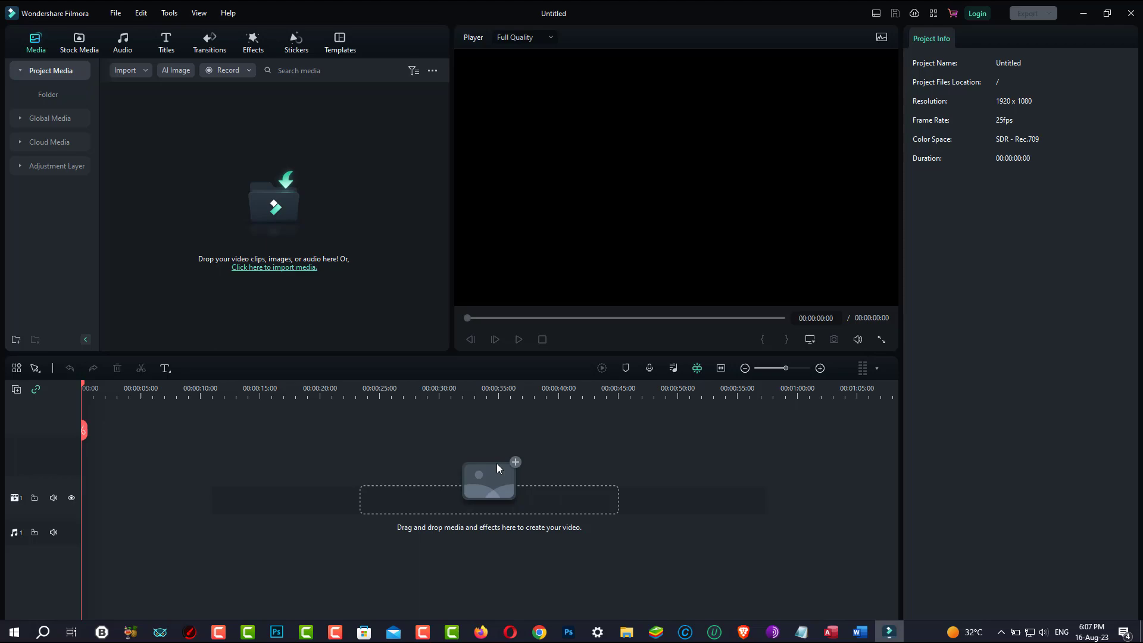
{"action": "mouse_move", "coordinate": [611, 511]}
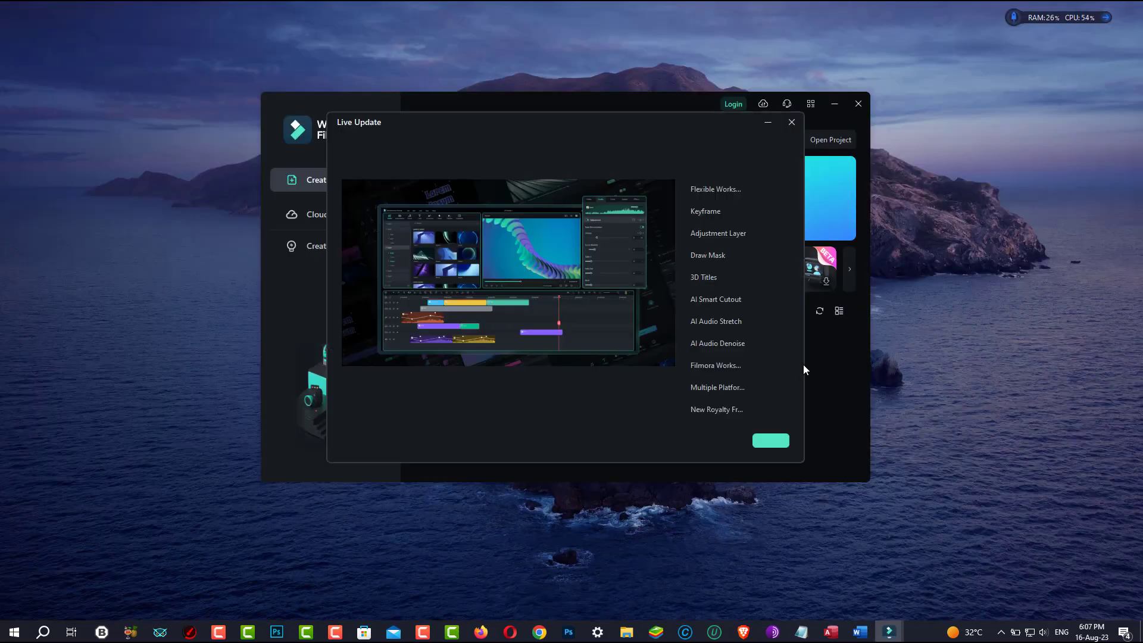
Read the what's-new entries for Keyframe, Flexible Workspace Layout, Draw Mask and AI Smart Cutout
{"action": "left_click", "coordinate": [705, 210]}
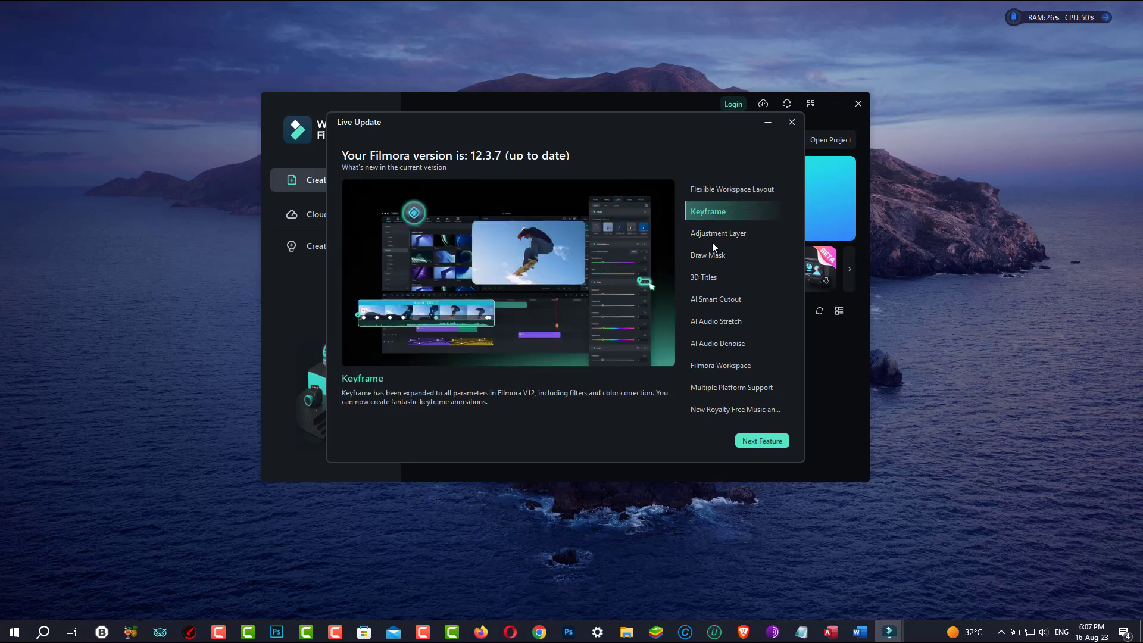
{"action": "left_click", "coordinate": [731, 189]}
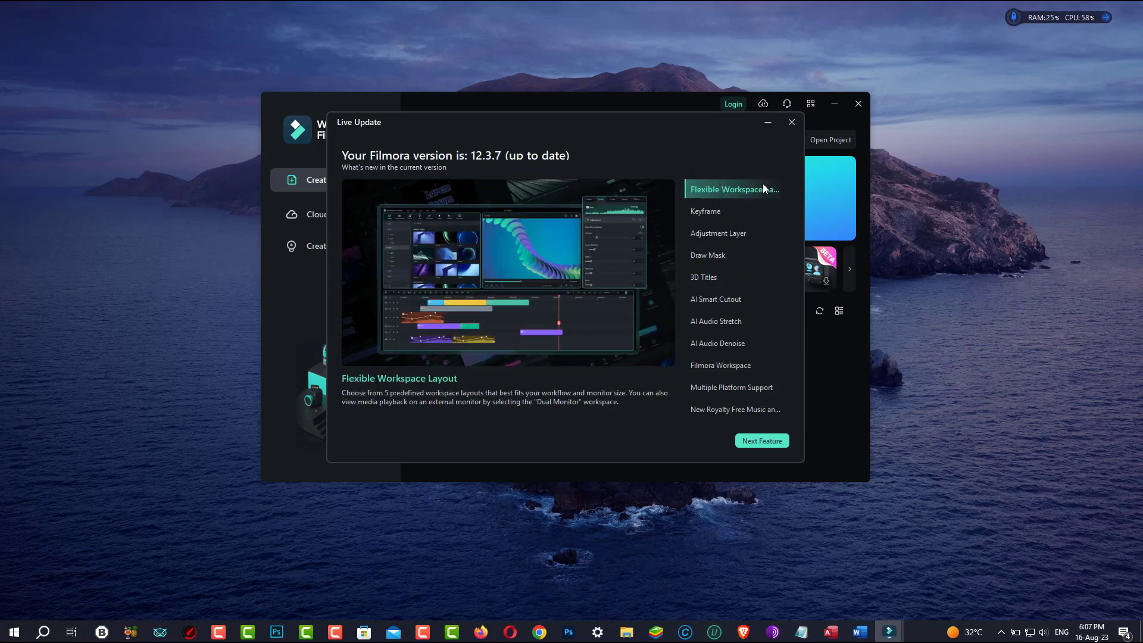
{"action": "left_click", "coordinate": [708, 212]}
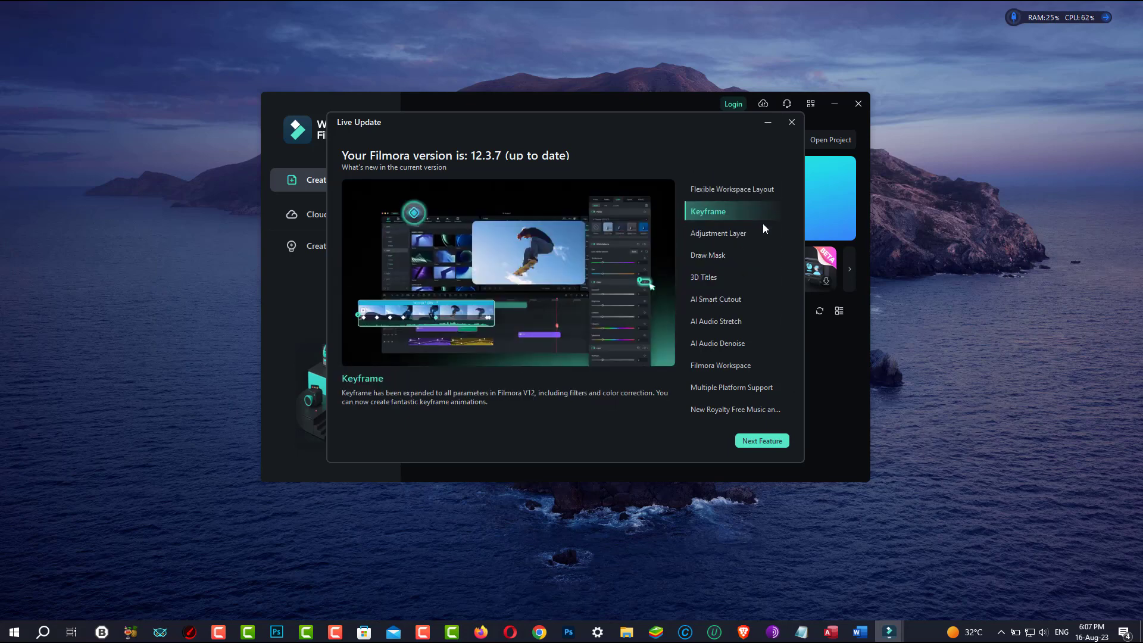
{"action": "left_click", "coordinate": [711, 255]}
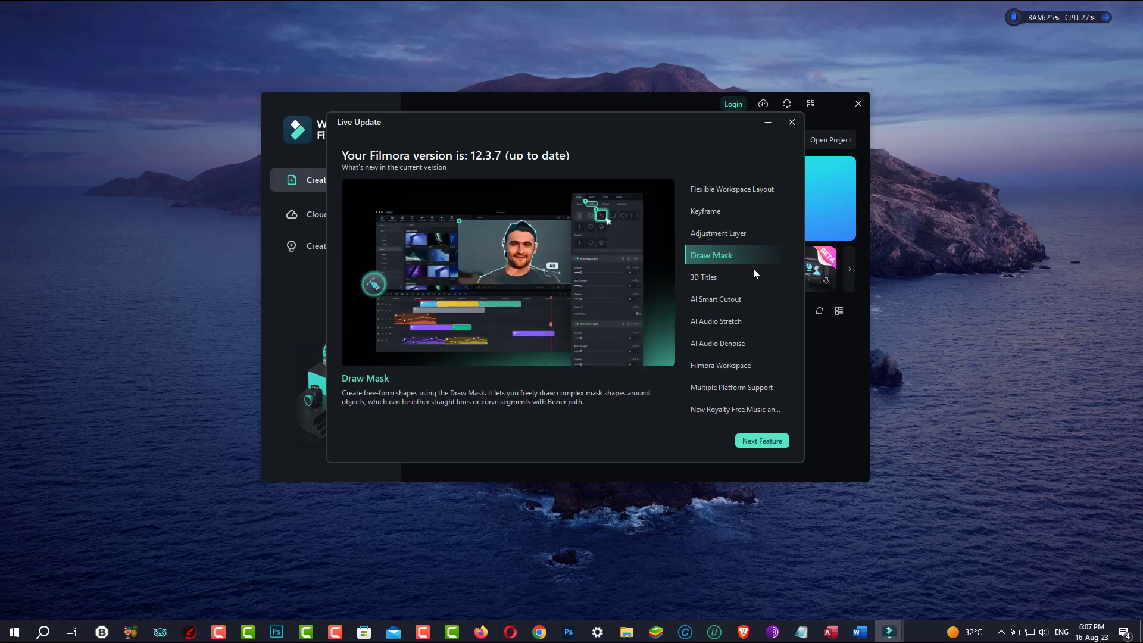
{"action": "left_click", "coordinate": [716, 299]}
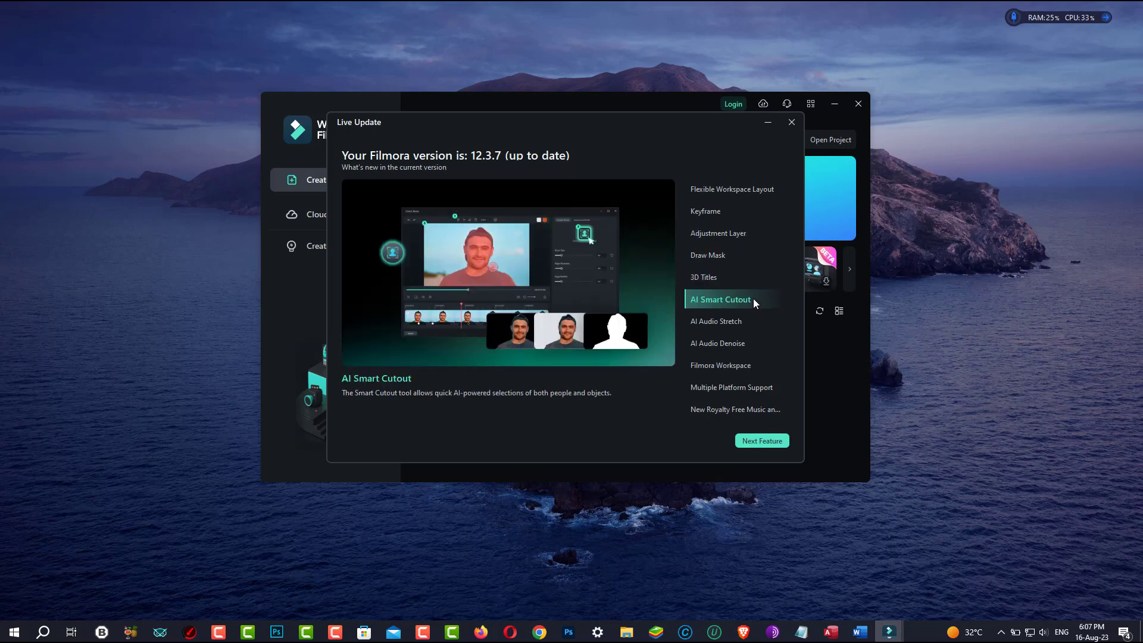
Read the AI Audio Stretch, AI Audio Denoise, Multiple Platform Support and royalty-free music entries, then finish into the editor
{"action": "left_click", "coordinate": [720, 322]}
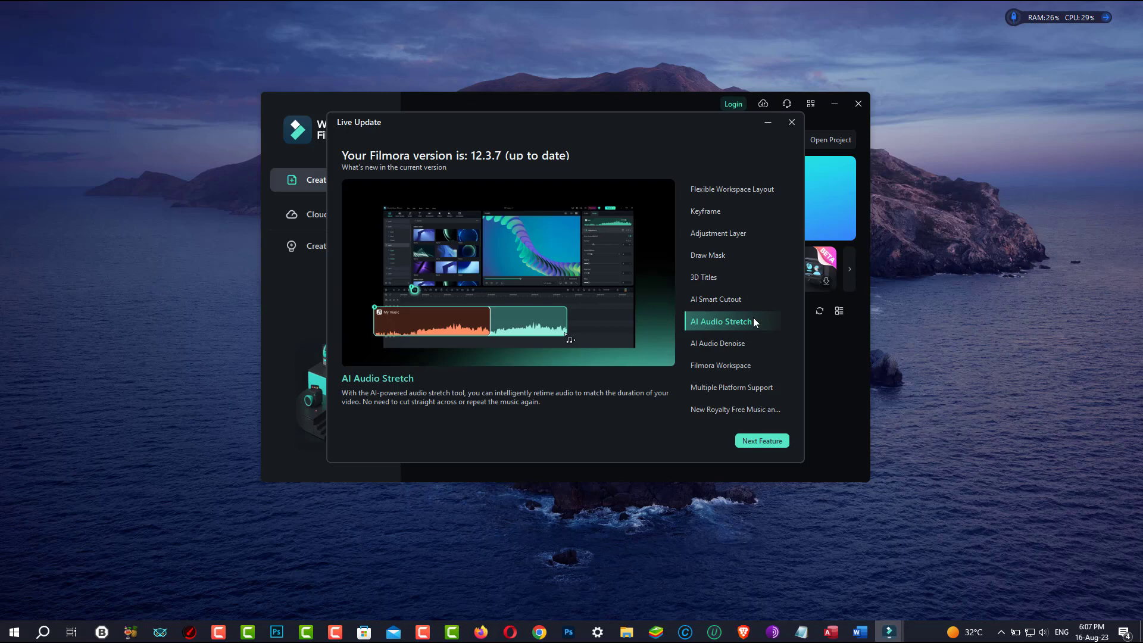
{"action": "left_click", "coordinate": [717, 343]}
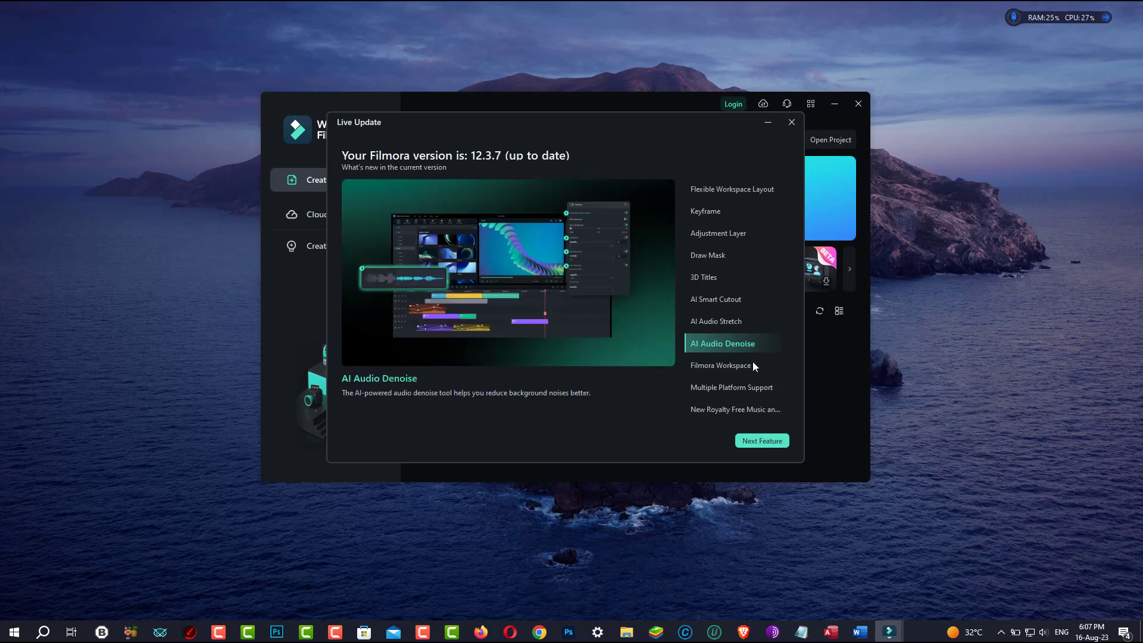
{"action": "left_click", "coordinate": [732, 387]}
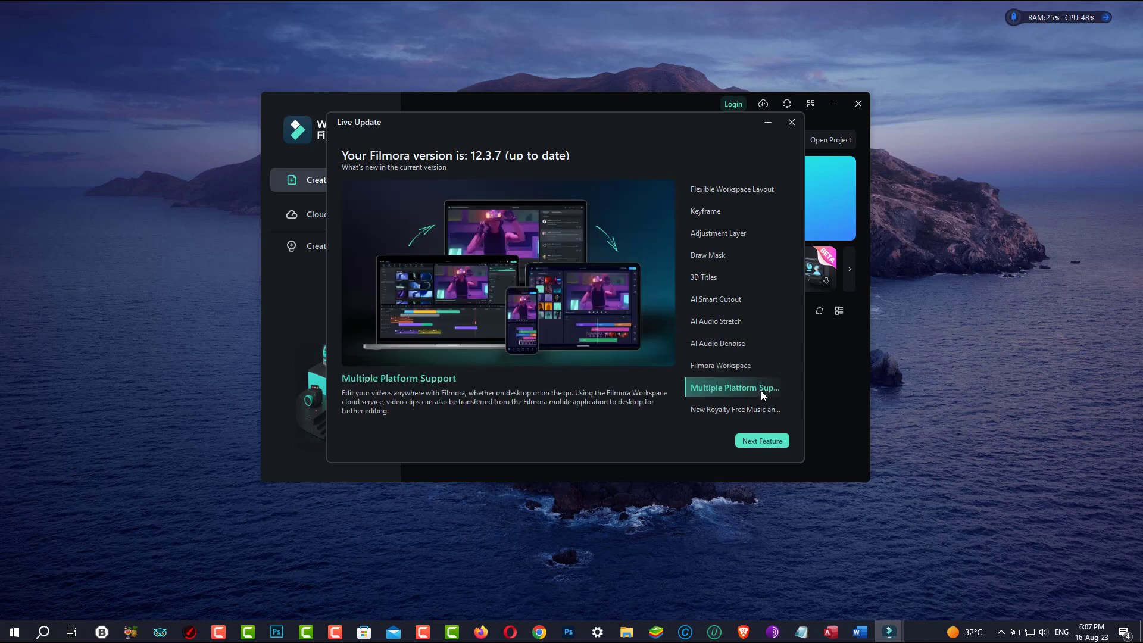
{"action": "left_click", "coordinate": [761, 441]}
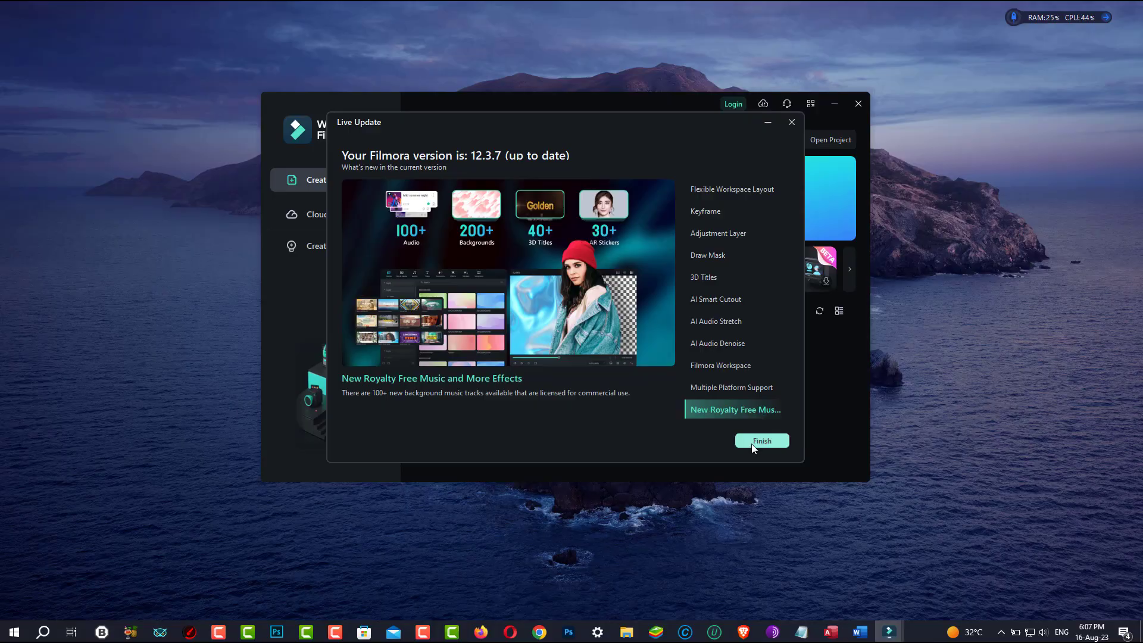
{"action": "left_click", "coordinate": [761, 440]}
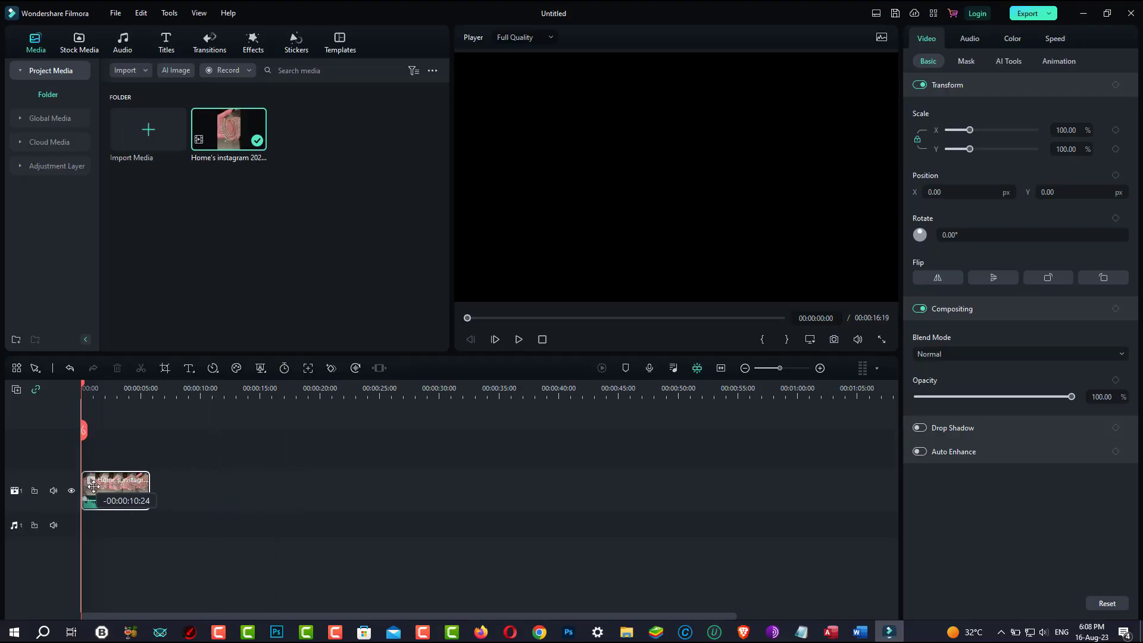
{"action": "left_click", "coordinate": [519, 339]}
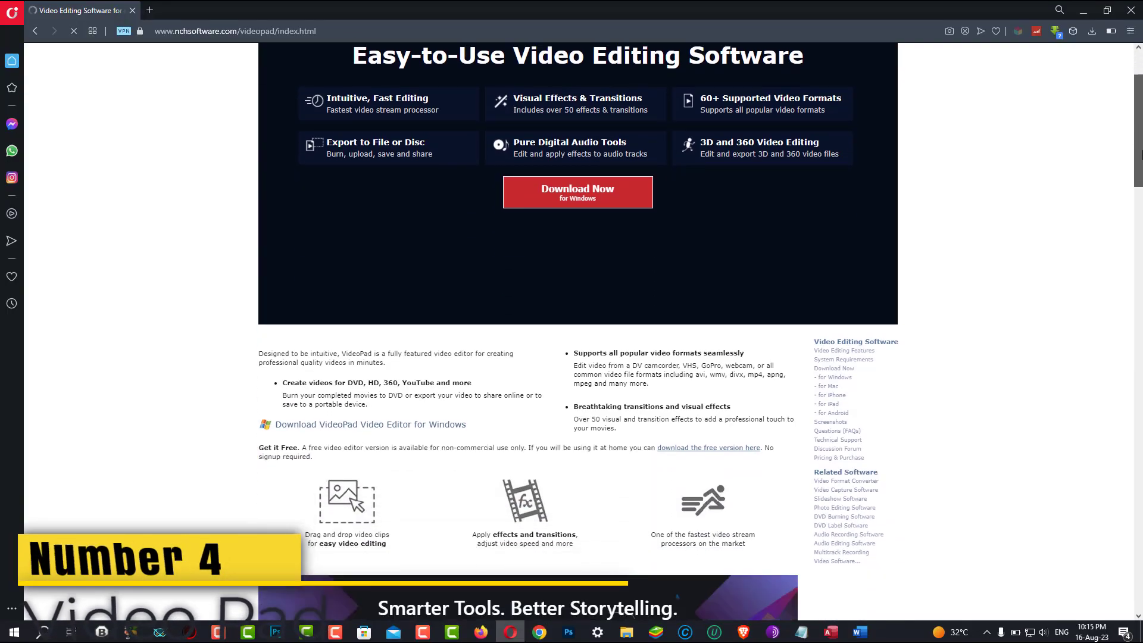
Scroll the VideoPad product page down to its feature tiles and Download Now section
{"action": "scroll", "scroll_direction": "down", "scroll_amount": 3}
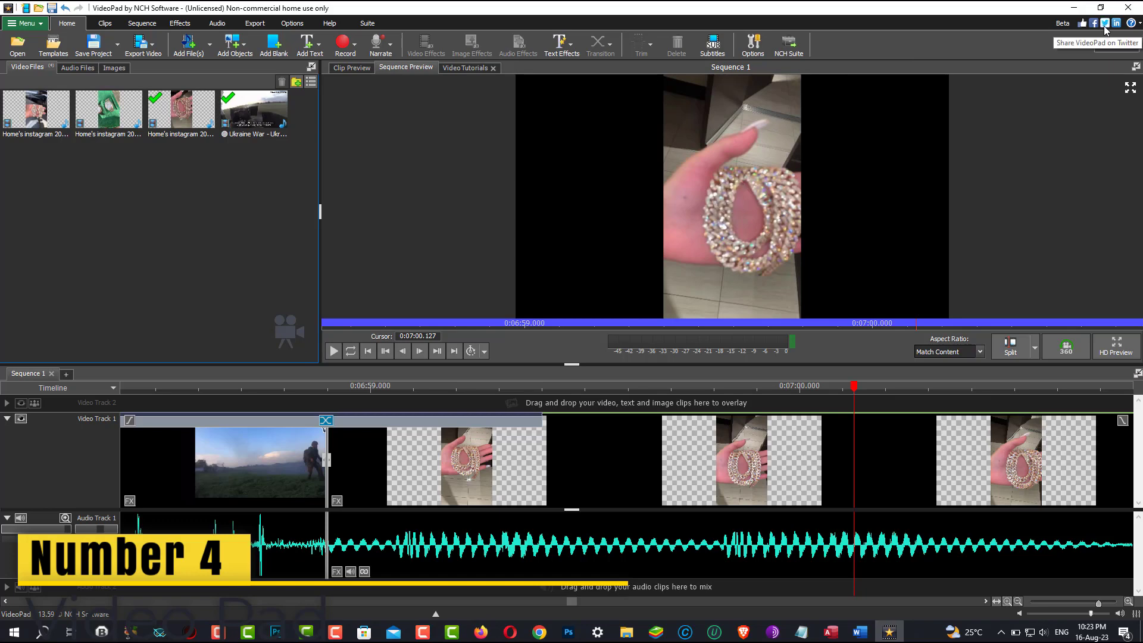
{"action": "mouse_move", "coordinate": [1129, 91]}
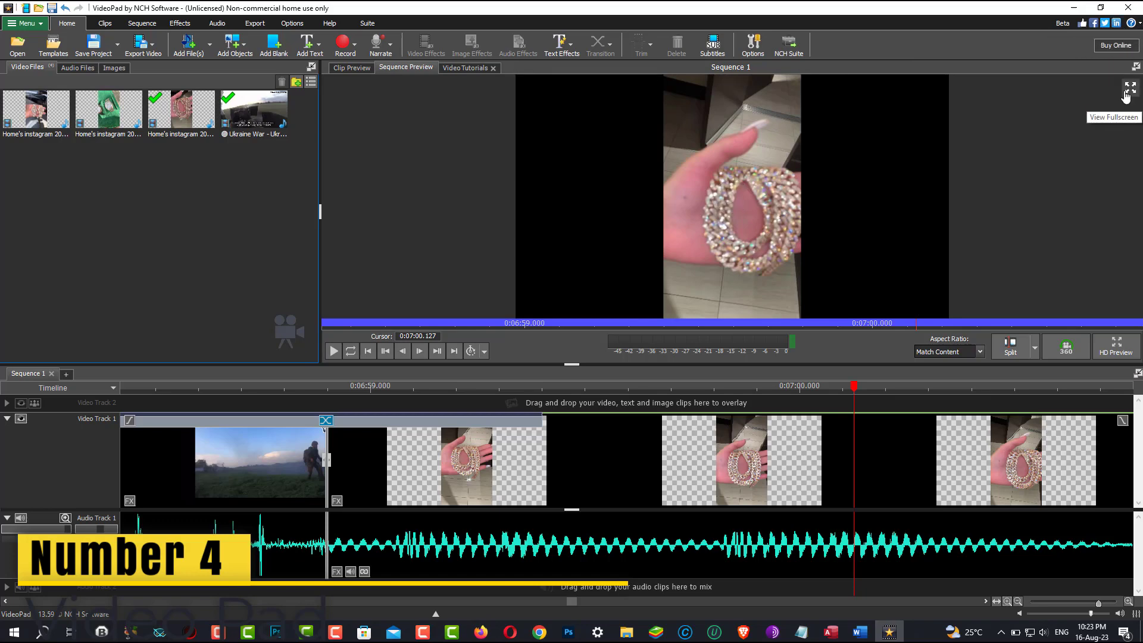
{"action": "mouse_move", "coordinate": [1057, 355]}
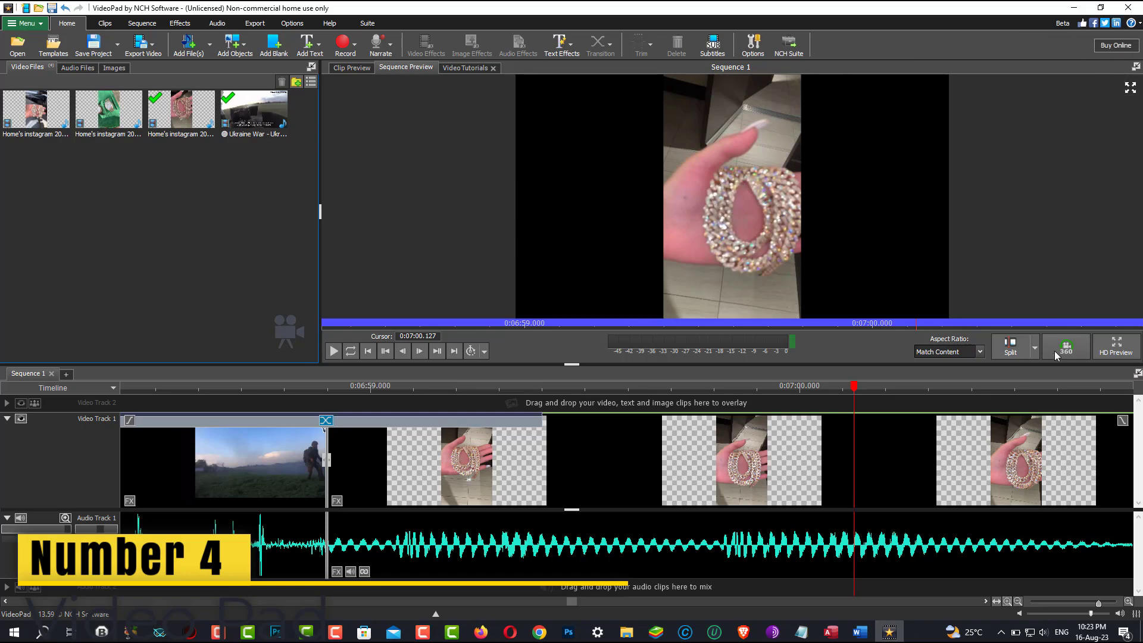
Show VideoPad's Export destinations covering video file, portable device and cloud or Vimeo sharing
{"action": "left_click", "coordinate": [980, 351]}
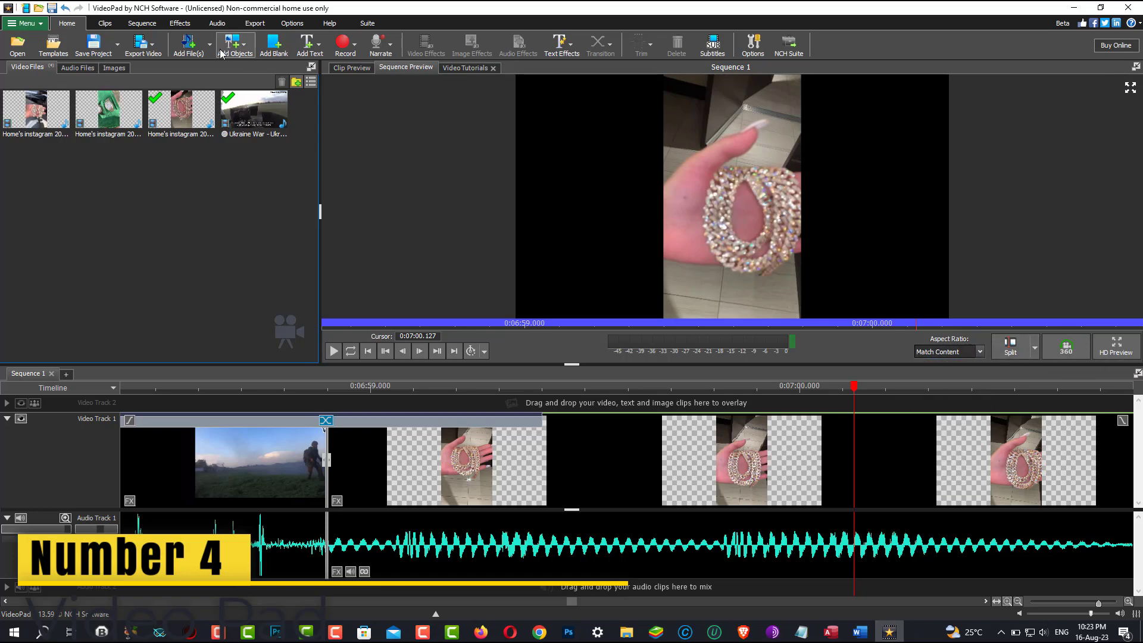
{"action": "left_click", "coordinate": [255, 22]}
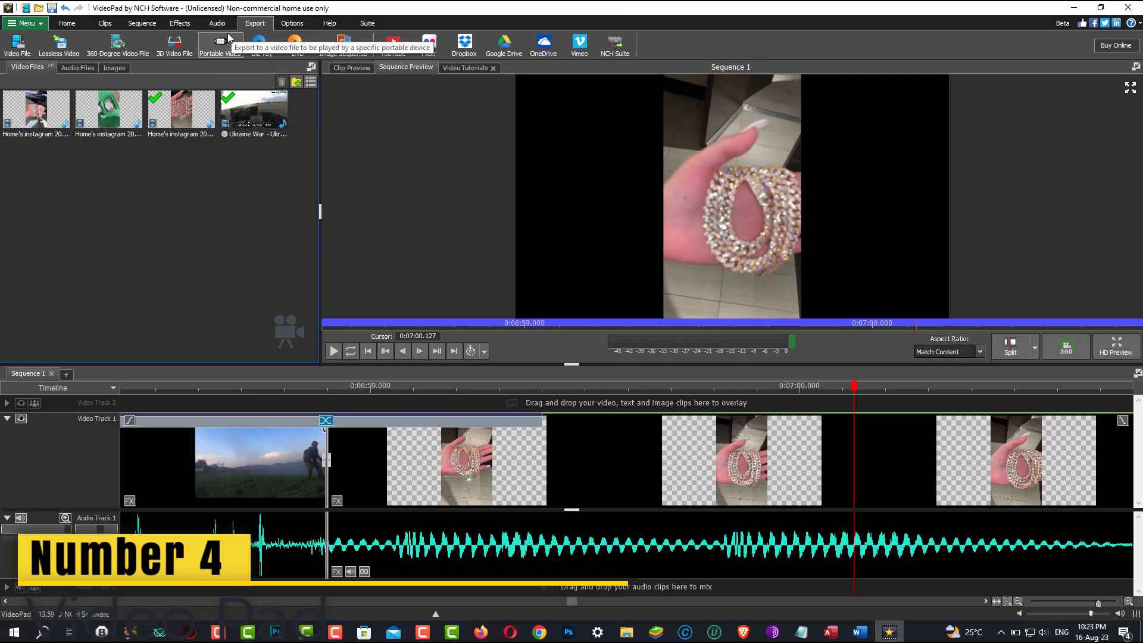
{"action": "mouse_move", "coordinate": [413, 74]}
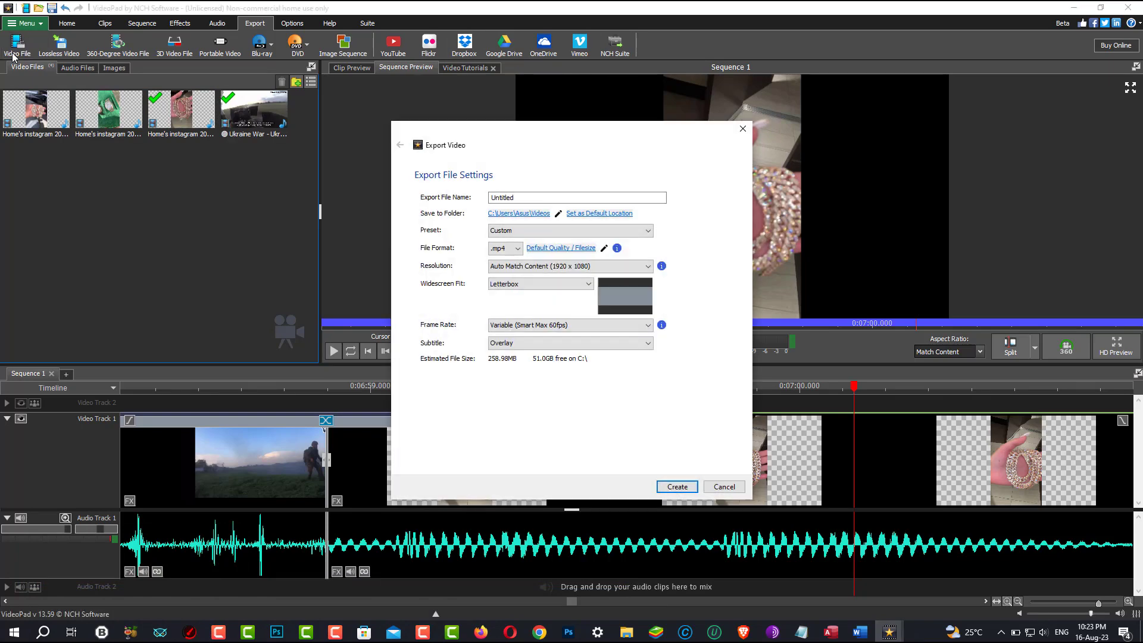
Expand the export Preset list with its HD, YouTube, console and vertical-video options
{"action": "left_click", "coordinate": [571, 230]}
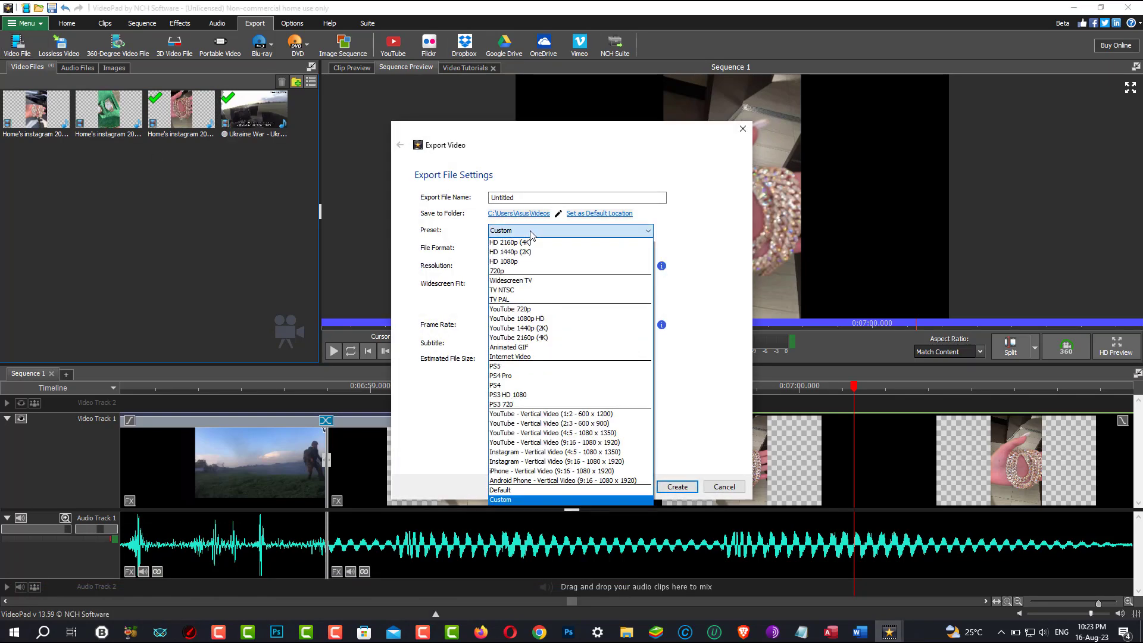
{"action": "mouse_move", "coordinate": [572, 242]}
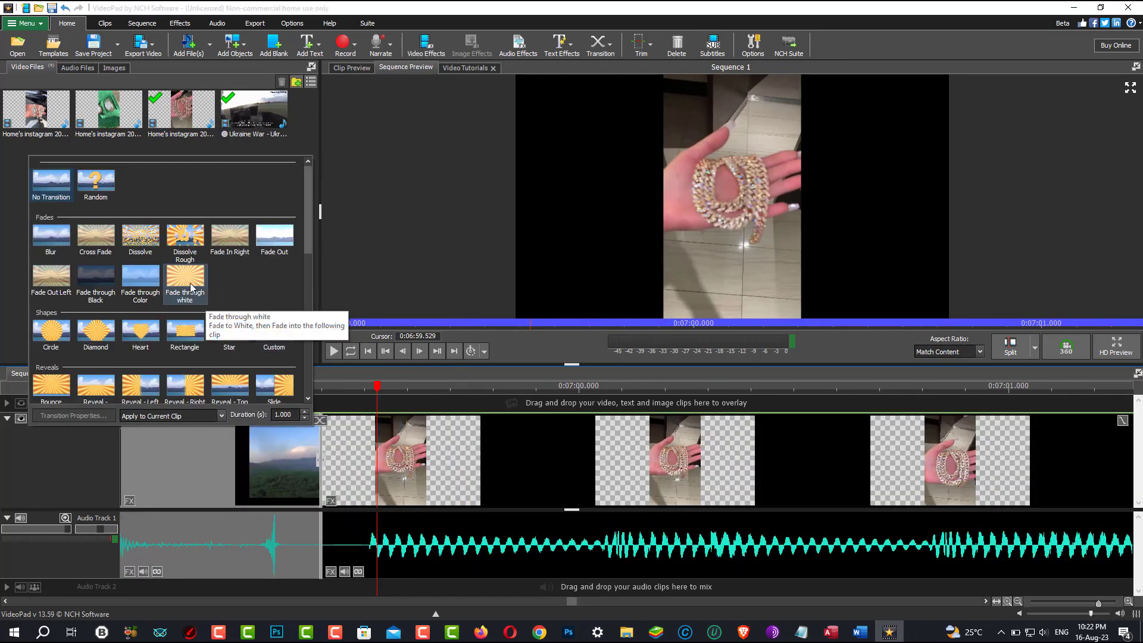
{"action": "mouse_move", "coordinate": [277, 272]}
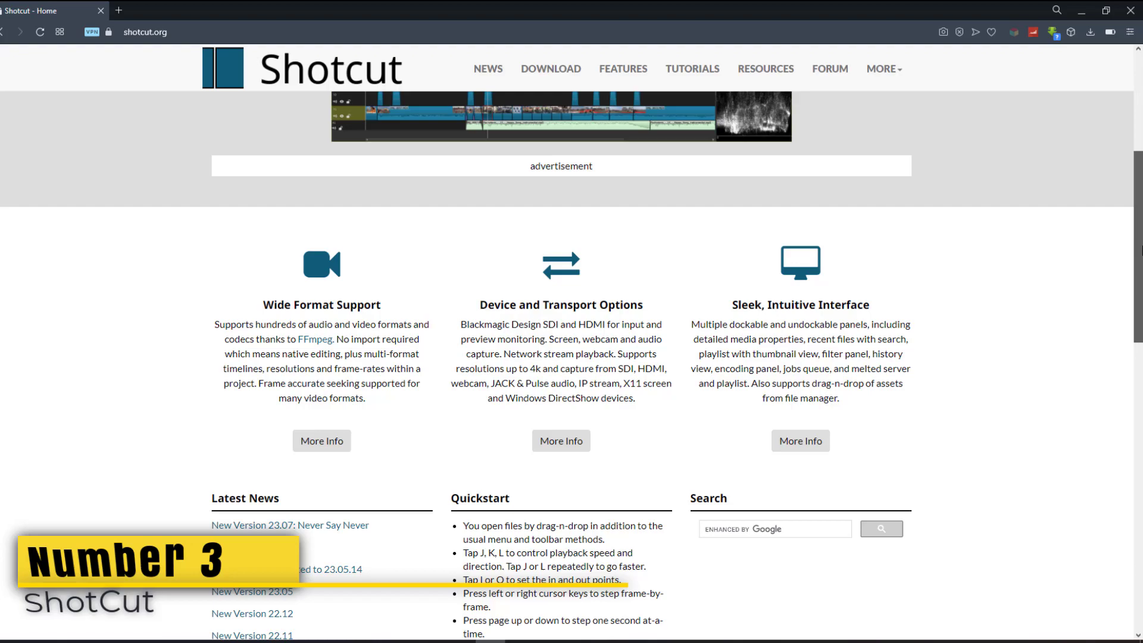
Browse Shotcut's Tutorials page and scroll through its tutorial videos
{"action": "scroll", "scroll_direction": "down", "scroll_amount": 3}
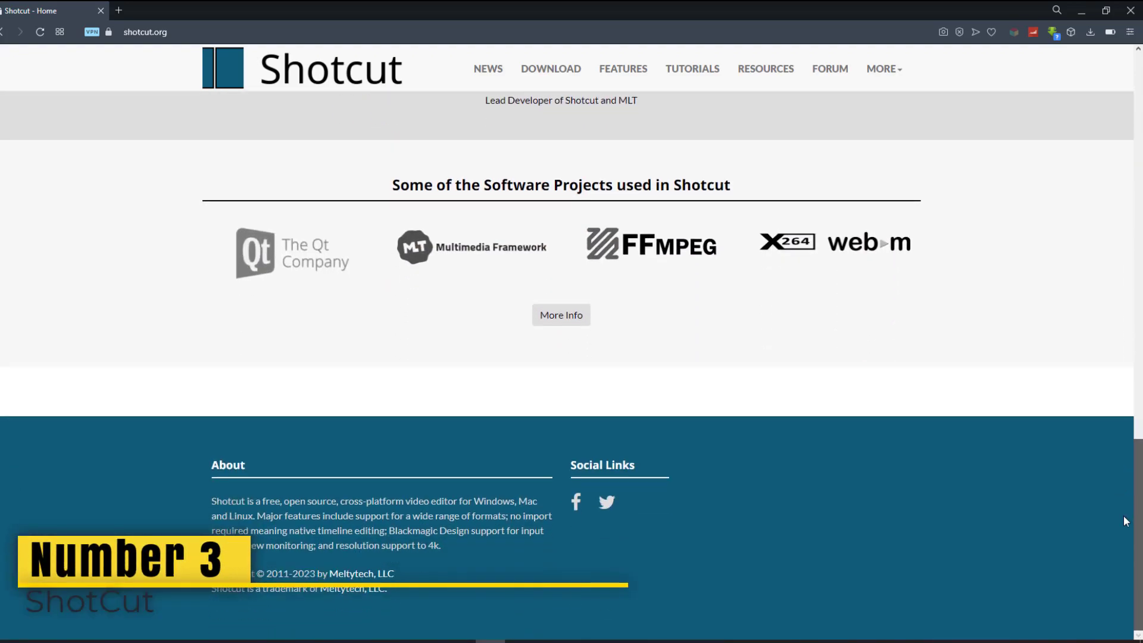
{"action": "left_click", "coordinate": [690, 69]}
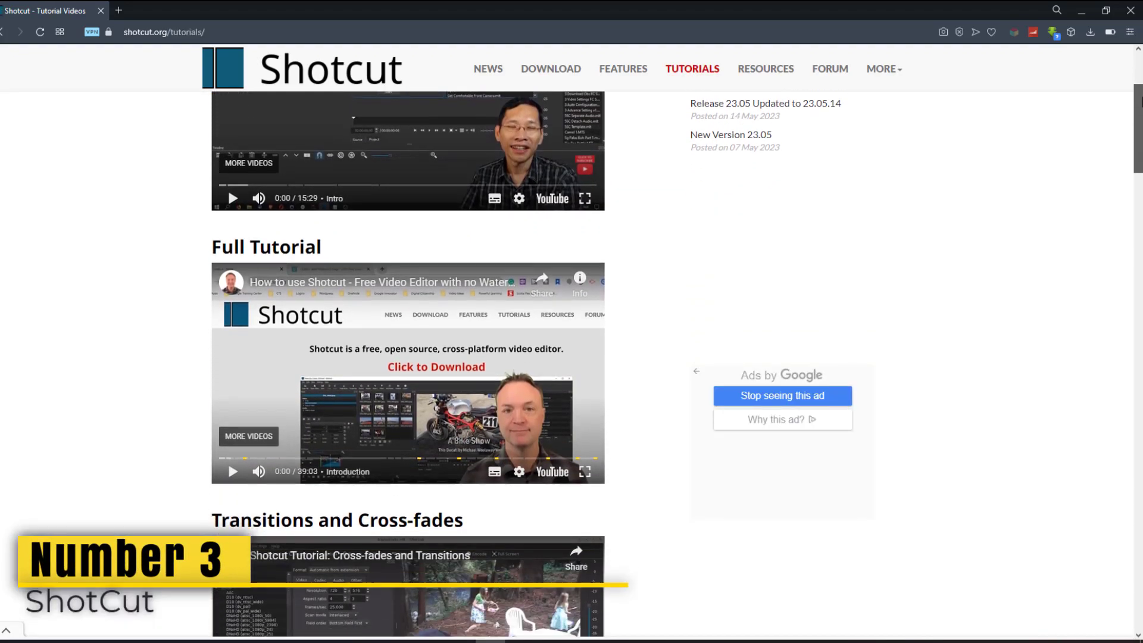
{"action": "scroll", "scroll_direction": "down", "scroll_amount": 3}
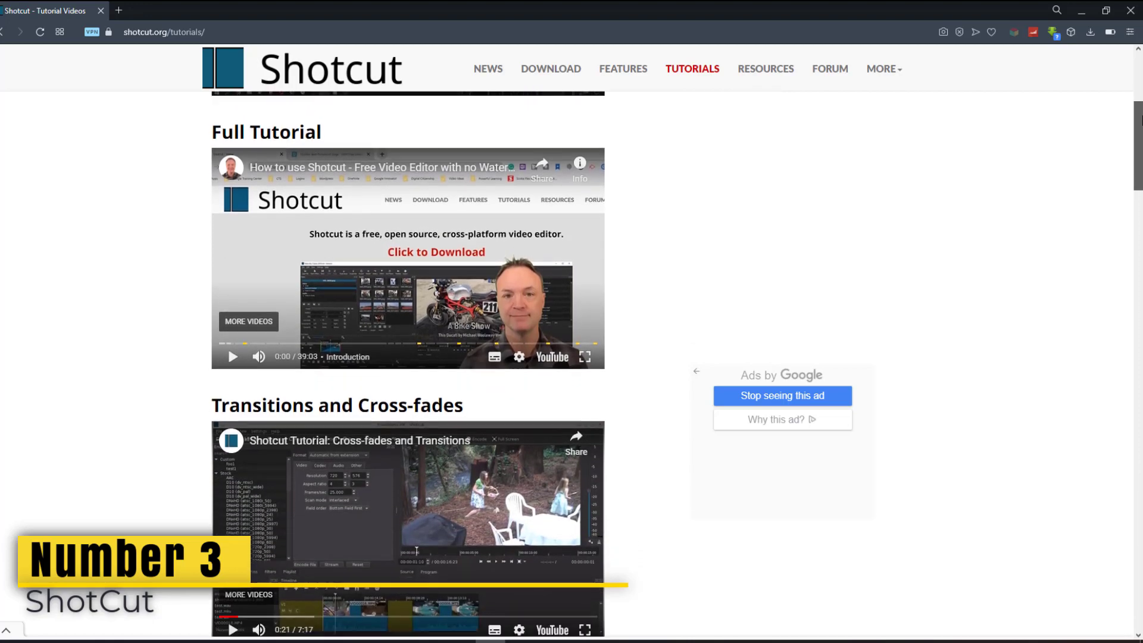
{"action": "scroll", "scroll_direction": "down", "scroll_amount": 3}
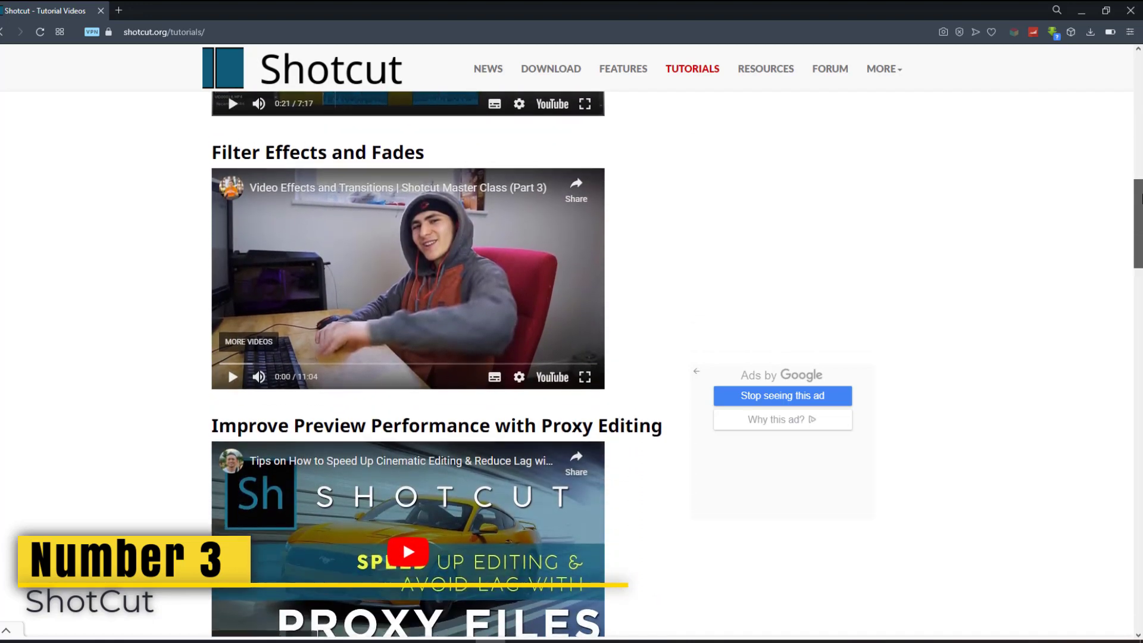
{"action": "scroll", "scroll_direction": "down", "scroll_amount": 3}
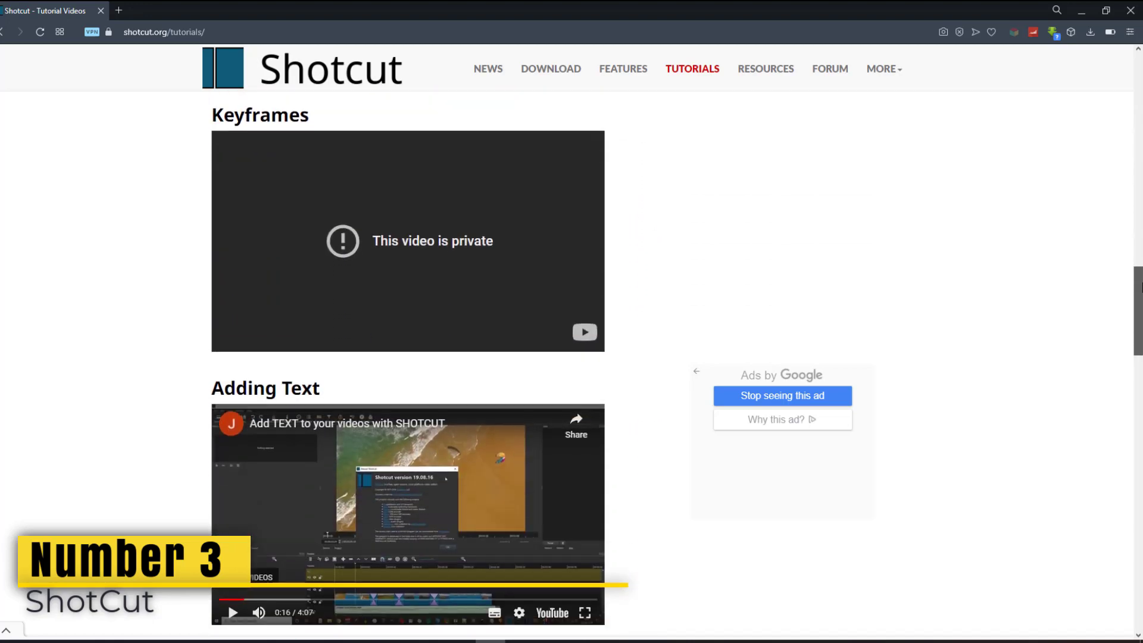
{"action": "scroll", "scroll_direction": "down", "scroll_amount": 3}
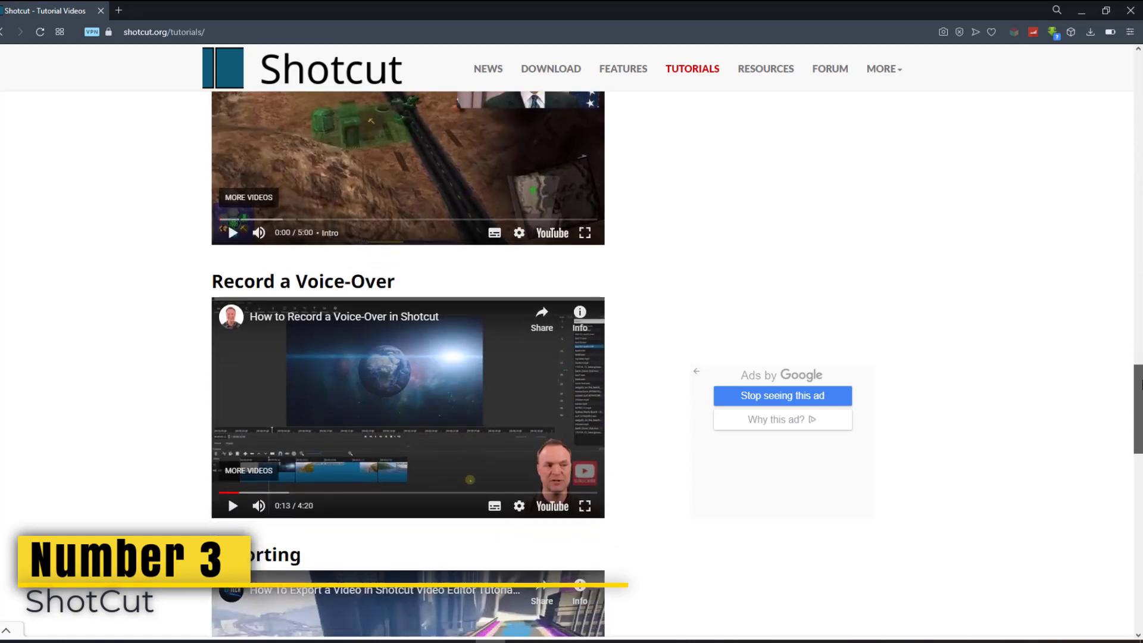
Browse Shotcut's Features page and scroll through the full feature list
{"action": "left_click", "coordinate": [623, 69]}
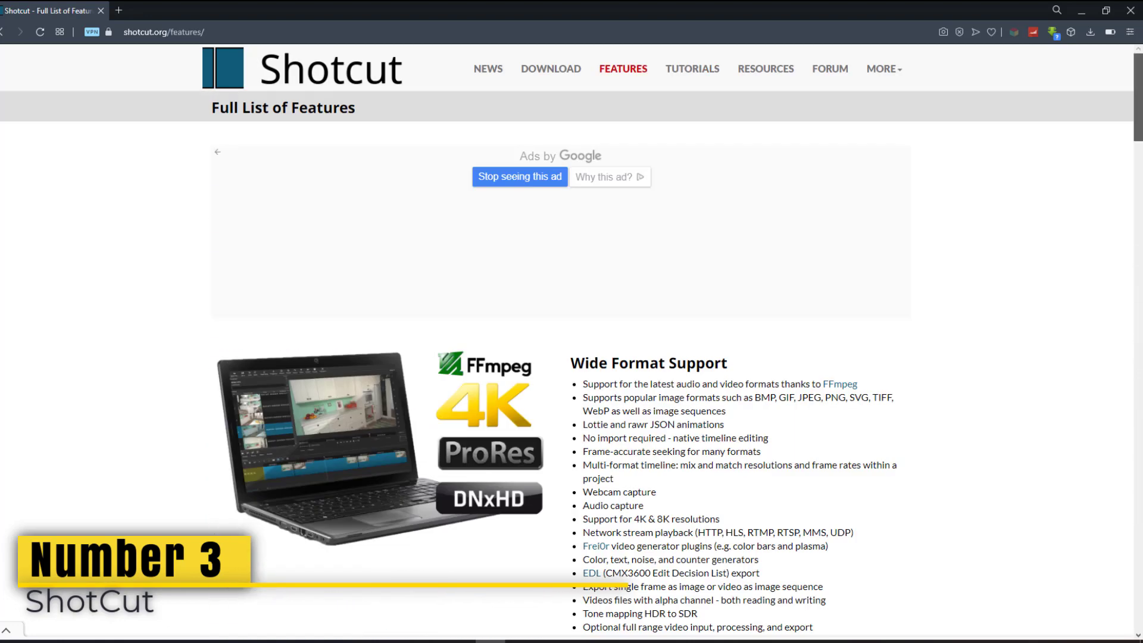
{"action": "scroll", "scroll_direction": "down", "scroll_amount": 3}
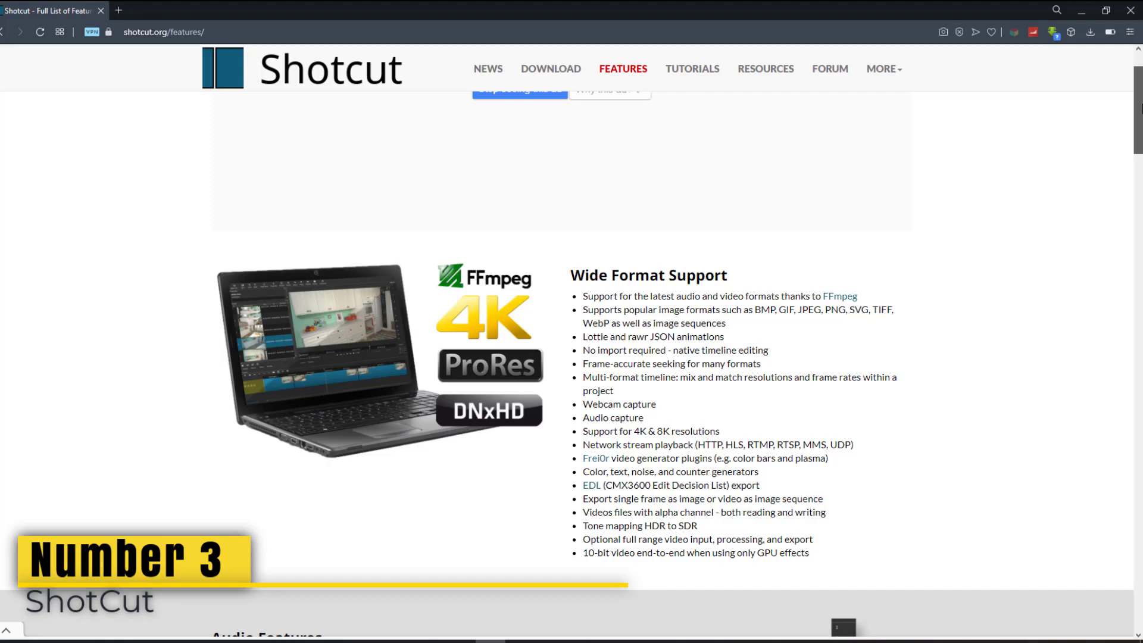
{"action": "scroll", "scroll_direction": "down", "scroll_amount": 3}
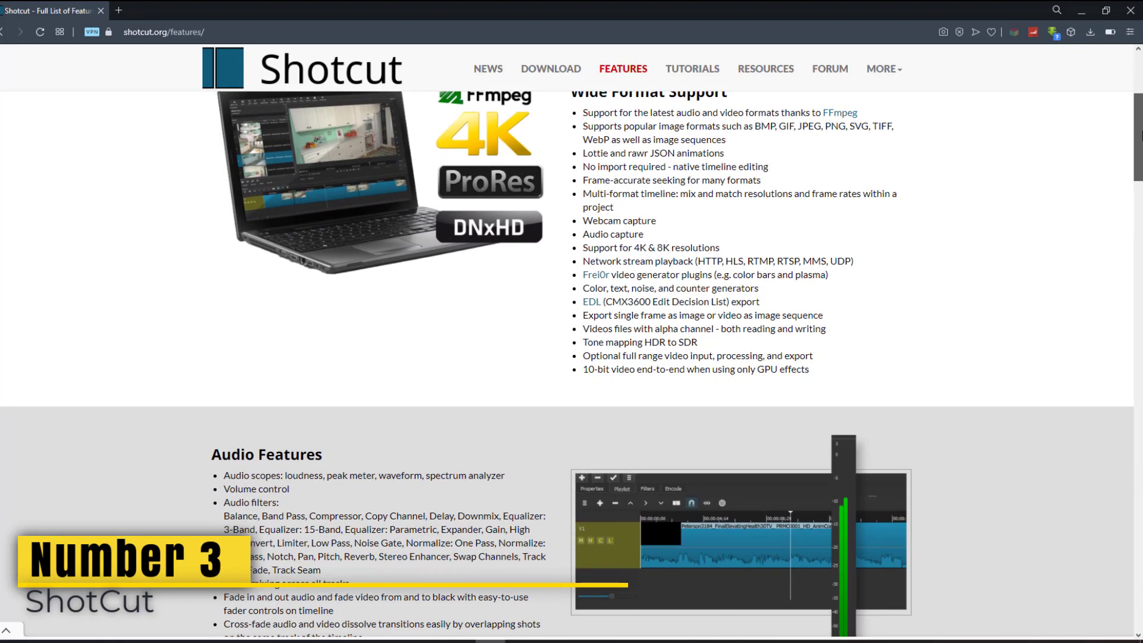
{"action": "scroll", "scroll_direction": "down", "scroll_amount": 3}
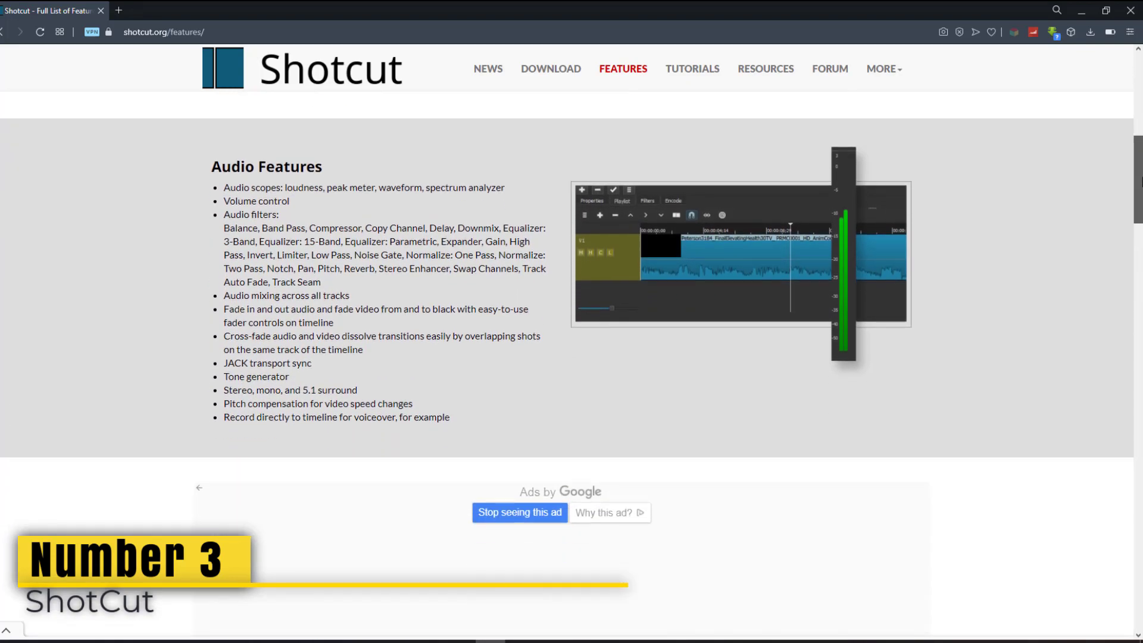
{"action": "scroll", "scroll_direction": "down", "scroll_amount": 3}
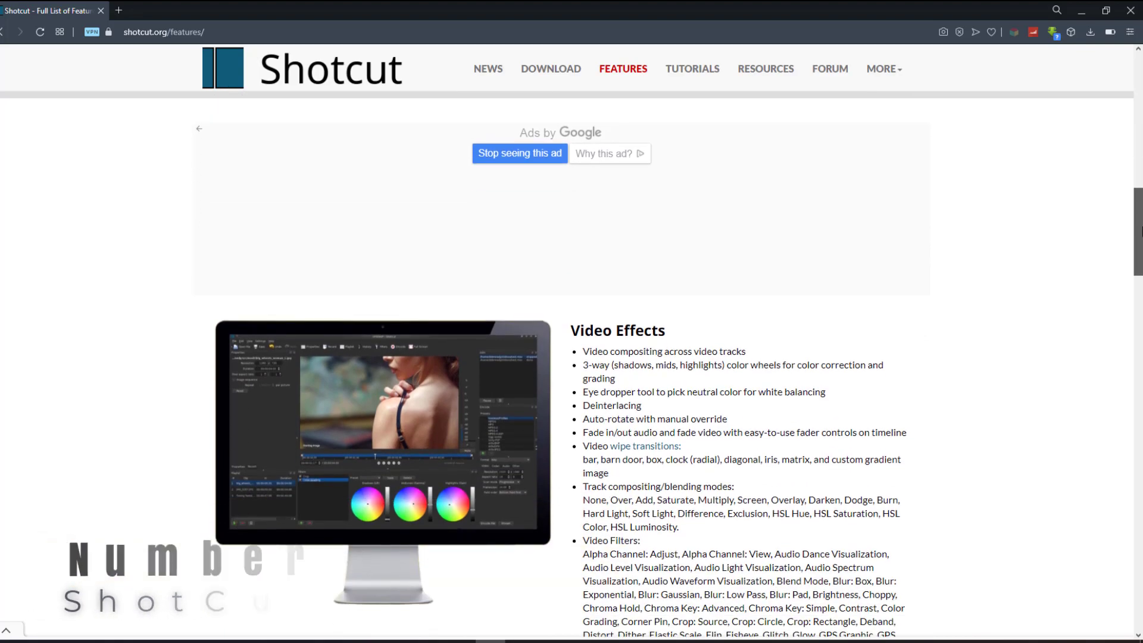
{"action": "scroll", "scroll_direction": "down", "scroll_amount": 3}
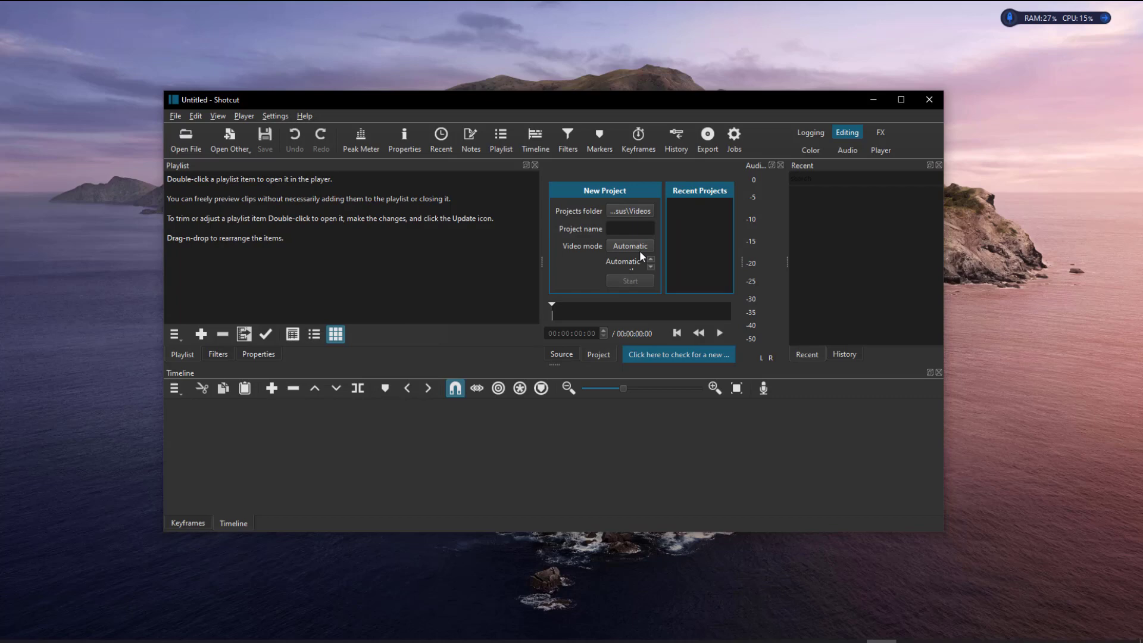
Check the new-project video modes, then play a recent nearly seven-minute clip in Shotcut's preview
{"action": "left_click", "coordinate": [629, 246]}
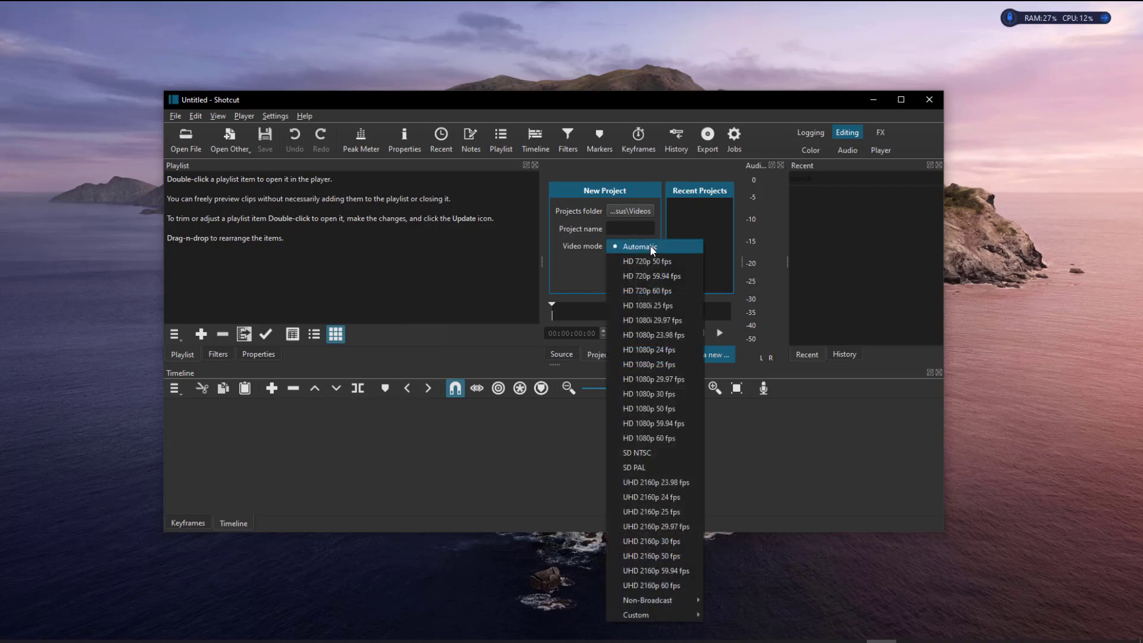
{"action": "mouse_move", "coordinate": [667, 438]}
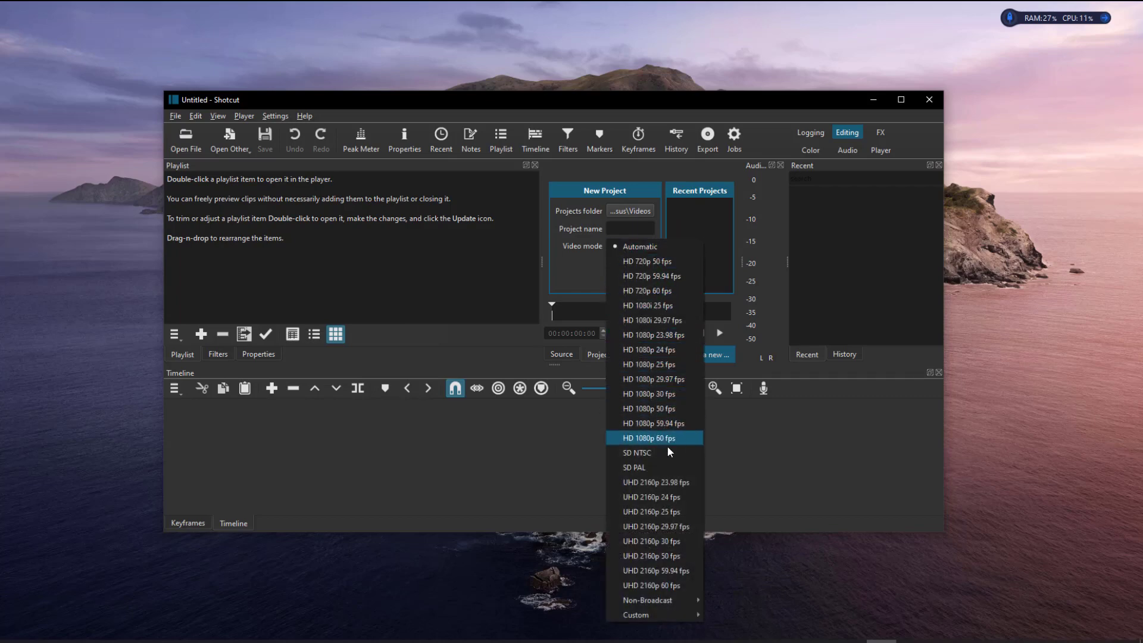
{"action": "mouse_move", "coordinate": [668, 586]}
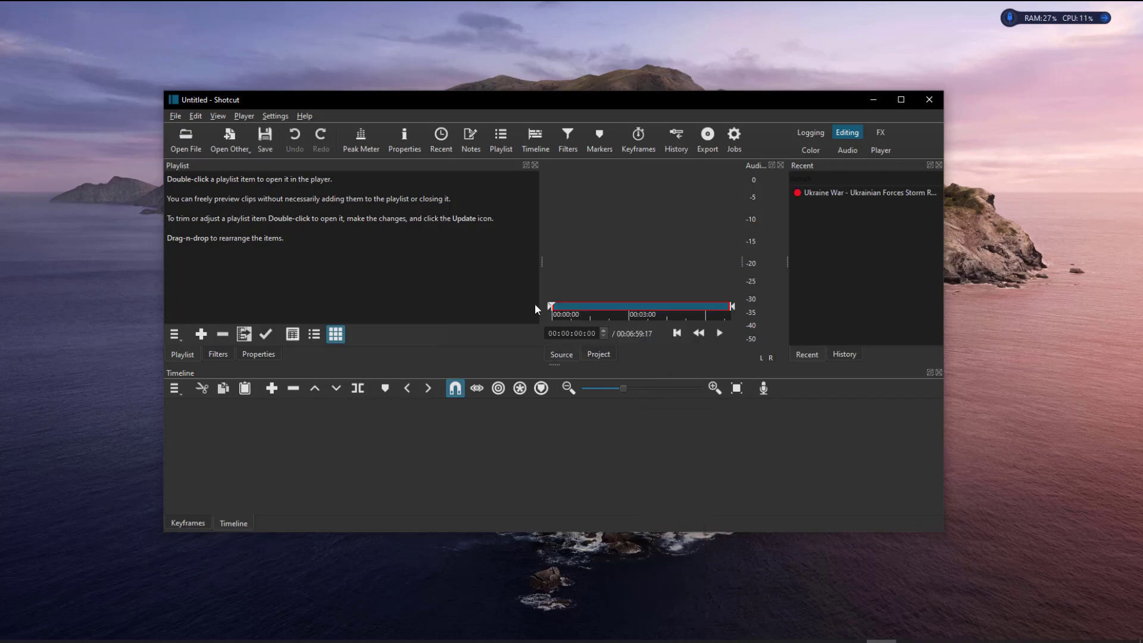
{"action": "left_click", "coordinate": [718, 332]}
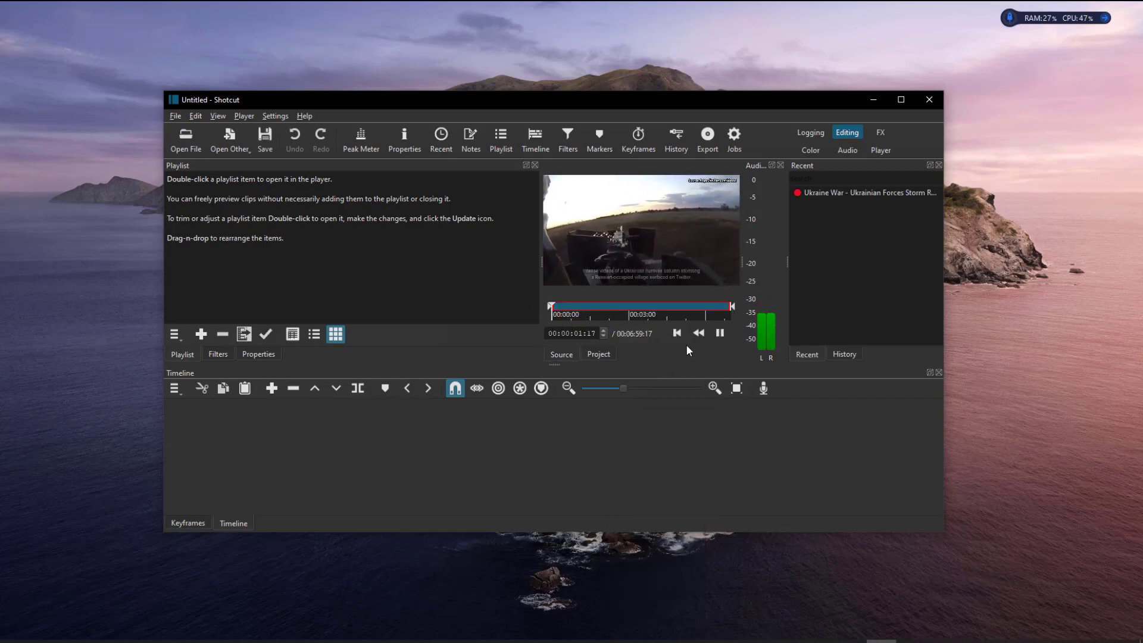
{"action": "left_click", "coordinate": [718, 334]}
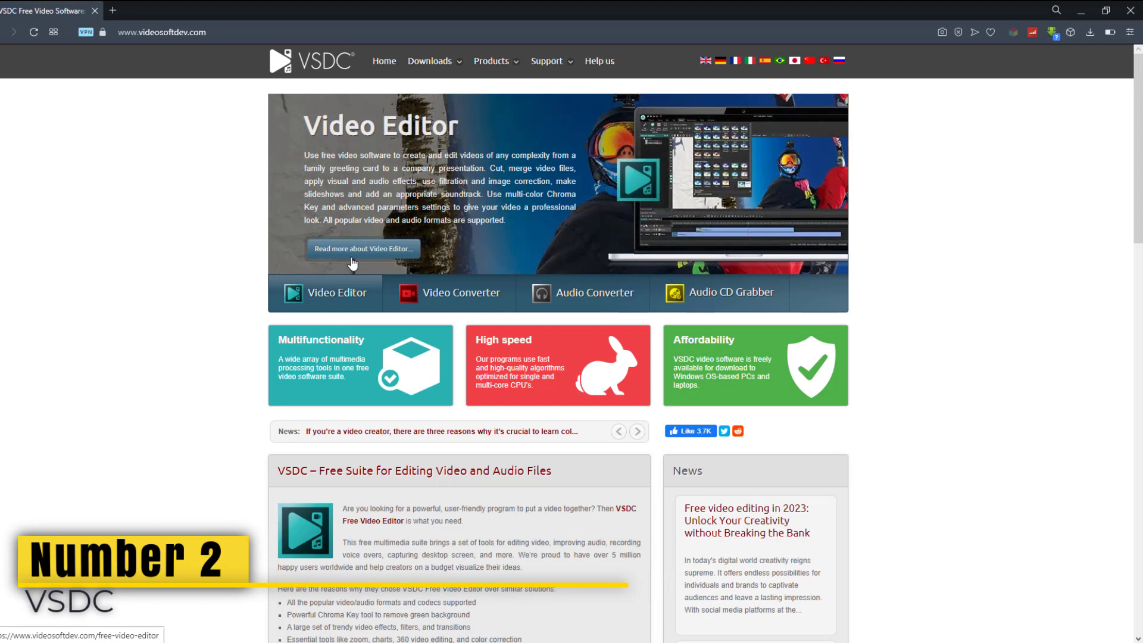
{"action": "left_click", "coordinate": [362, 249]}
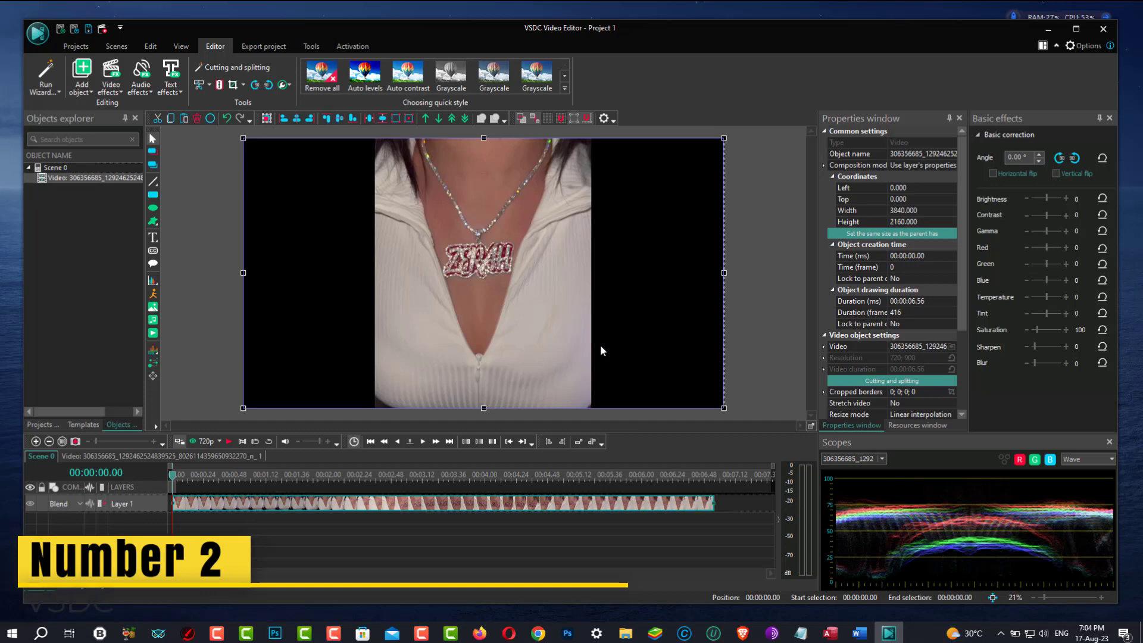
{"action": "mouse_move", "coordinate": [170, 483]}
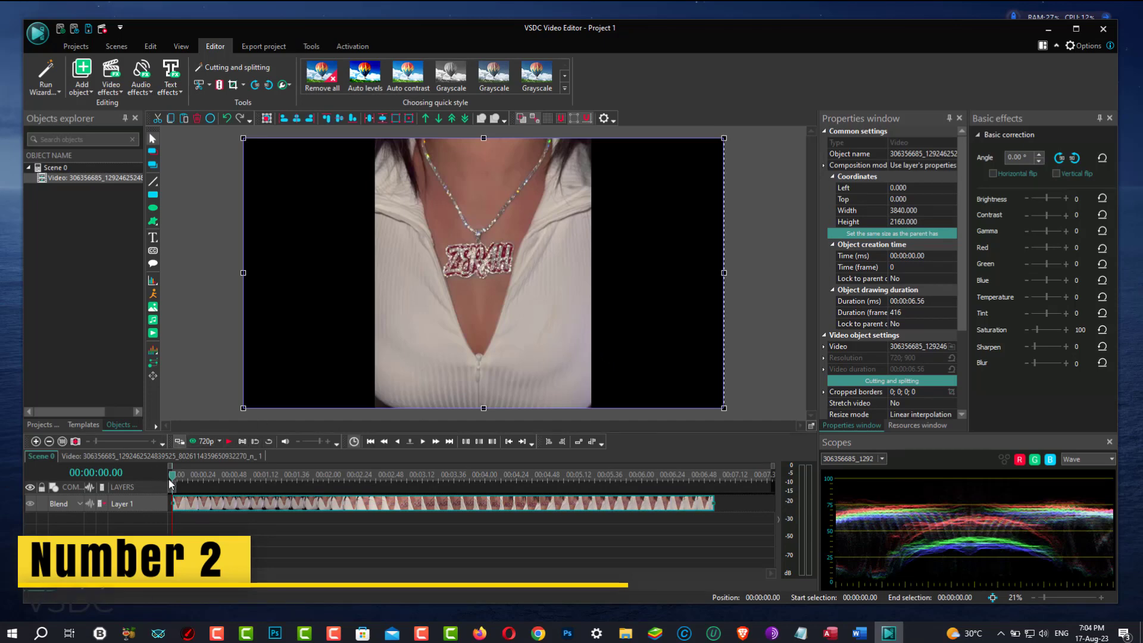
Scrub the necklace clip to about 1.5, 4, 5.5, 3.4 and 1 seconds and its start, then return to the Projects start page
{"action": "left_click", "coordinate": [193, 482]}
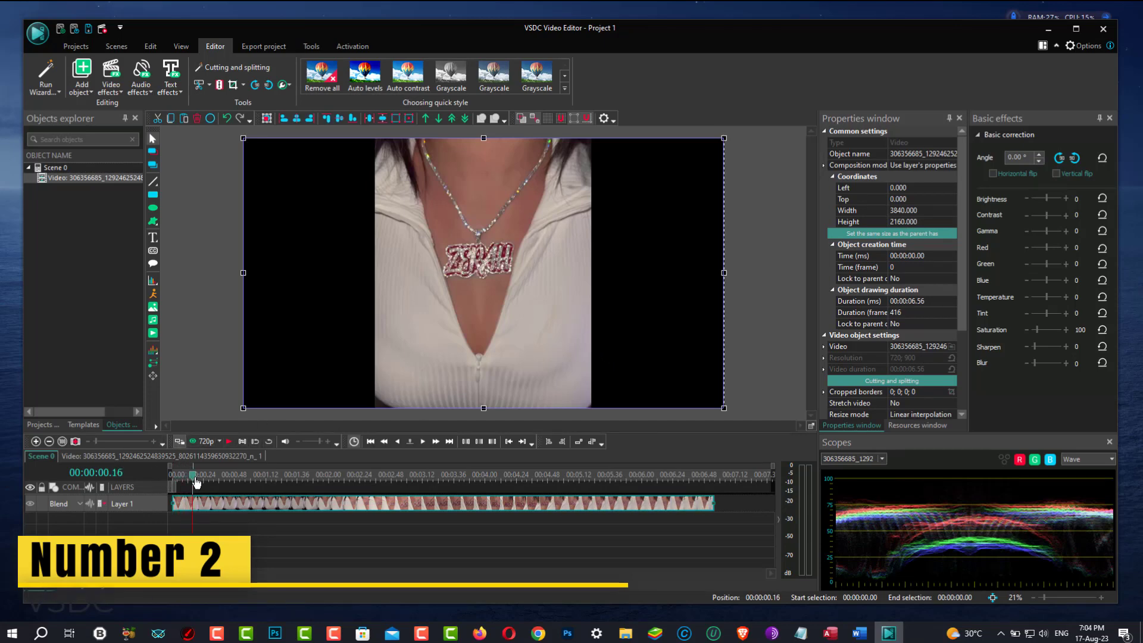
{"action": "left_click", "coordinate": [310, 480]}
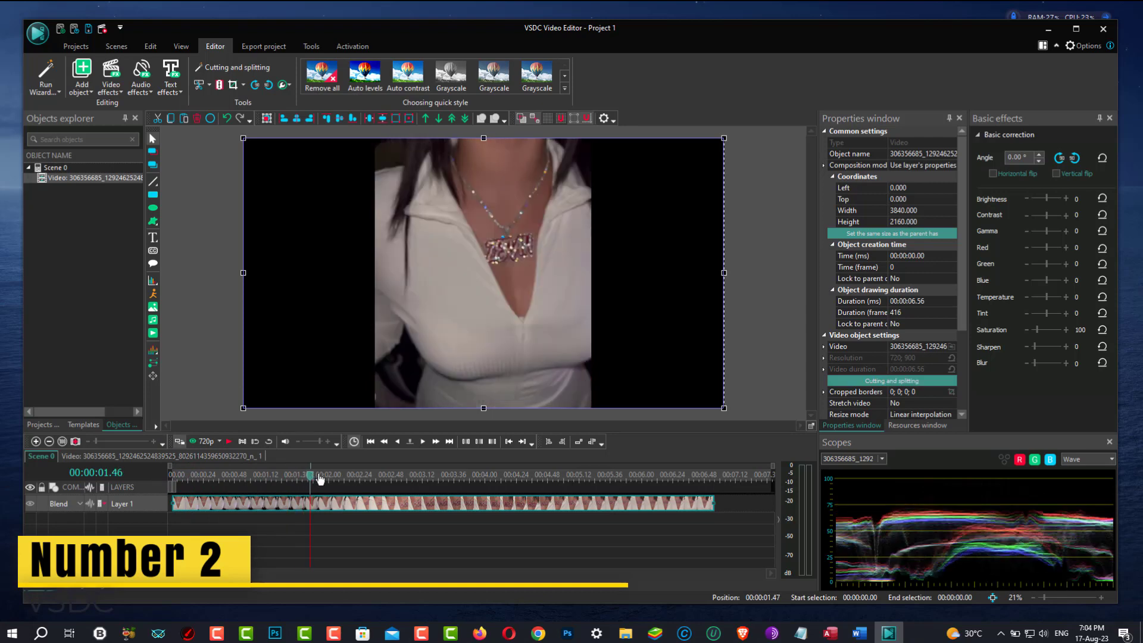
{"action": "left_click", "coordinate": [487, 476]}
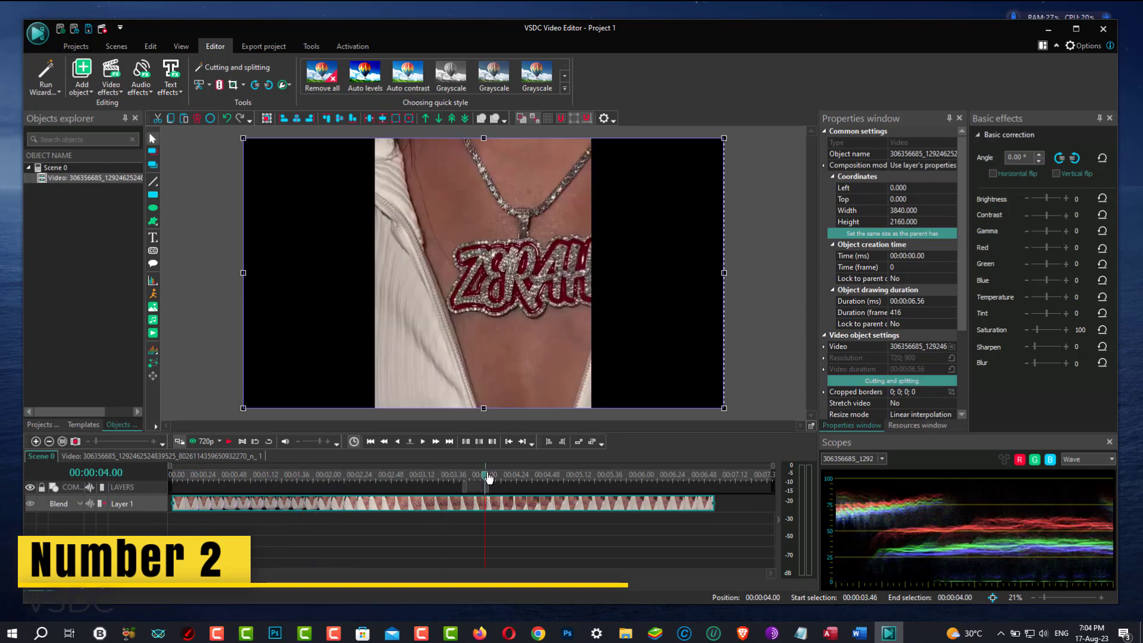
{"action": "left_click", "coordinate": [549, 478]}
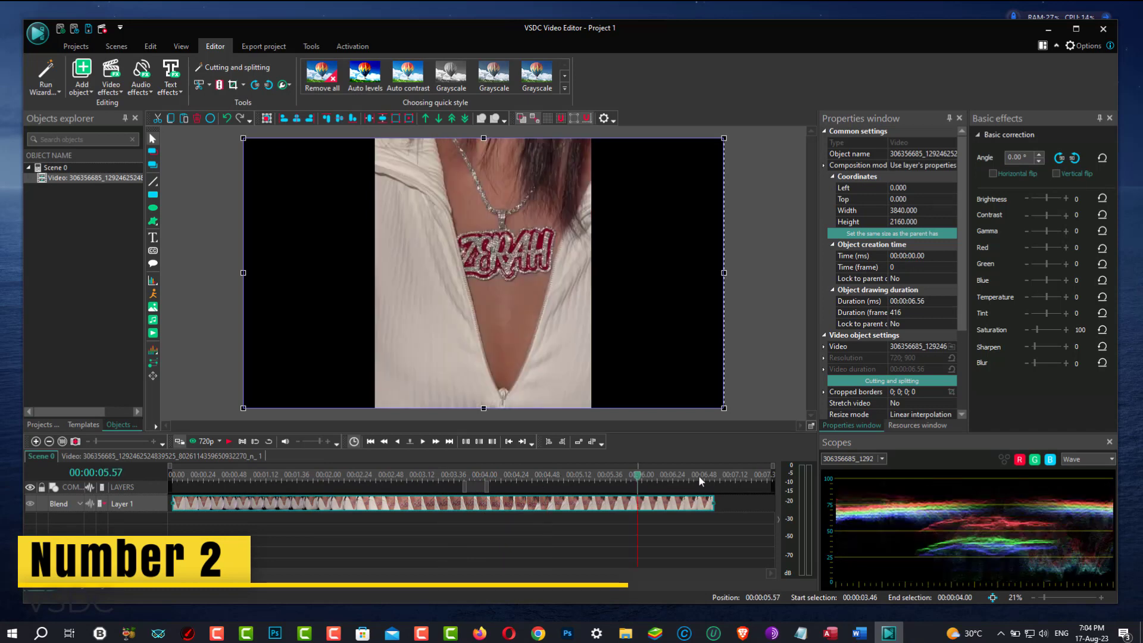
{"action": "left_click", "coordinate": [454, 474]}
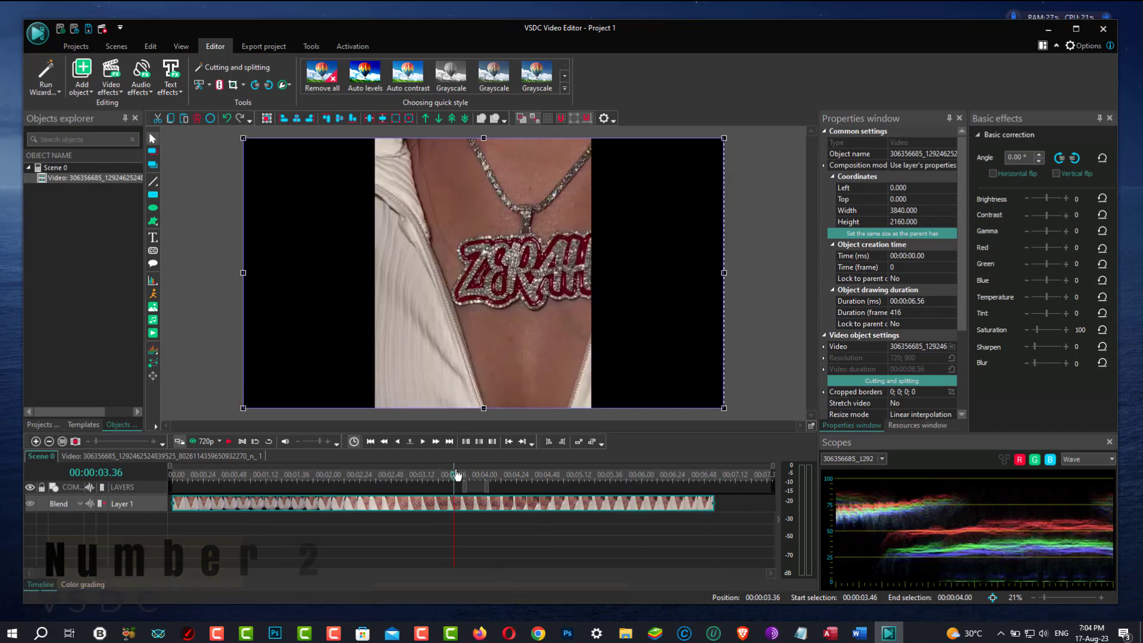
{"action": "left_click", "coordinate": [453, 481]}
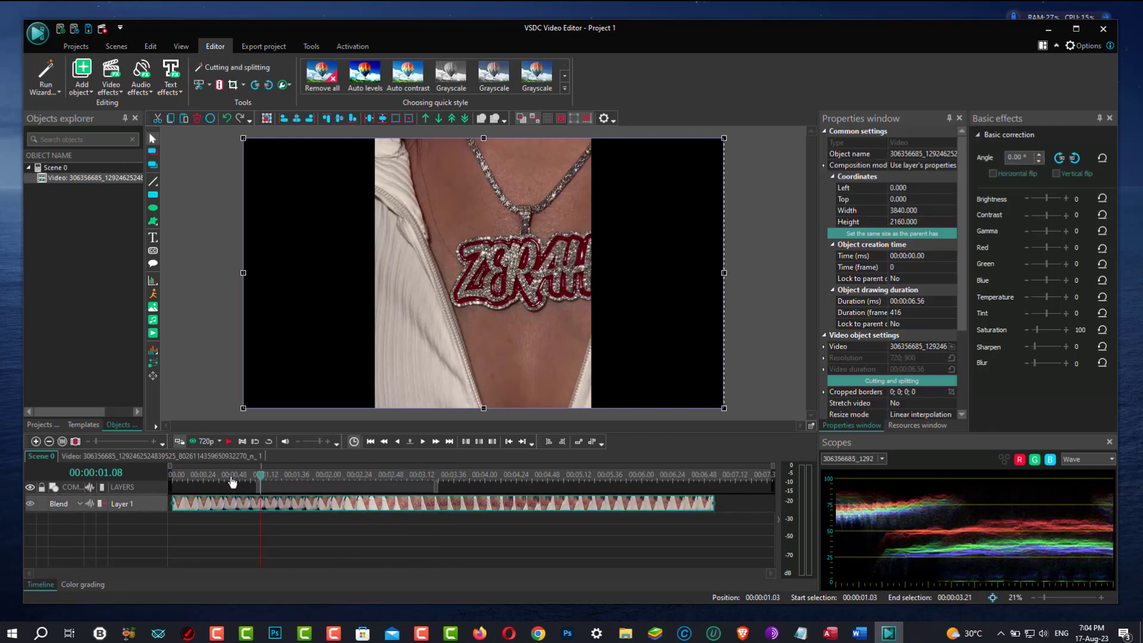
{"action": "left_click", "coordinate": [171, 475]}
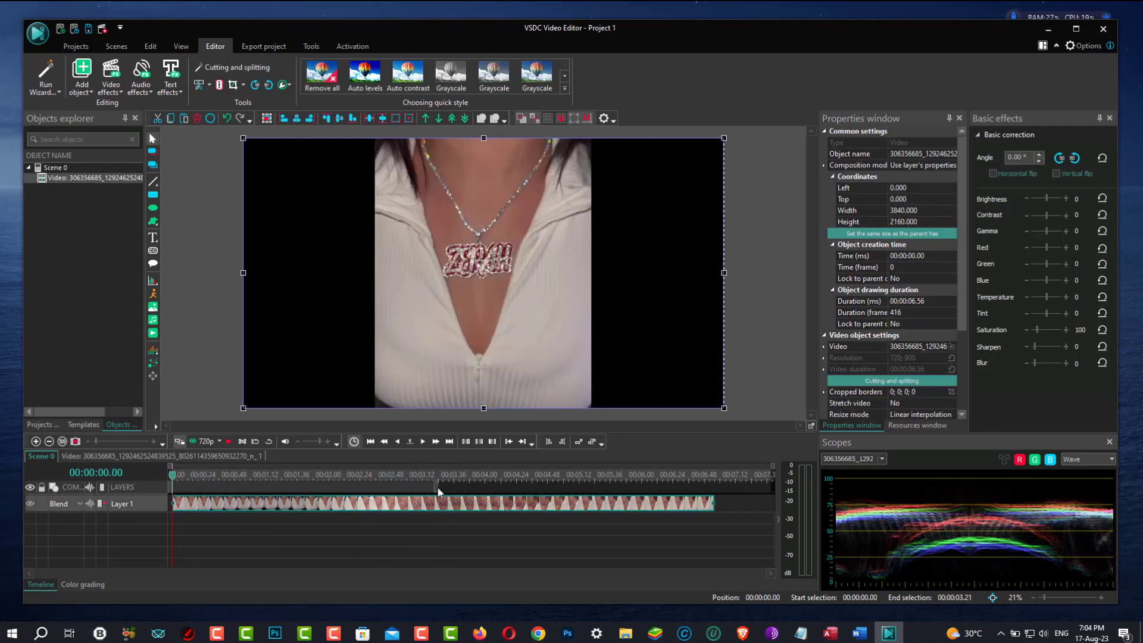
{"action": "left_click", "coordinate": [74, 45]}
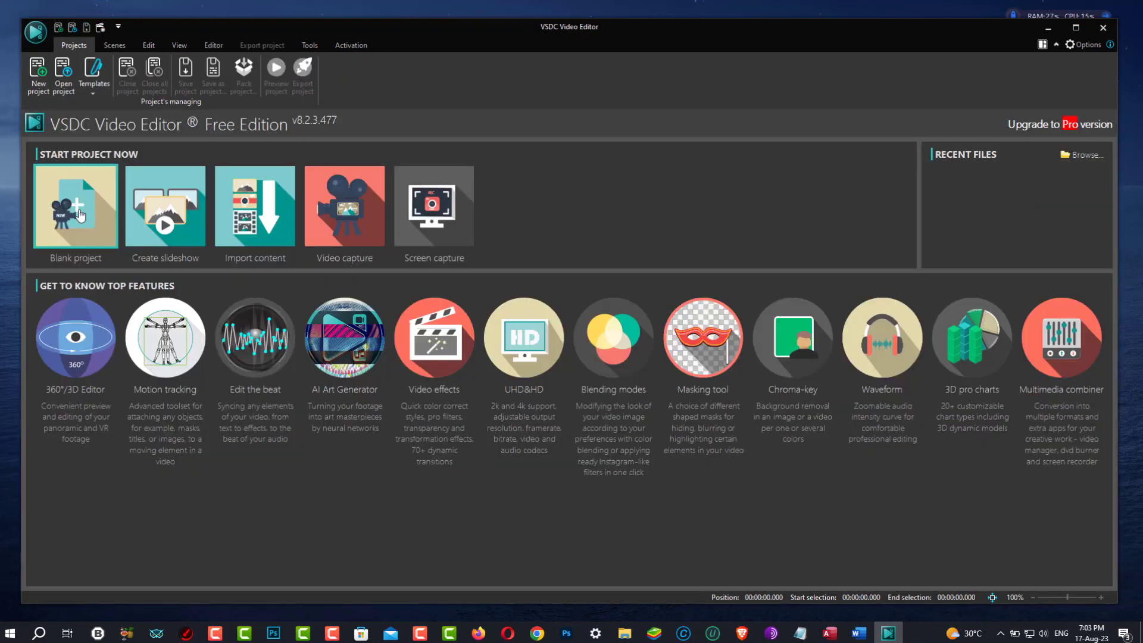
{"action": "mouse_move", "coordinate": [173, 244]}
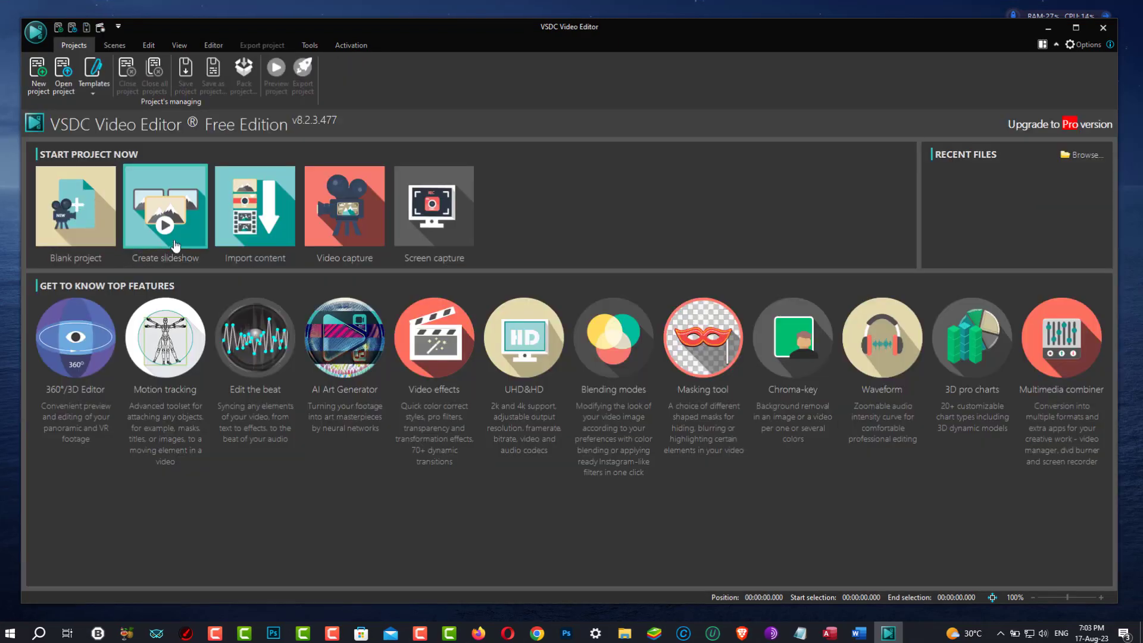
{"action": "mouse_move", "coordinate": [368, 234]}
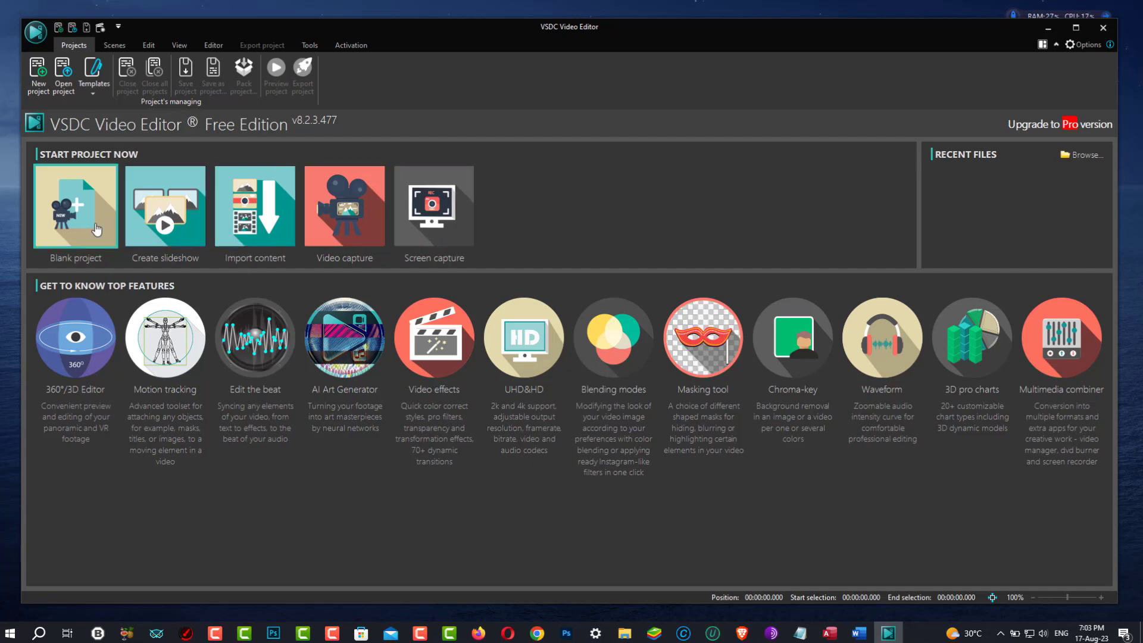
{"action": "mouse_move", "coordinate": [73, 225]}
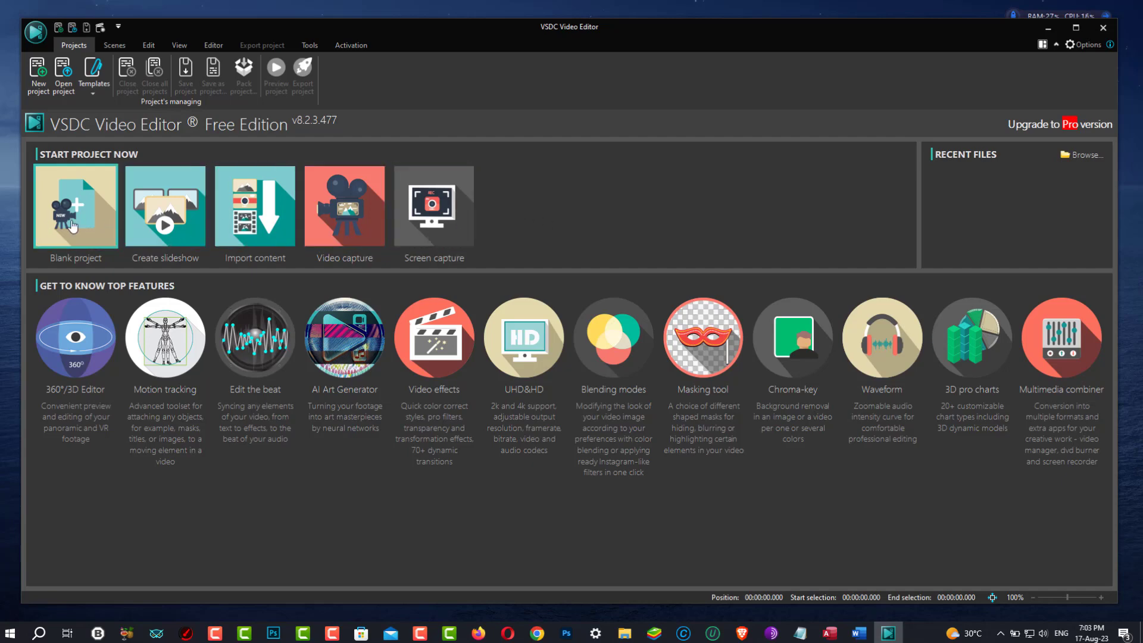
Start a blank VSDC project, bringing up its Full HD 1920x1080 30 fps settings
{"action": "left_click", "coordinate": [74, 206]}
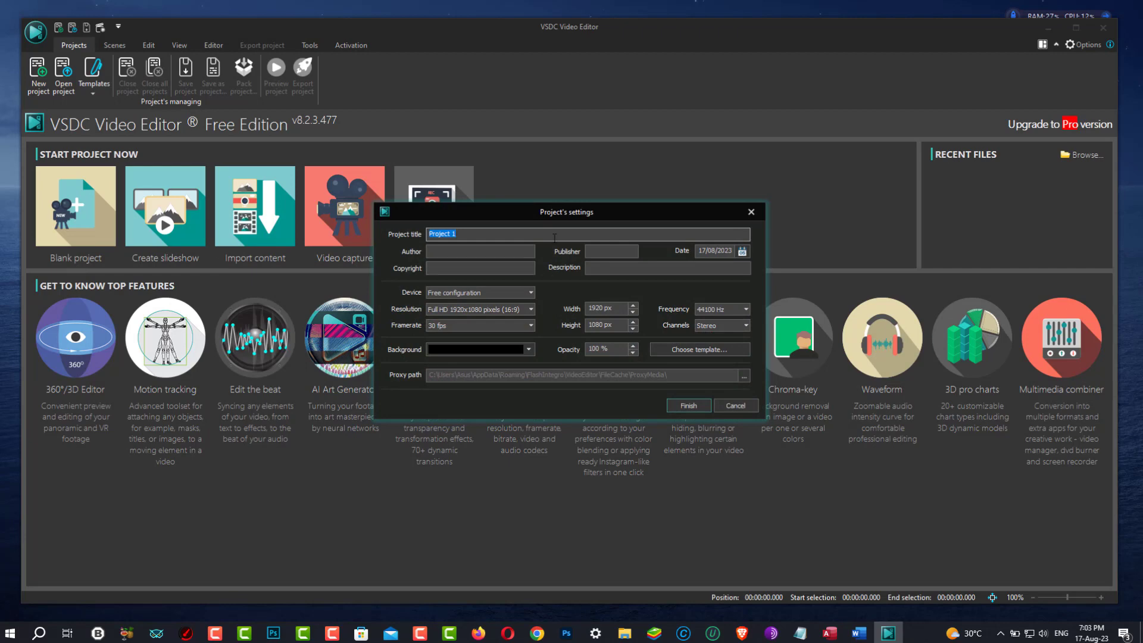
Set resolution Ultra HD 4K 3840x2160, framerate 120 fps and target device YouTube, then accept the settings
{"action": "left_click", "coordinate": [530, 310]}
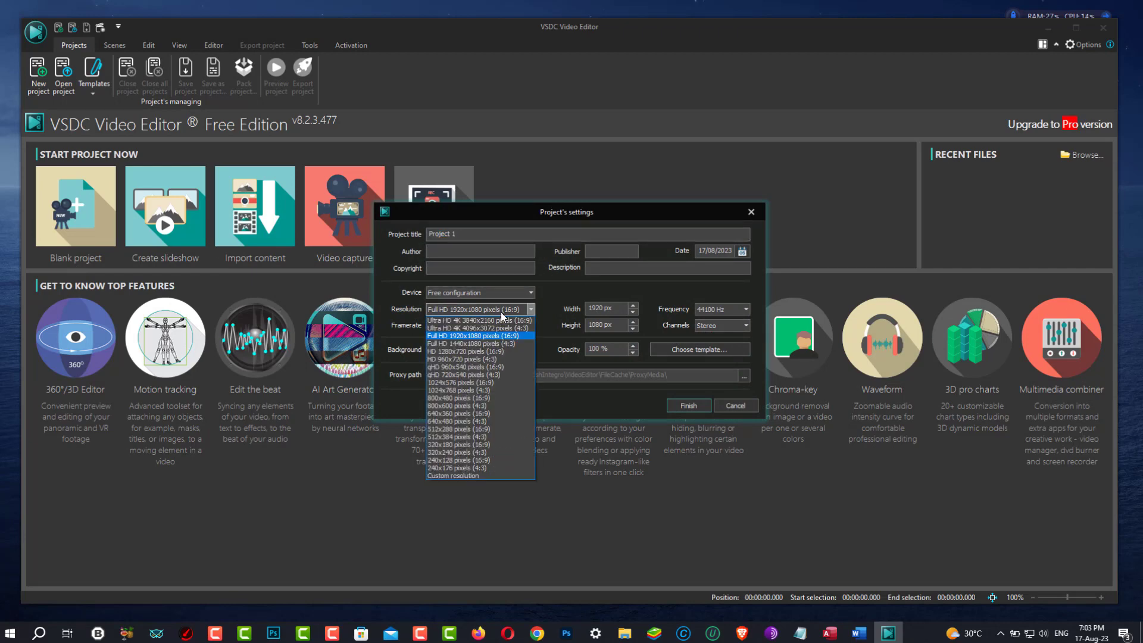
{"action": "mouse_move", "coordinate": [474, 320]}
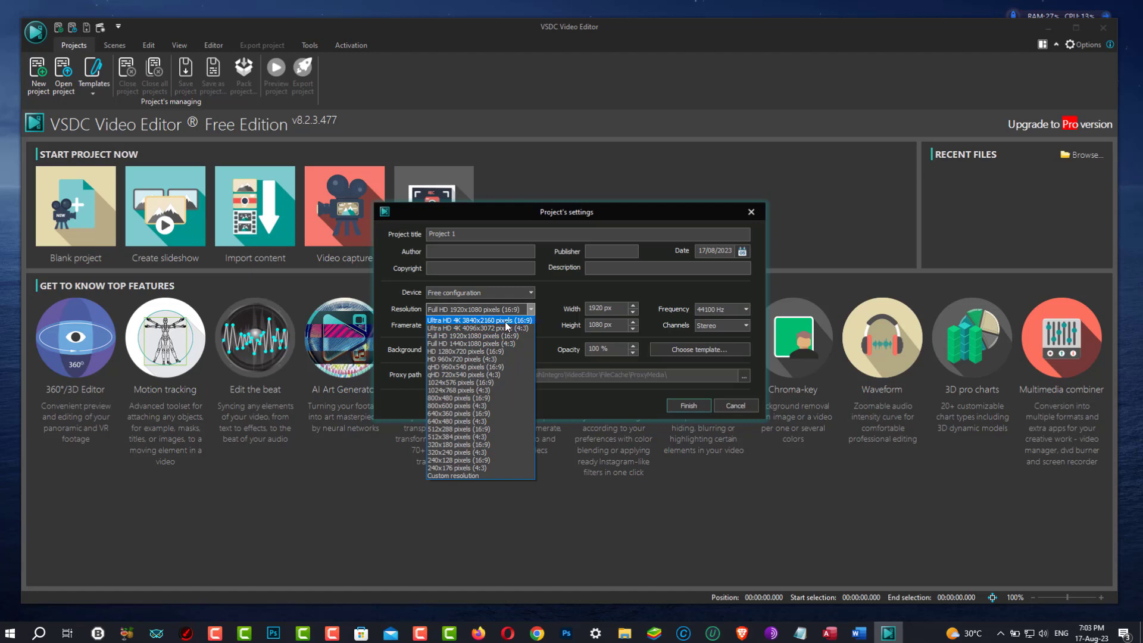
{"action": "left_click", "coordinate": [477, 320]}
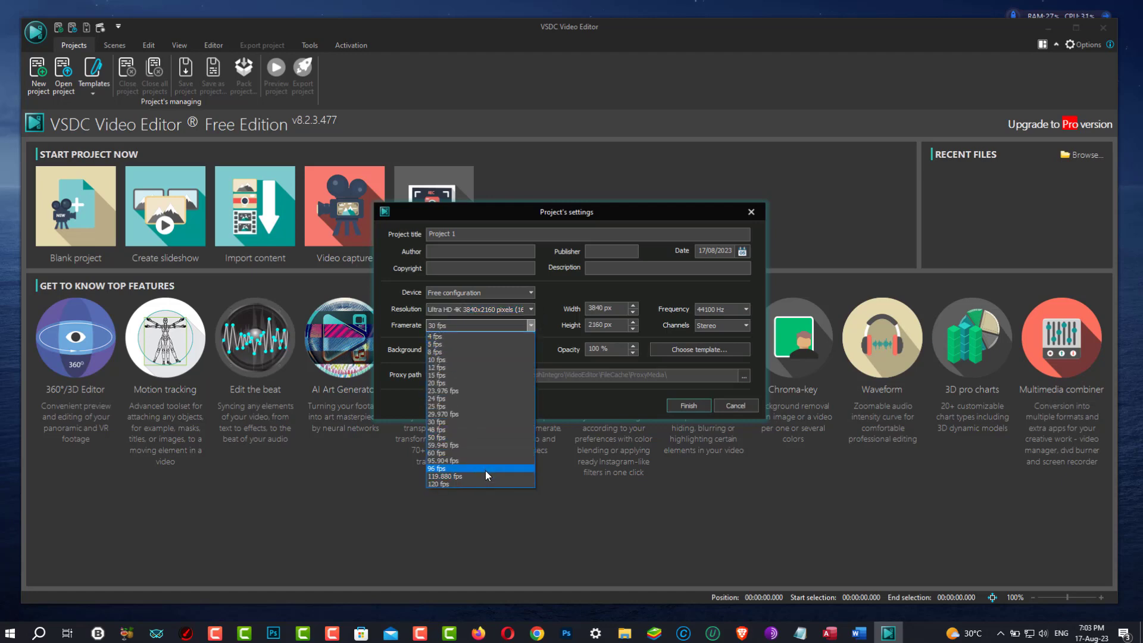
{"action": "left_click", "coordinate": [440, 484]}
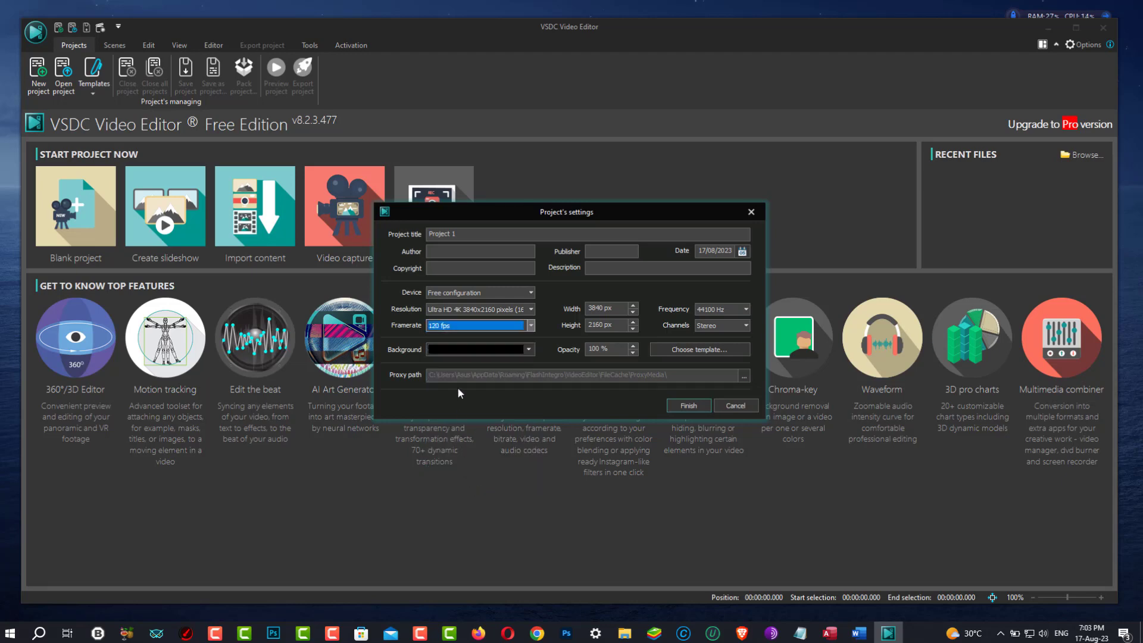
{"action": "left_click", "coordinate": [530, 293]}
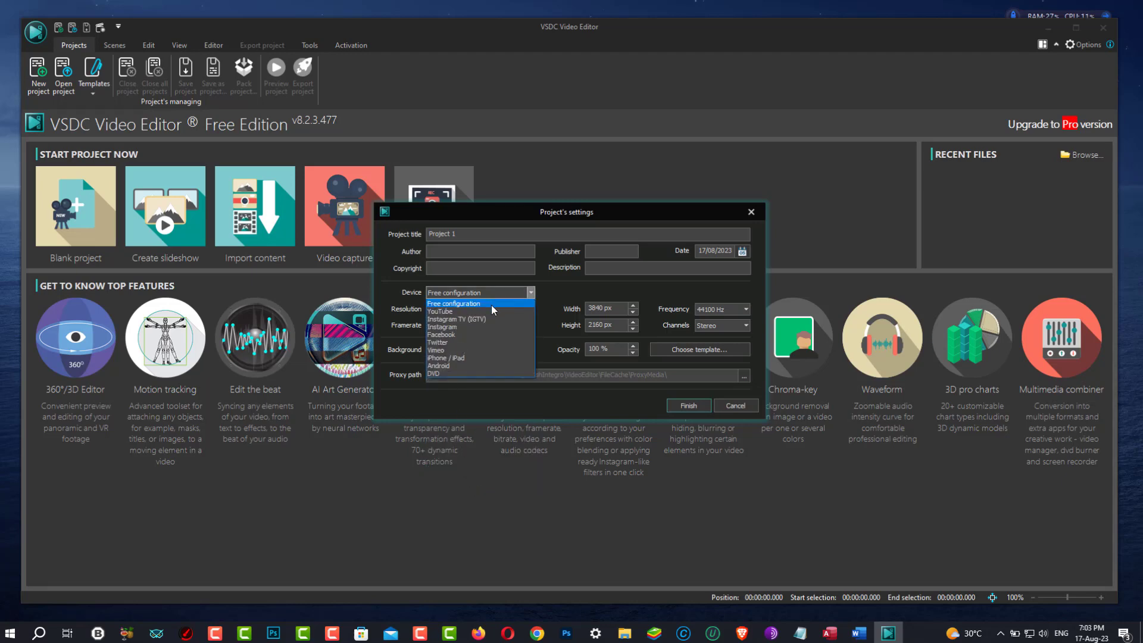
{"action": "left_click", "coordinate": [440, 311]}
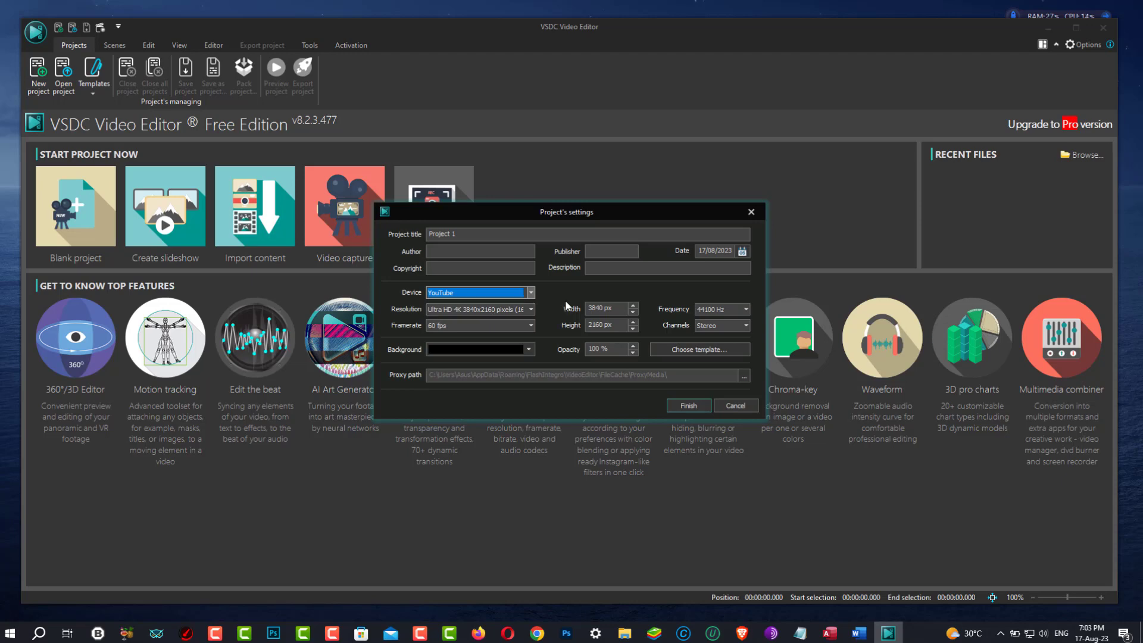
{"action": "left_click", "coordinate": [686, 405]}
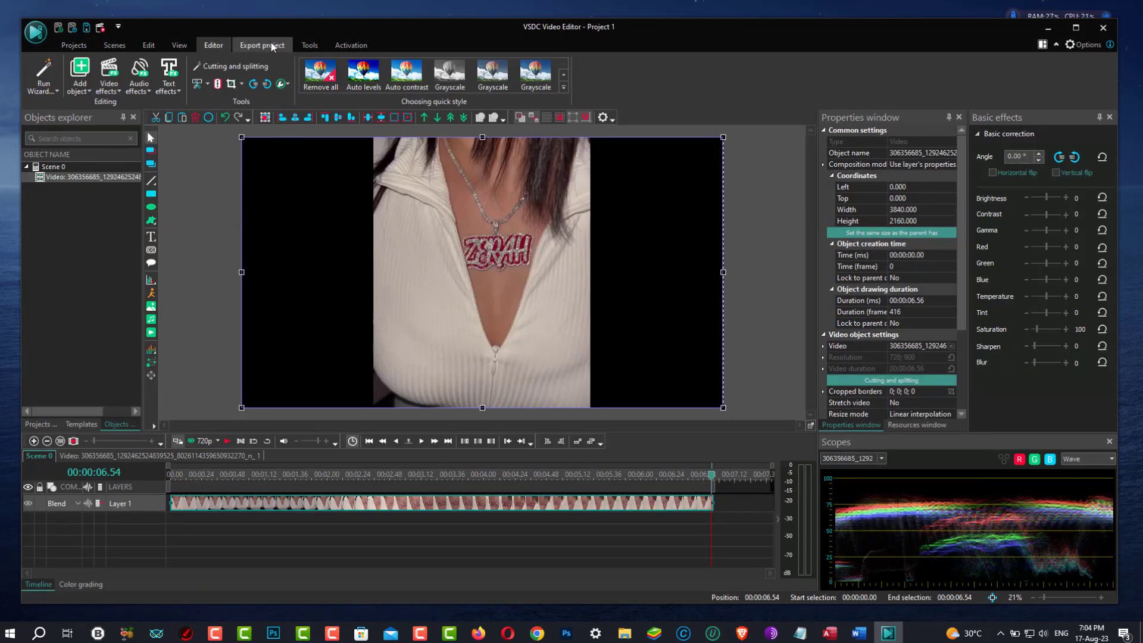
Show the Export project screen with 4K 60 fps Project 1.mp4 H.264/AAC output
{"action": "left_click", "coordinate": [262, 44]}
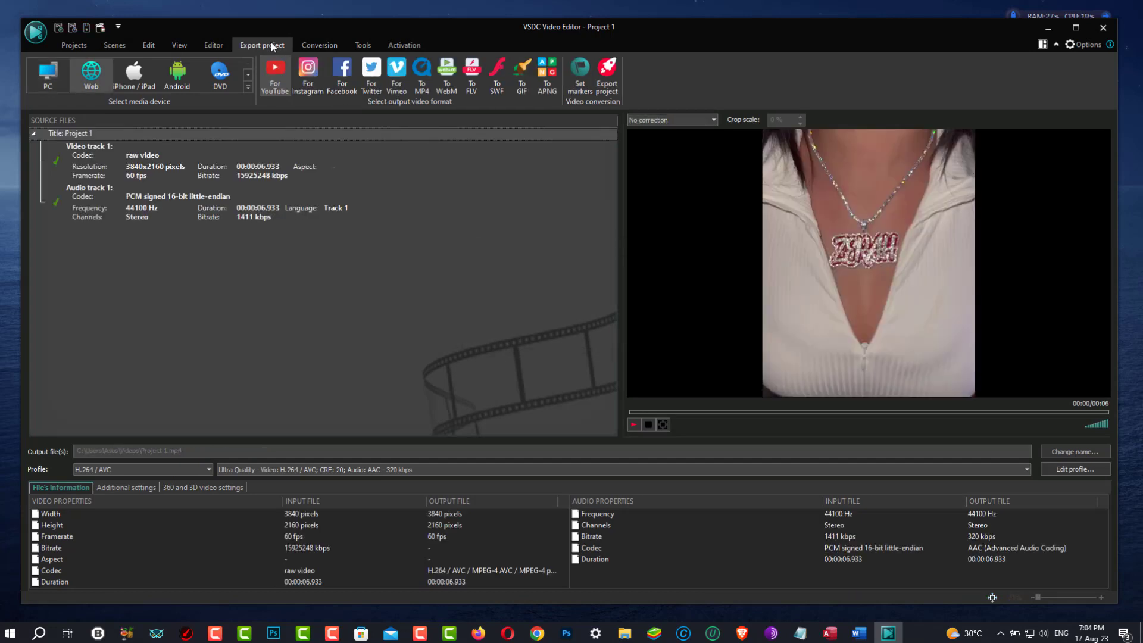
{"action": "mouse_move", "coordinate": [301, 144]}
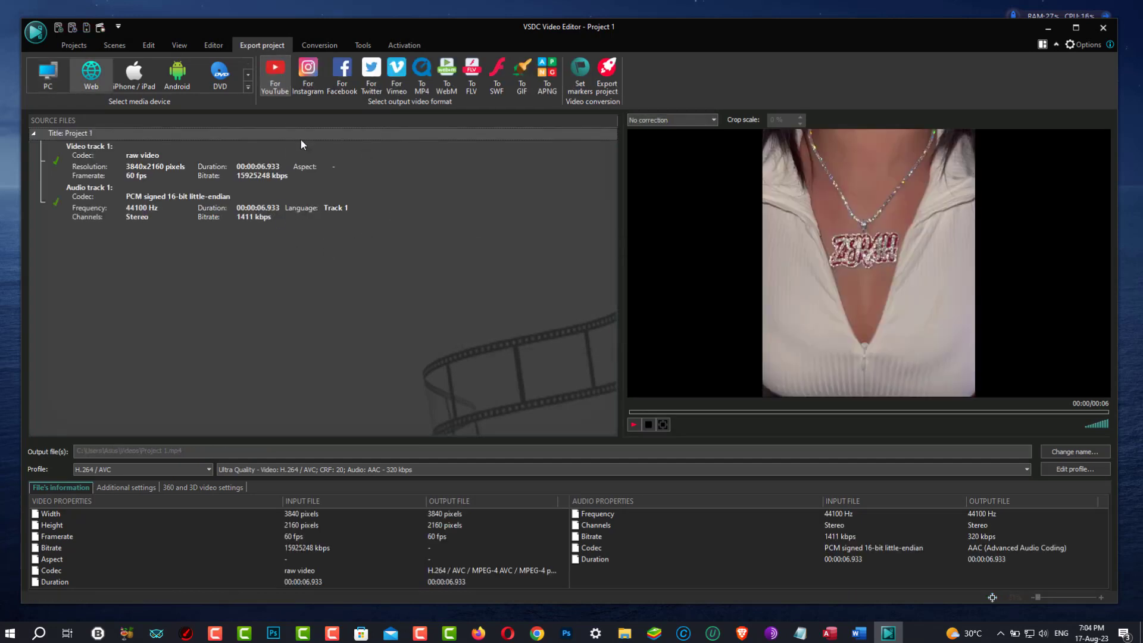
{"action": "mouse_move", "coordinate": [275, 72]}
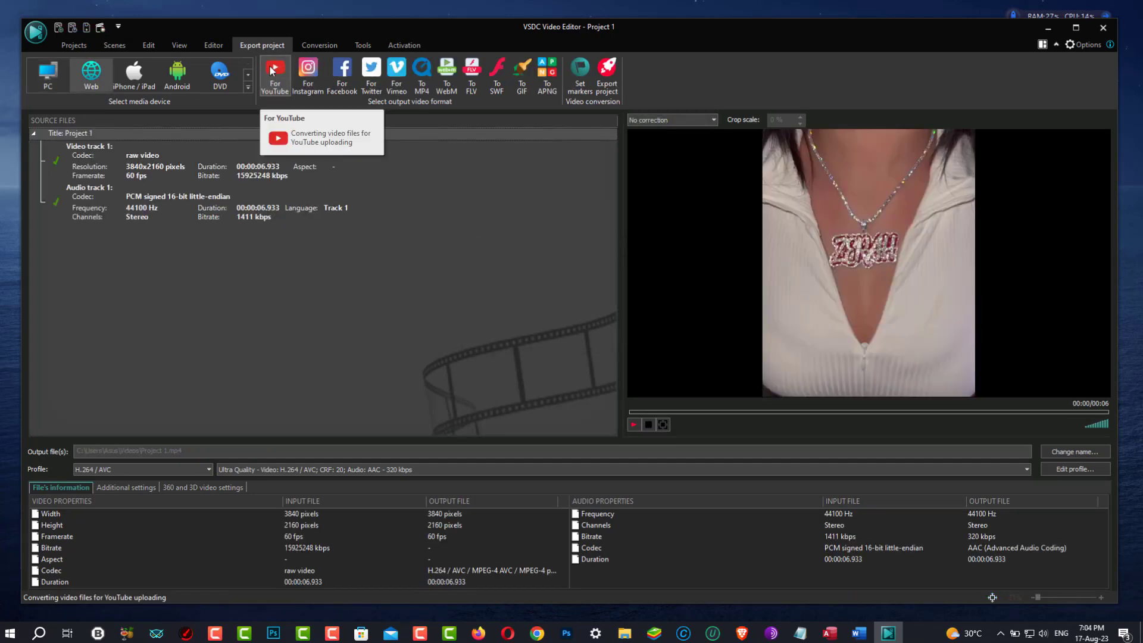
{"action": "mouse_move", "coordinate": [446, 73]}
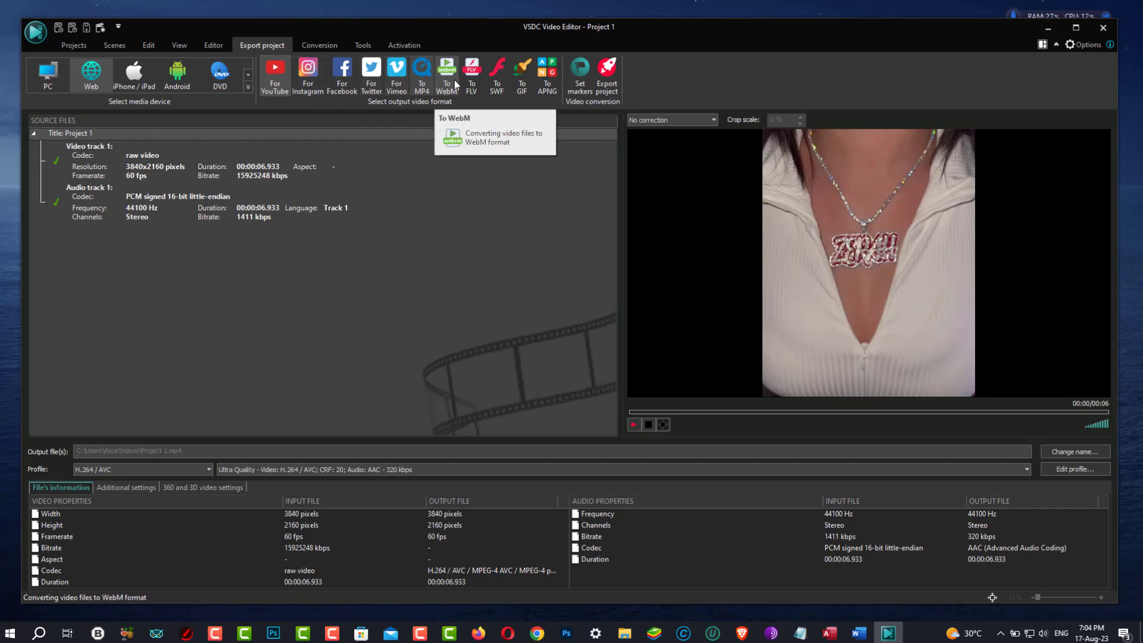
{"action": "mouse_move", "coordinate": [1030, 86]}
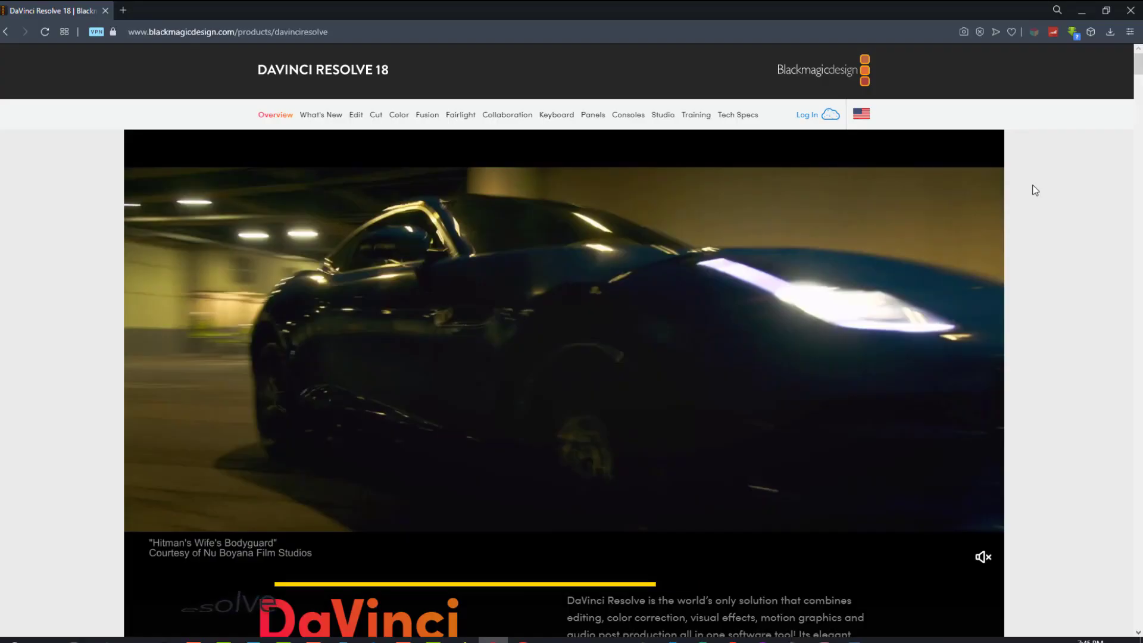
Scroll the DaVinci Resolve 18 page past downloads and features to What's New in 18.5
{"action": "scroll", "scroll_direction": "down", "scroll_amount": 3}
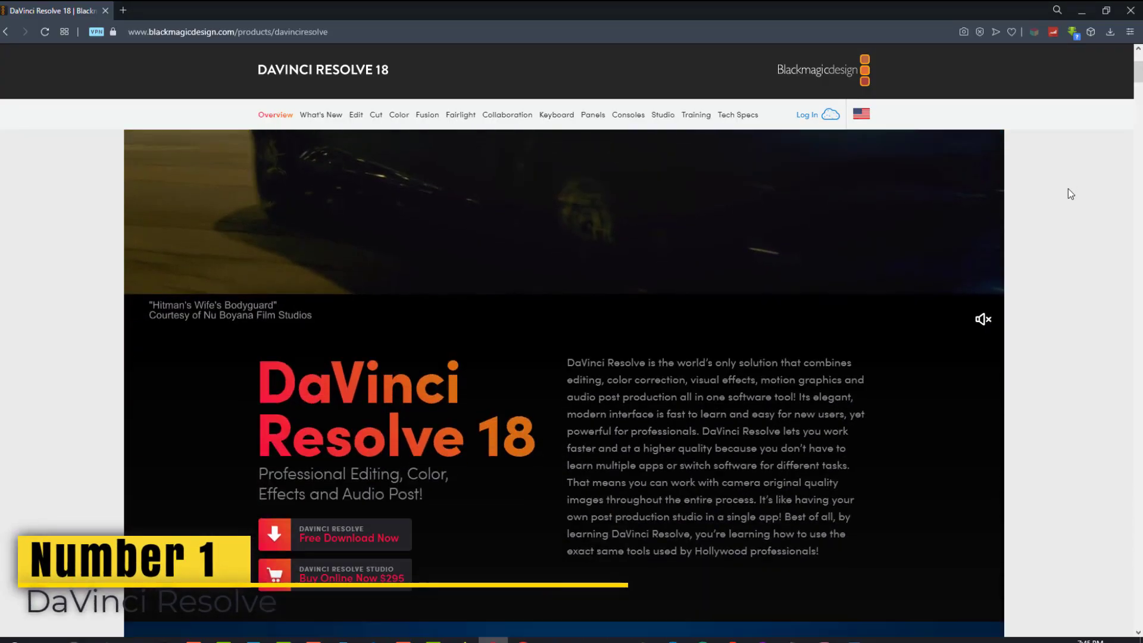
{"action": "scroll", "scroll_direction": "down", "scroll_amount": 3}
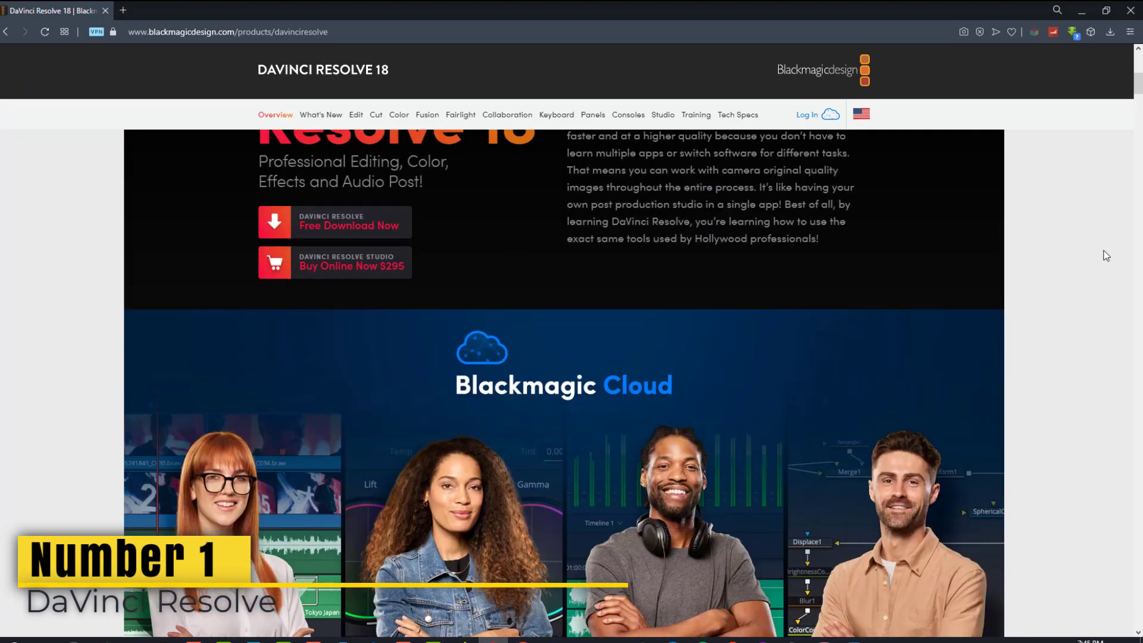
{"action": "scroll", "scroll_direction": "down", "scroll_amount": 3}
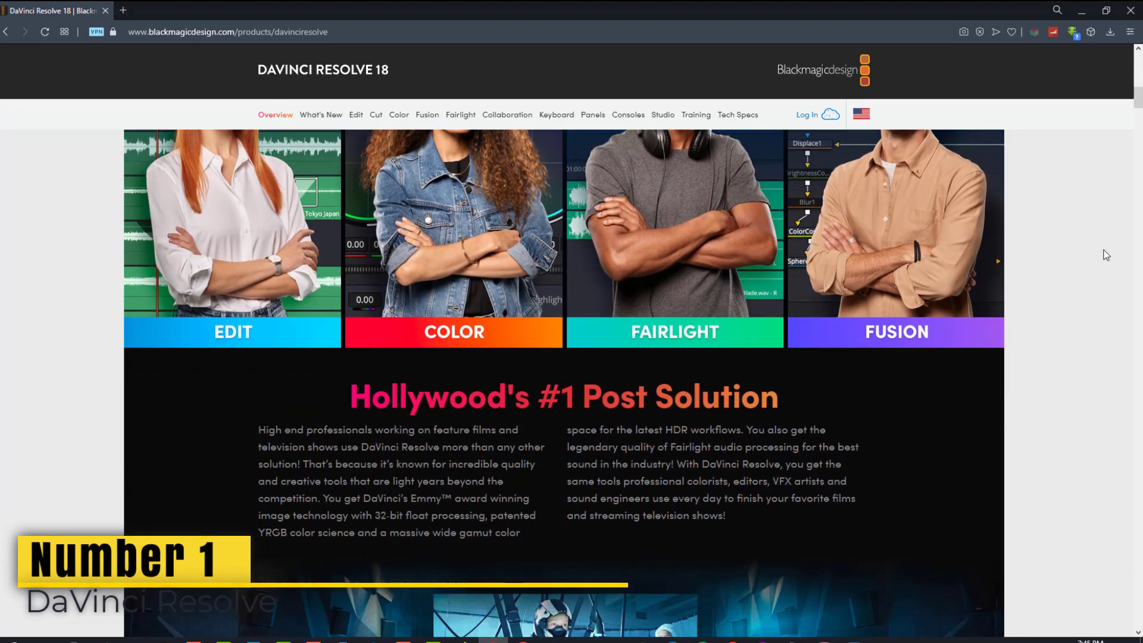
{"action": "scroll", "scroll_direction": "down", "scroll_amount": 3}
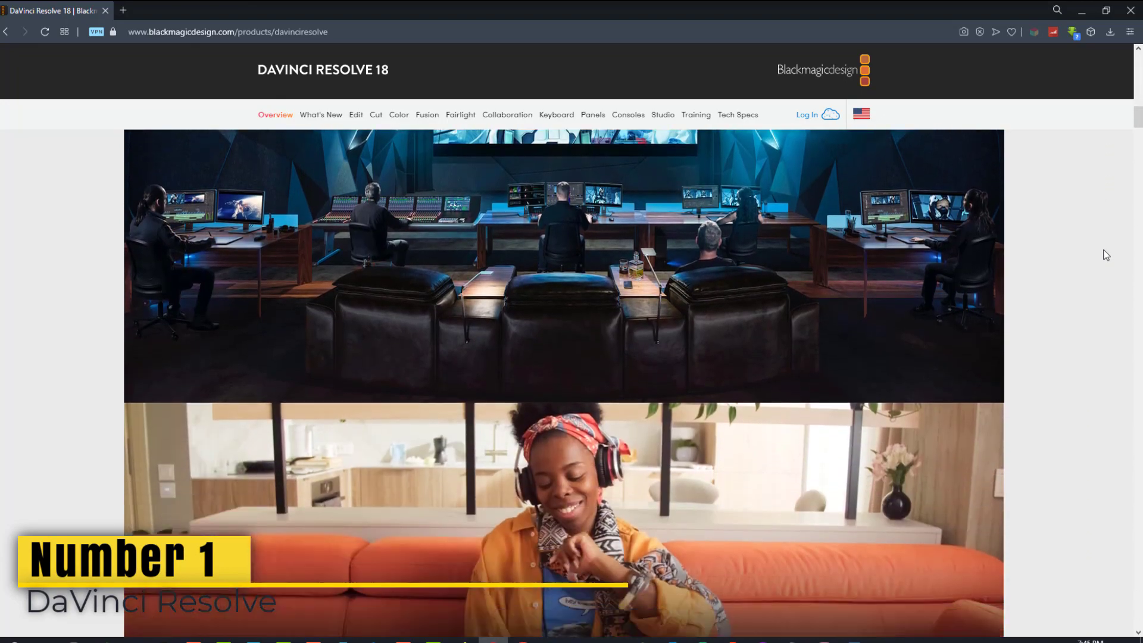
{"action": "scroll", "scroll_direction": "down", "scroll_amount": 3}
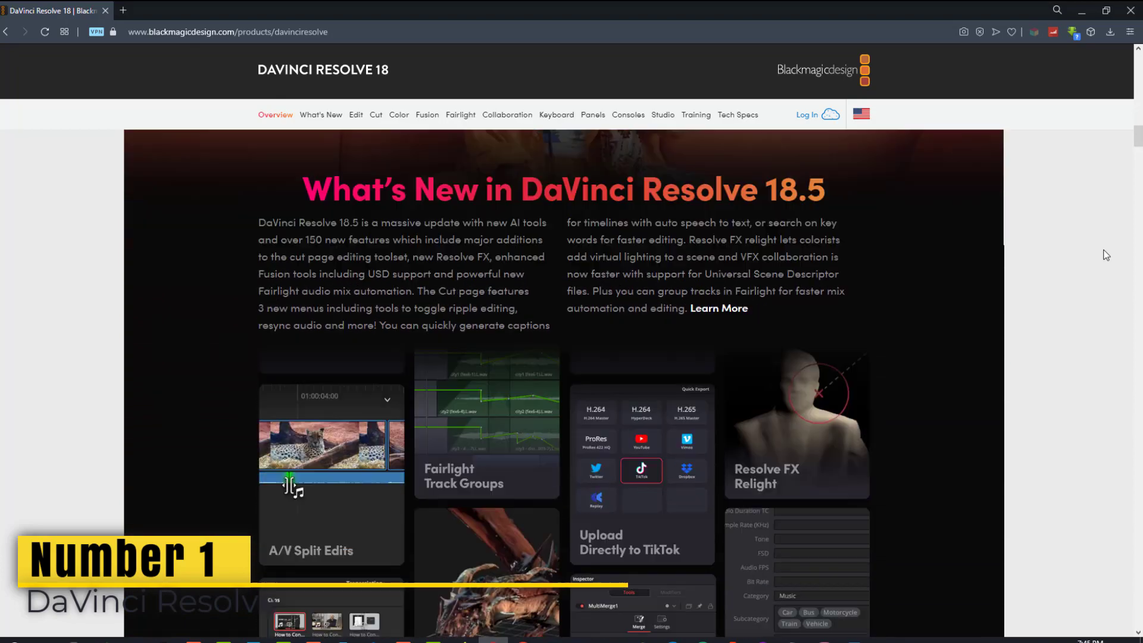
{"action": "scroll", "scroll_direction": "down", "scroll_amount": 3}
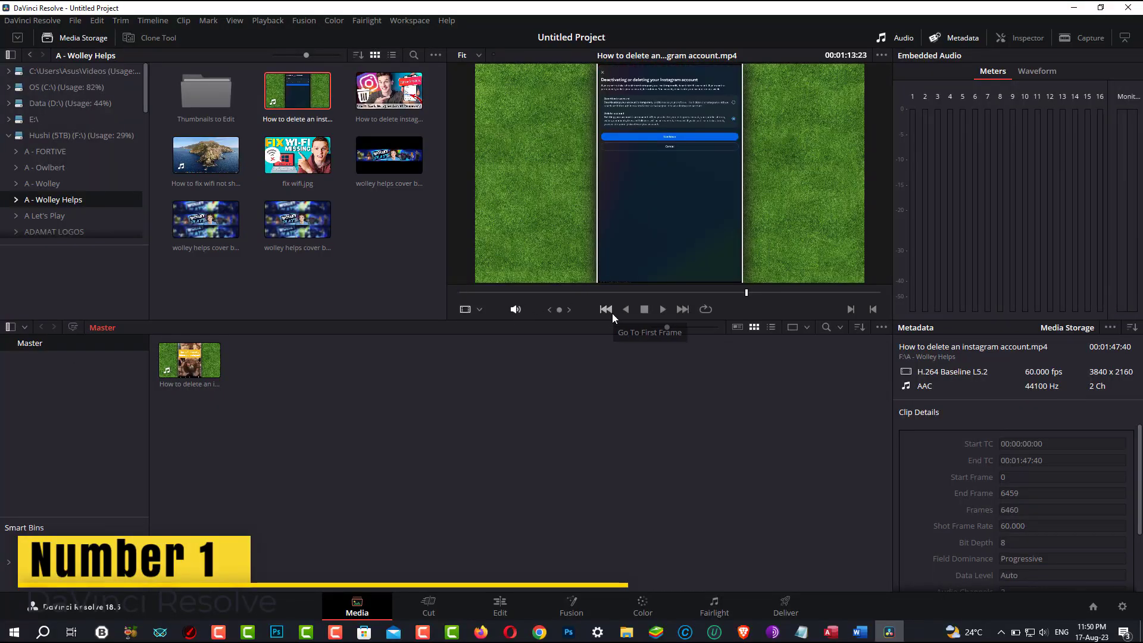
Visit the Cut, Edit, Fusion, Color and Fairlight pages in turn, finishing on Deliver
{"action": "left_click", "coordinate": [427, 605]}
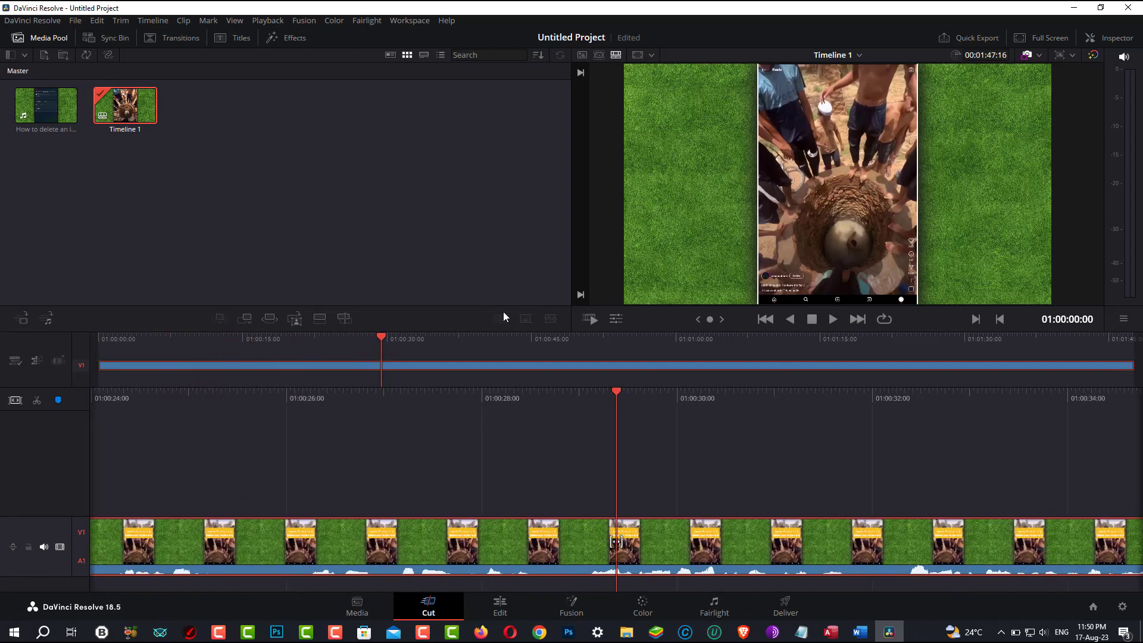
{"action": "left_click", "coordinate": [499, 606]}
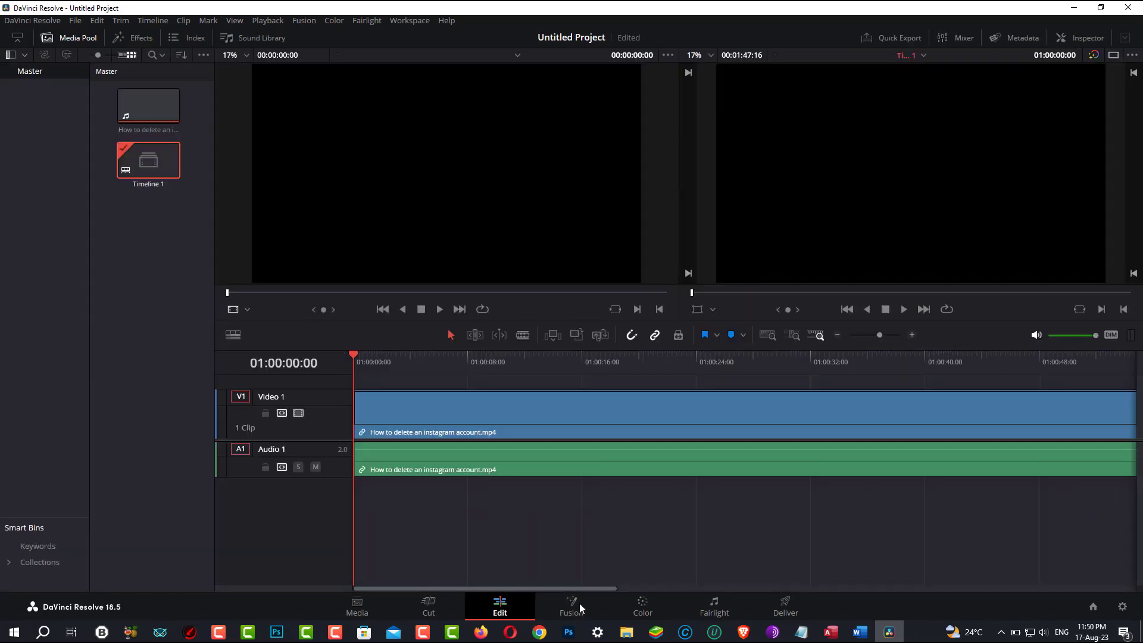
{"action": "left_click", "coordinate": [571, 606]}
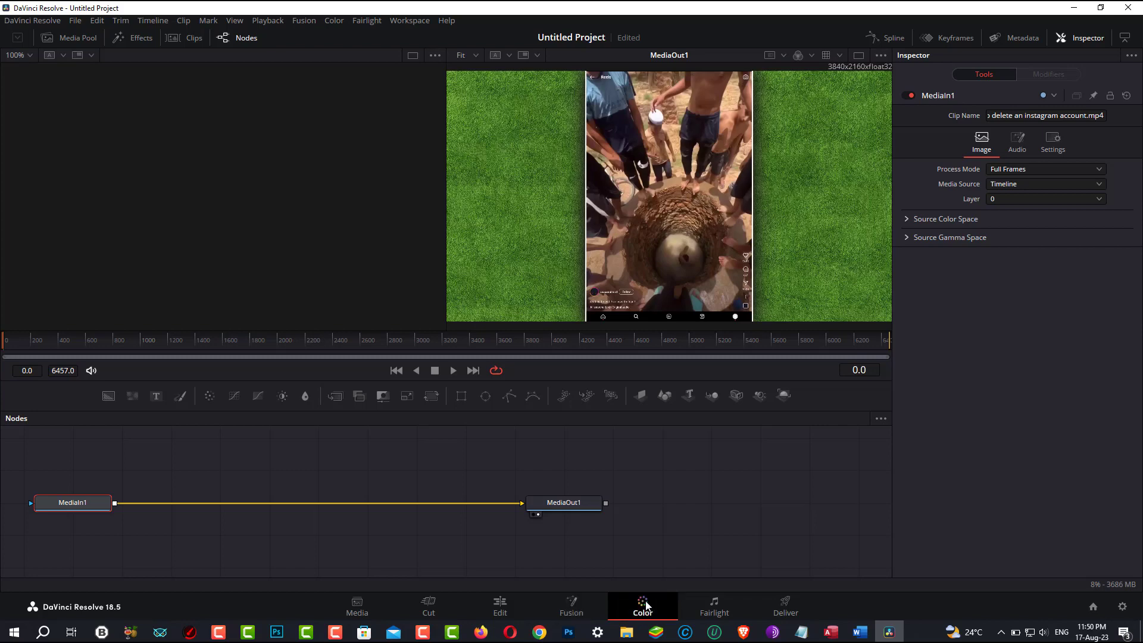
{"action": "left_click", "coordinate": [642, 606]}
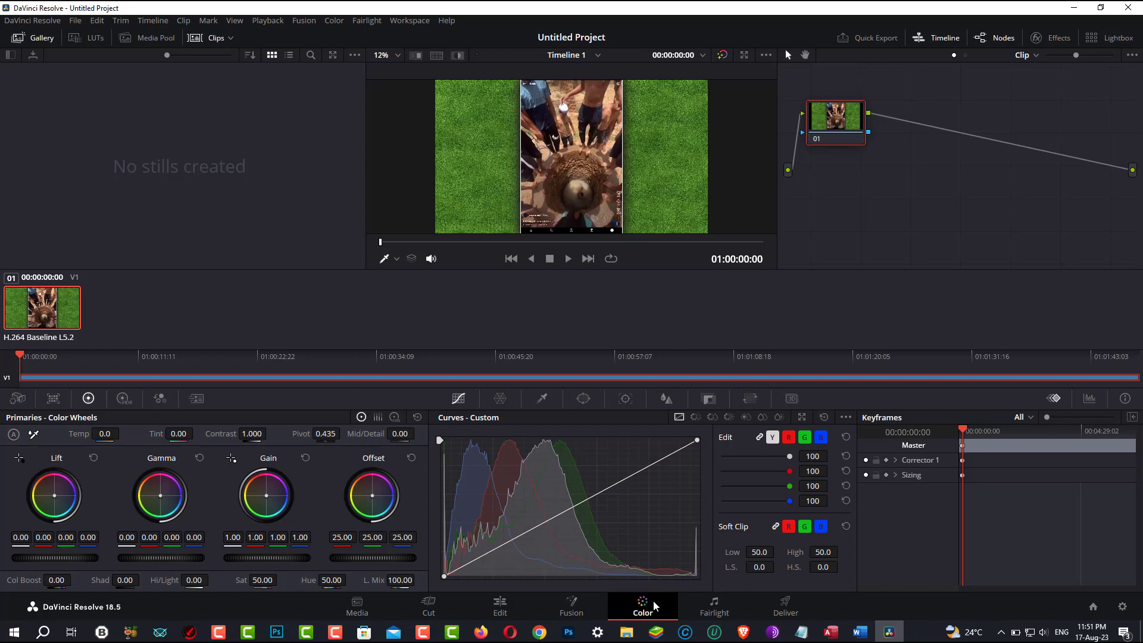
{"action": "left_click", "coordinate": [713, 606]}
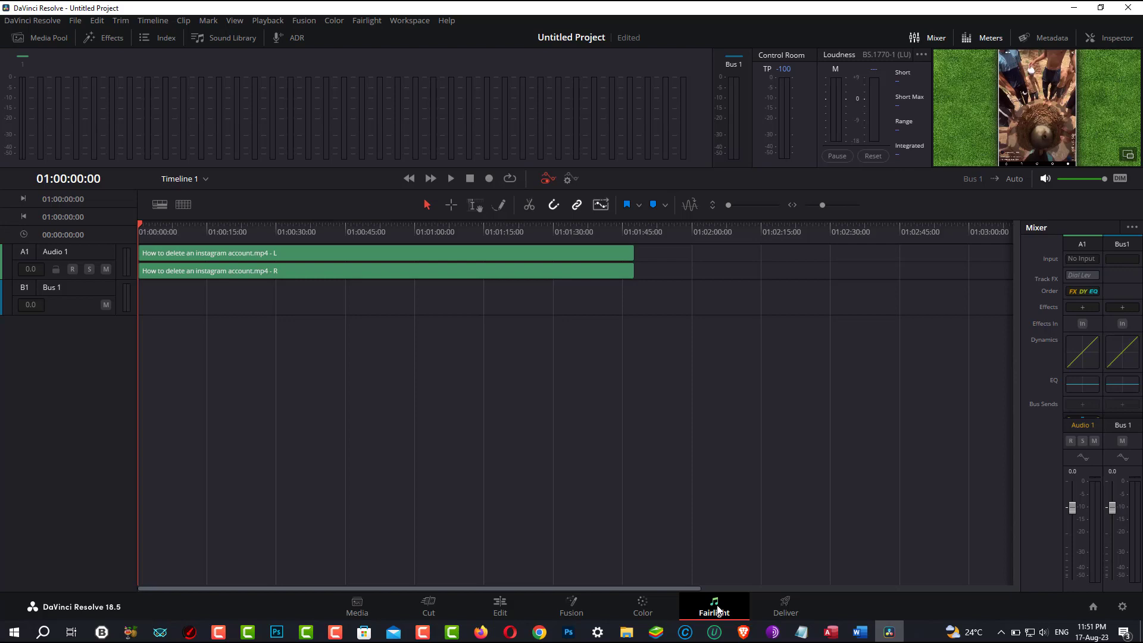
{"action": "left_click", "coordinate": [784, 607]}
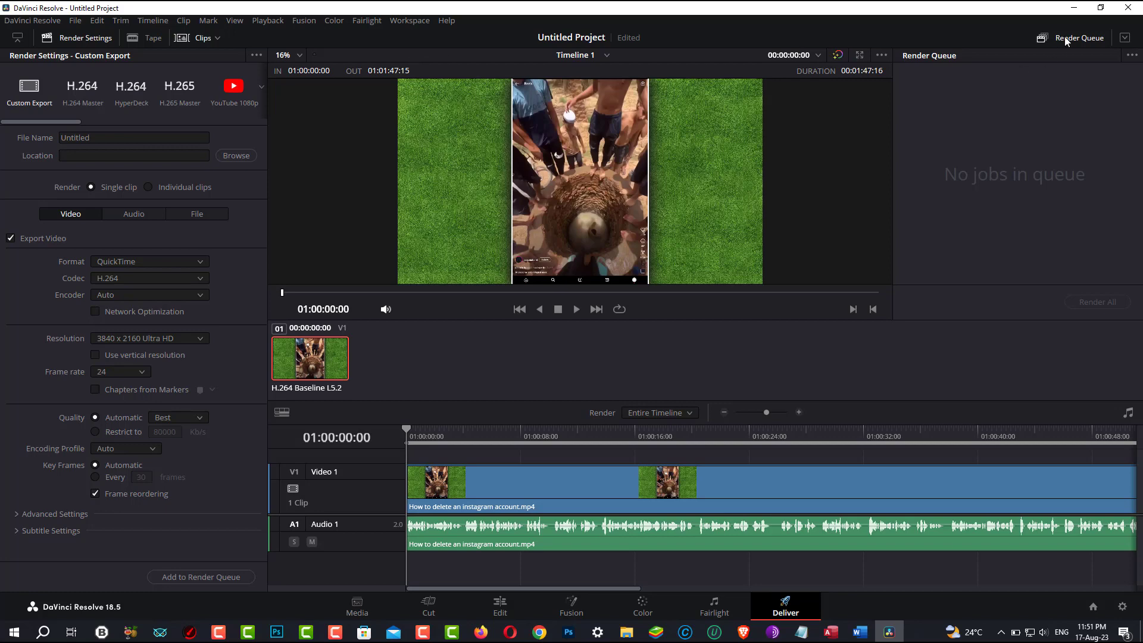
{"action": "mouse_move", "coordinate": [997, 97]}
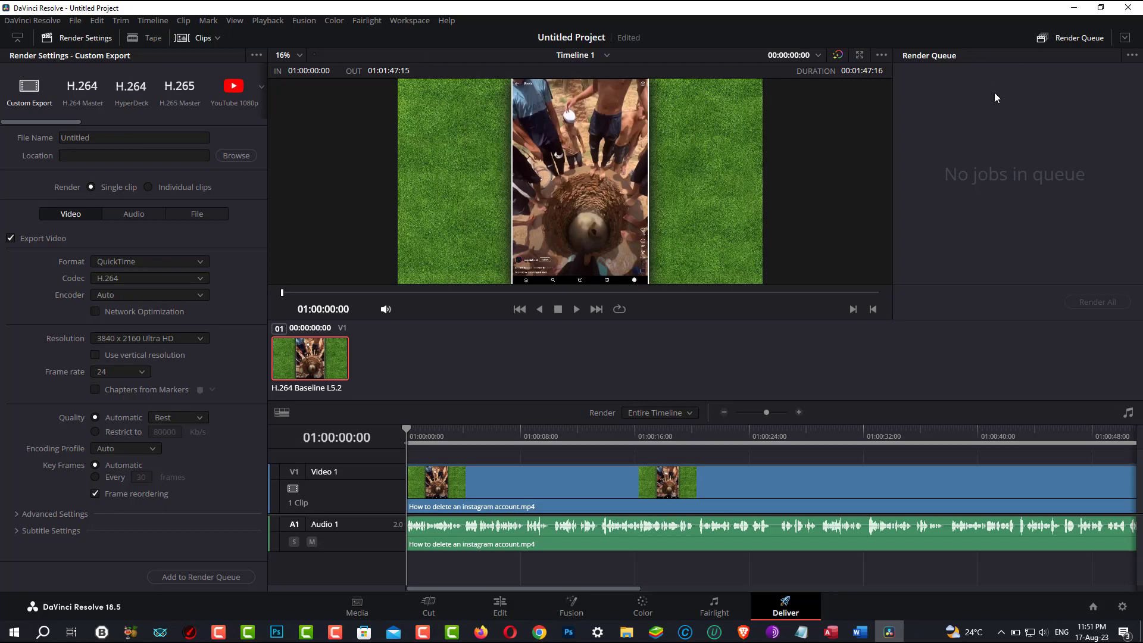
{"action": "mouse_move", "coordinate": [262, 86]}
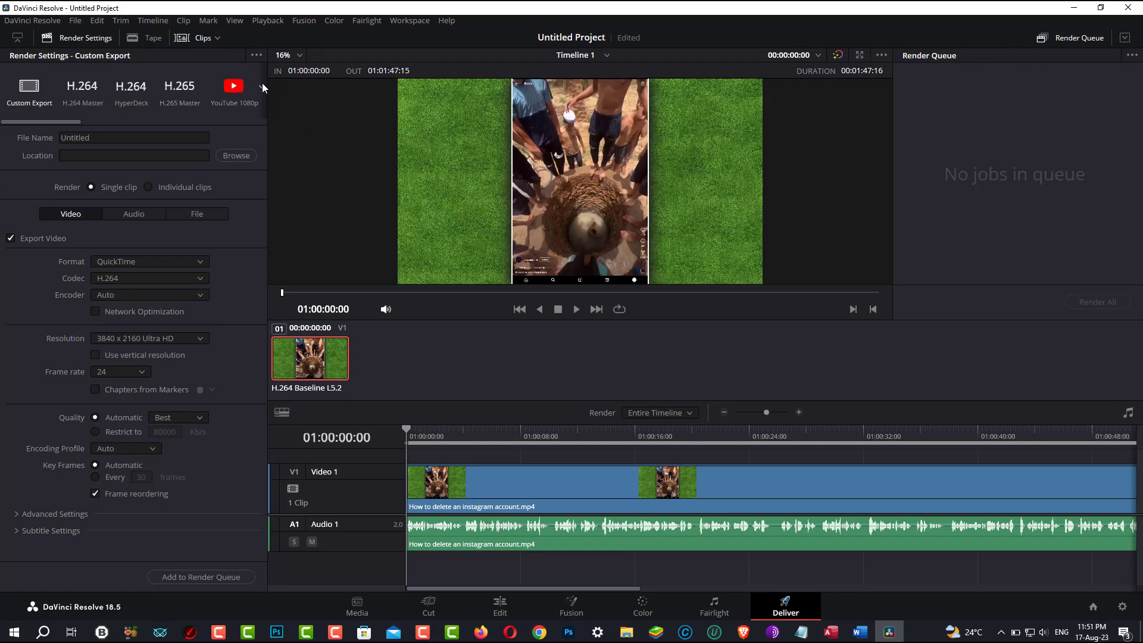
Apply the YouTube 2160p render preset, select the file name and add the job to the render queue
{"action": "left_click", "coordinate": [234, 89]}
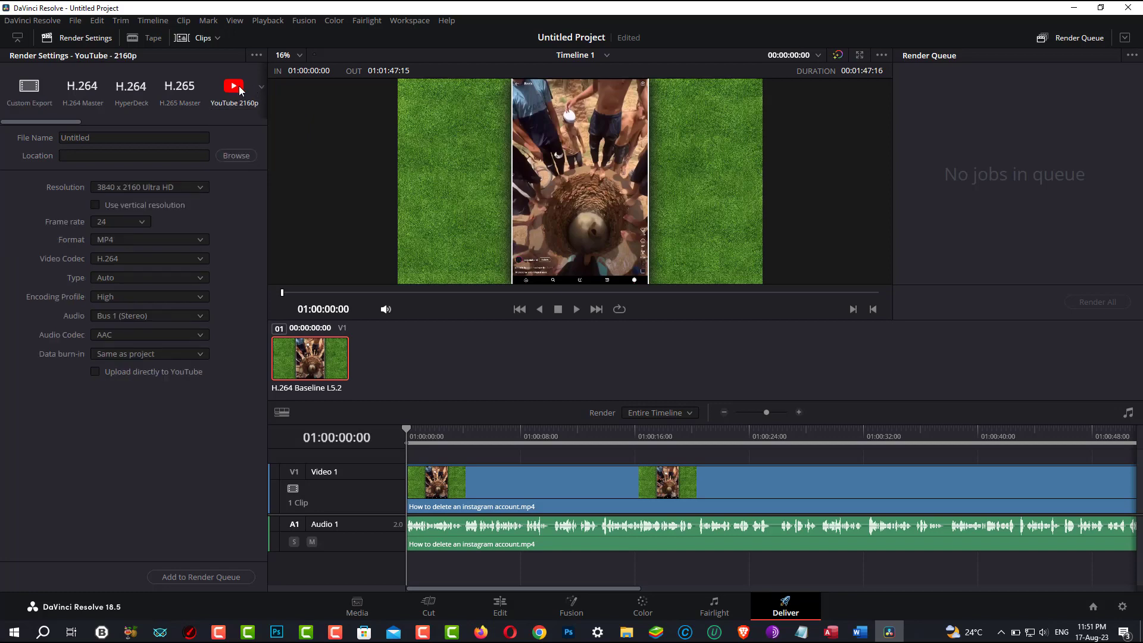
{"action": "left_click", "coordinate": [199, 187]}
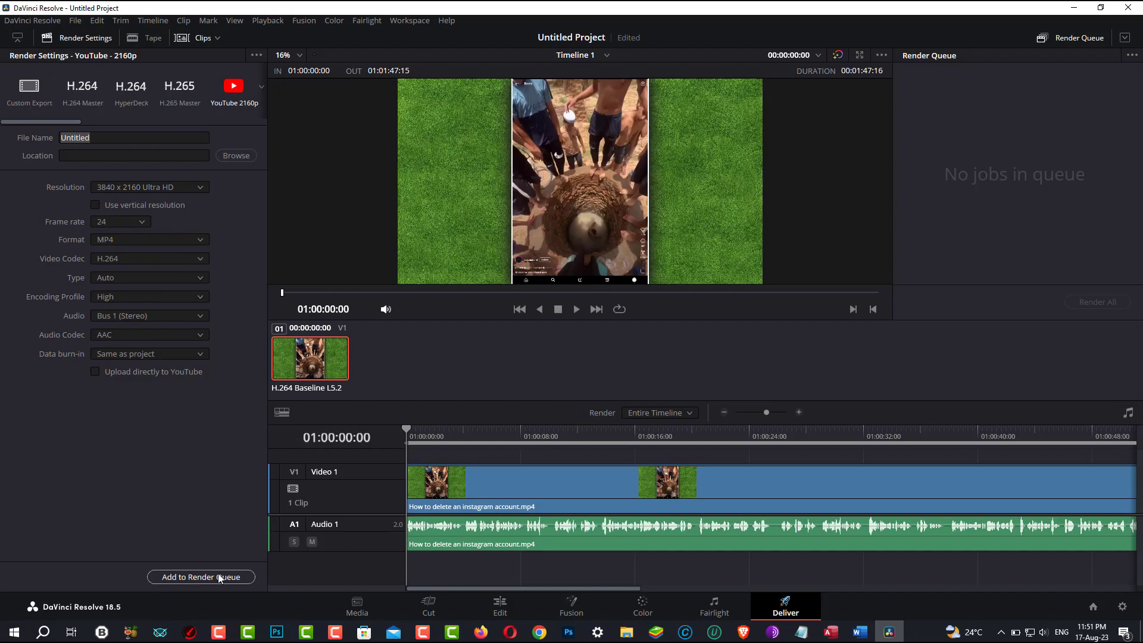
{"action": "left_click", "coordinate": [201, 577]}
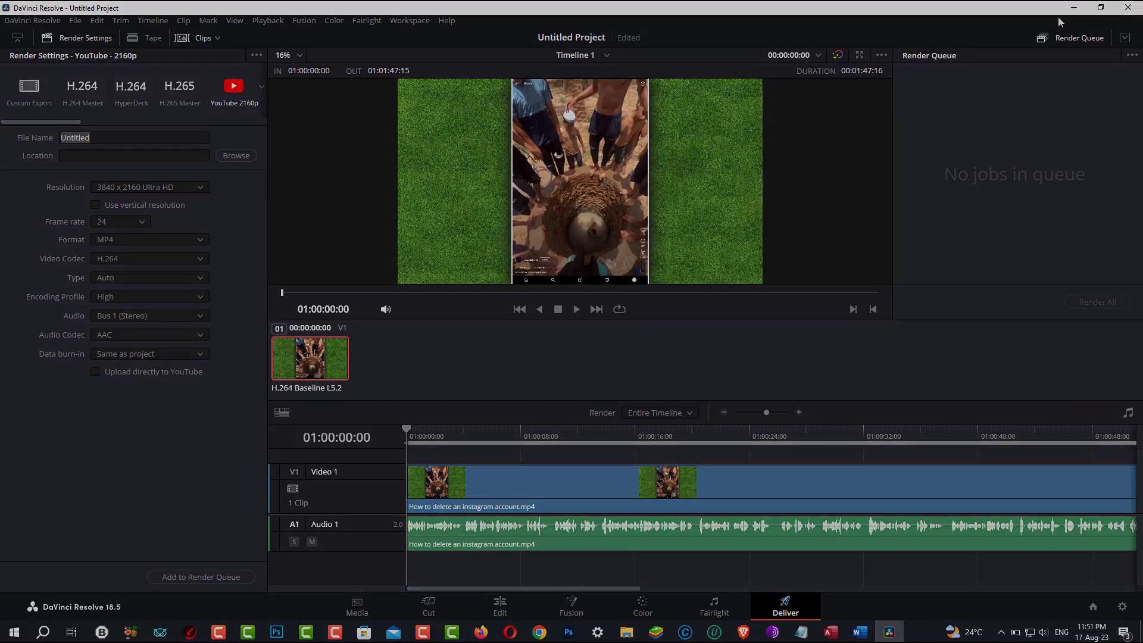